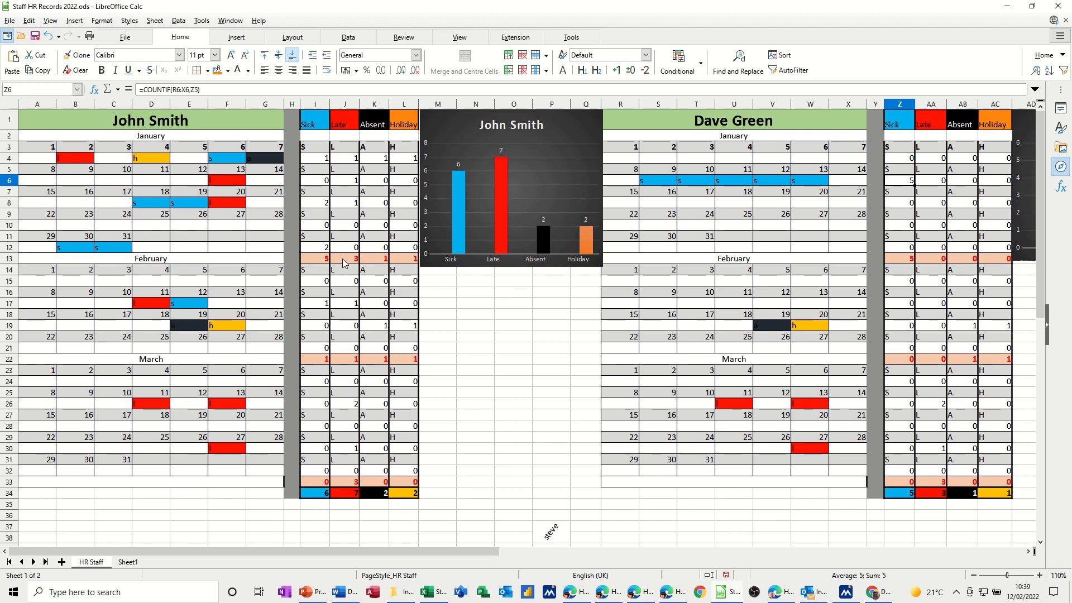
{"action": "mouse_move", "coordinate": [340, 225]}
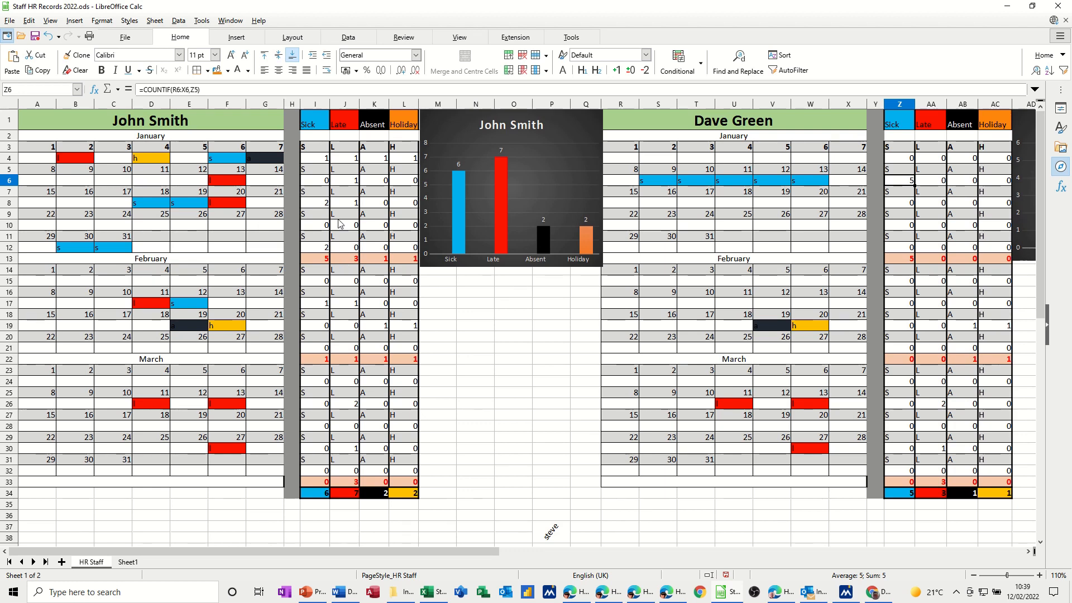
{"action": "mouse_move", "coordinate": [763, 126]}
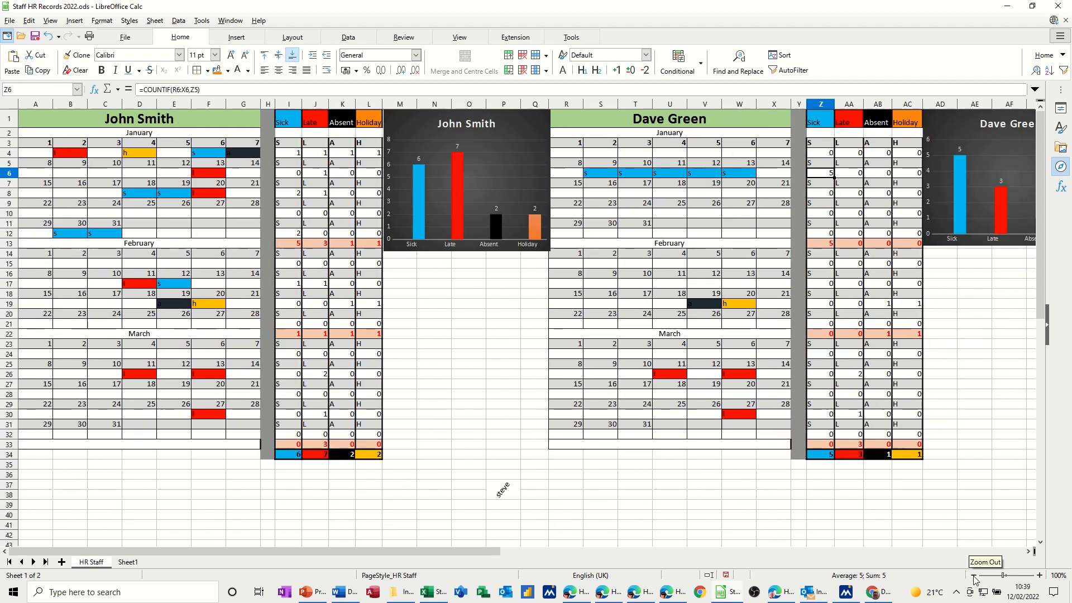
{"action": "left_click", "coordinate": [998, 575]}
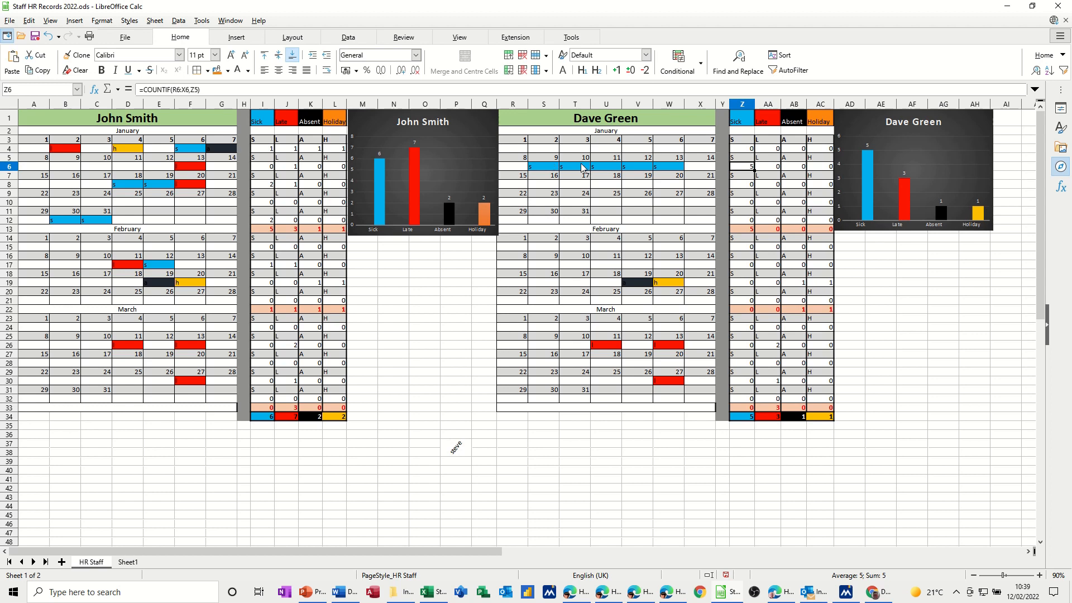
{"action": "mouse_move", "coordinate": [770, 127]}
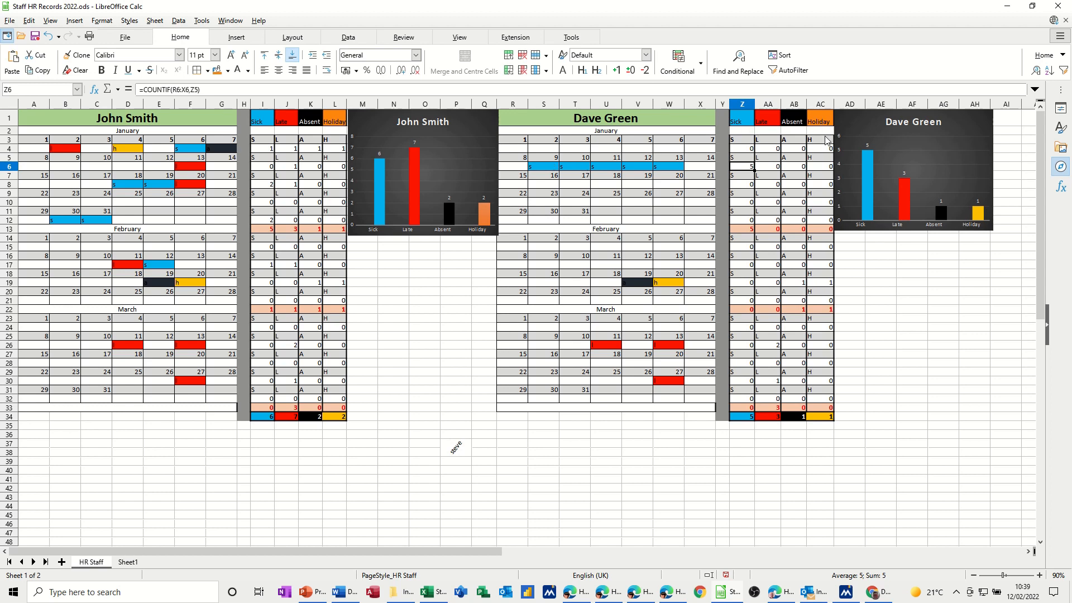
{"action": "mouse_move", "coordinate": [921, 209]}
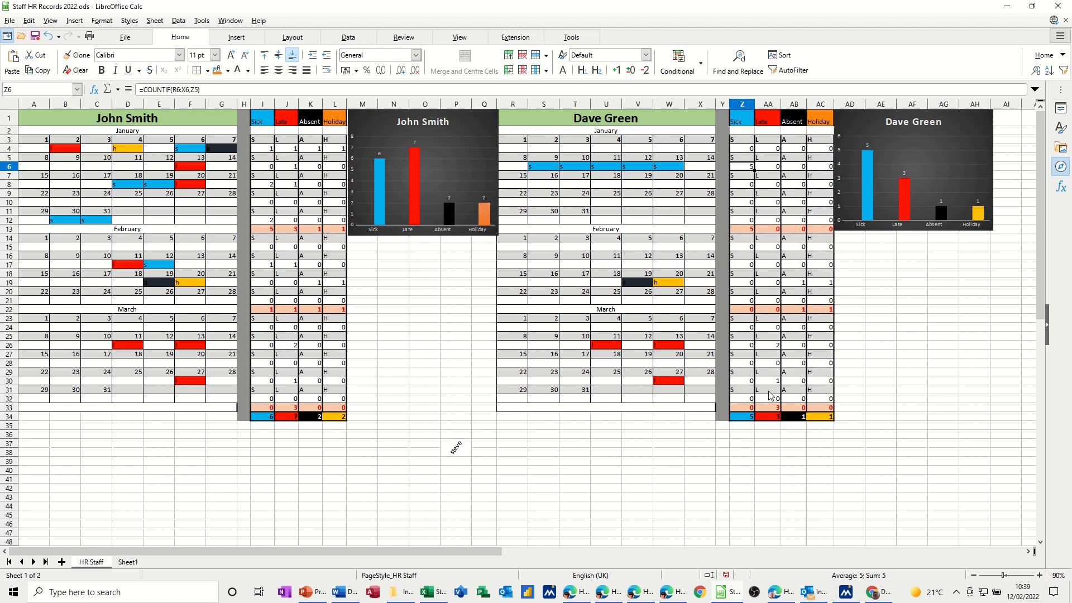
{"action": "mouse_move", "coordinate": [563, 171]}
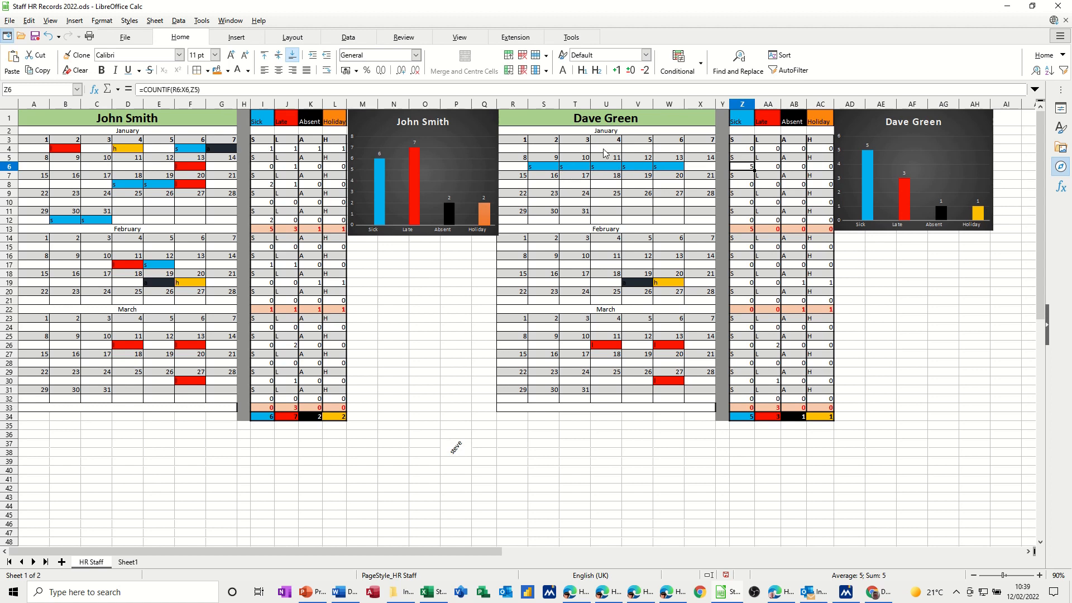
{"action": "mouse_move", "coordinate": [86, 140]}
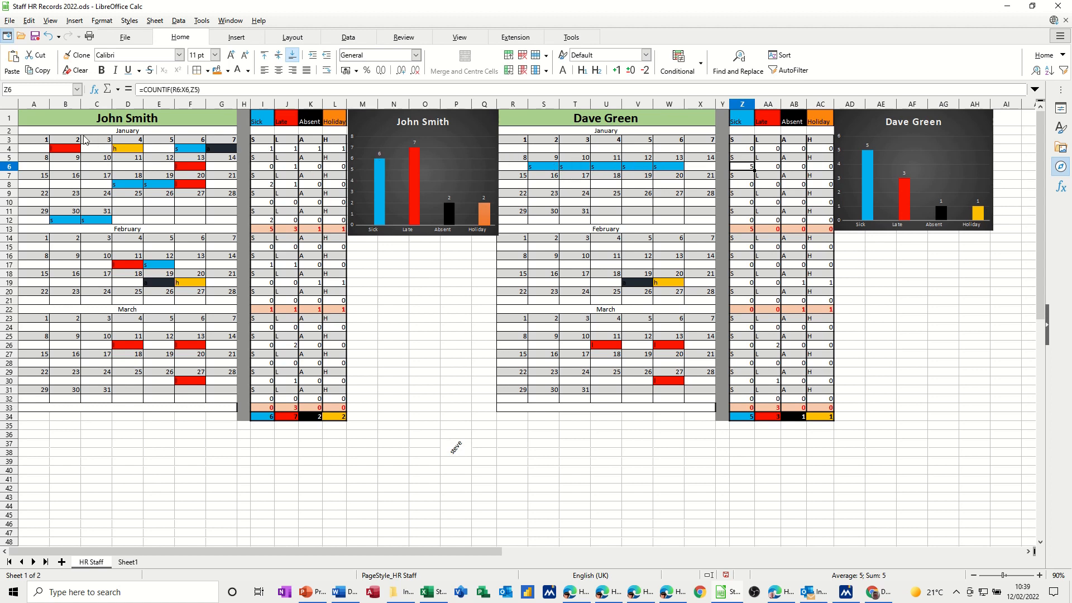
{"action": "left_click", "coordinate": [128, 166]}
{"action": "type", "text": "l"}
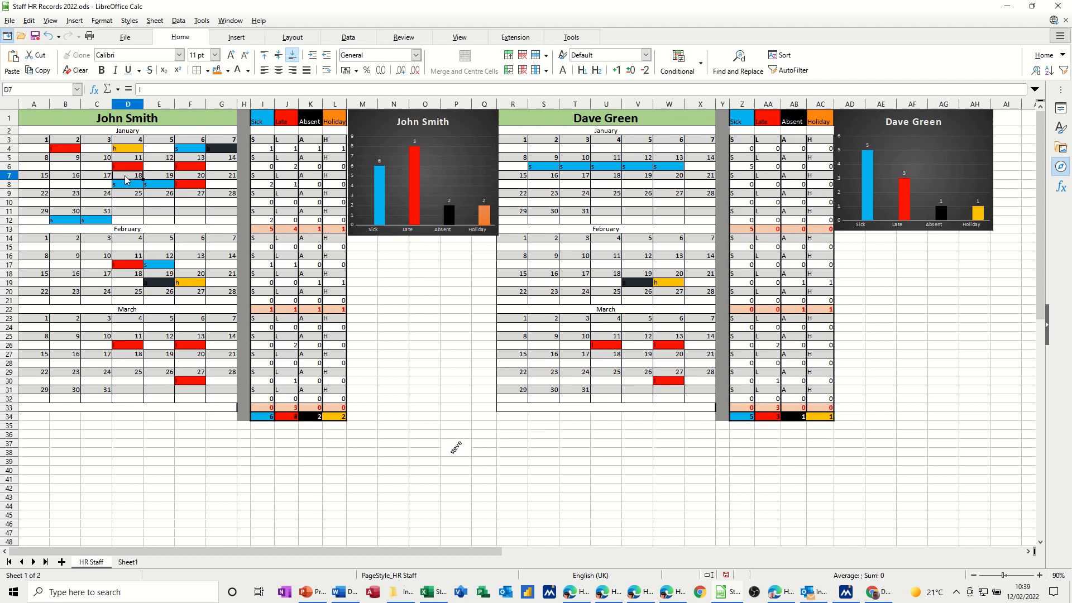
{"action": "left_click", "coordinate": [159, 166]}
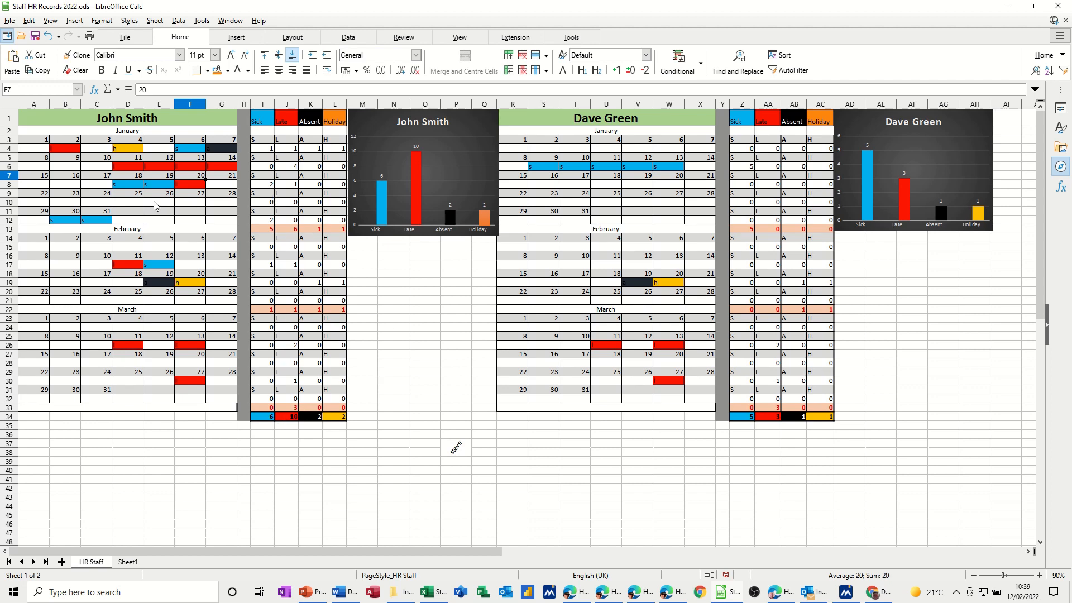
{"action": "type", "text": "s"}
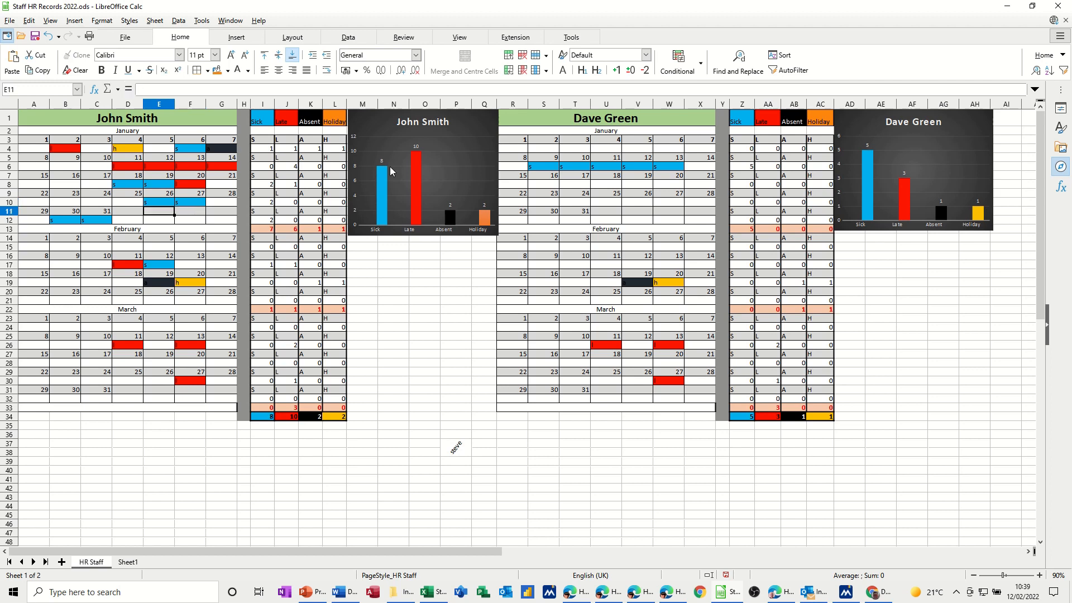
{"action": "mouse_move", "coordinate": [179, 228]}
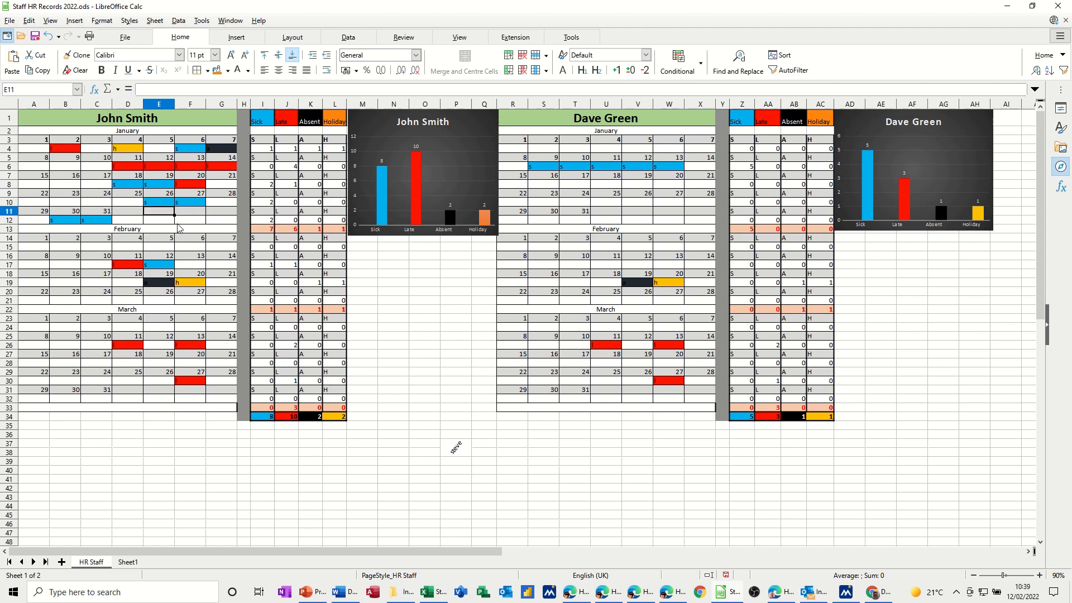
{"action": "mouse_move", "coordinate": [135, 286]}
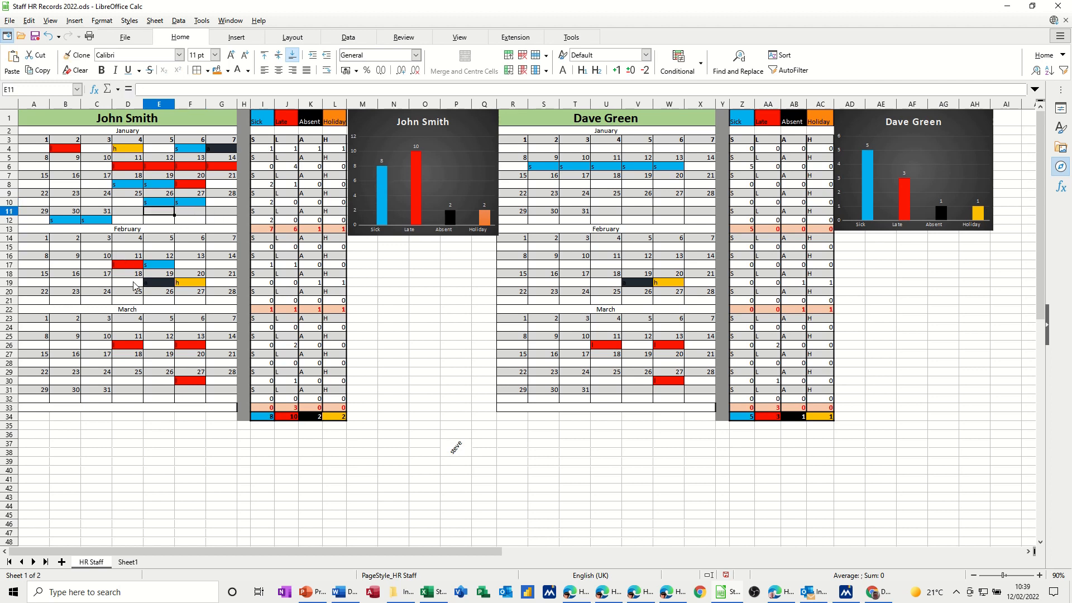
{"action": "type", "text": "h"}
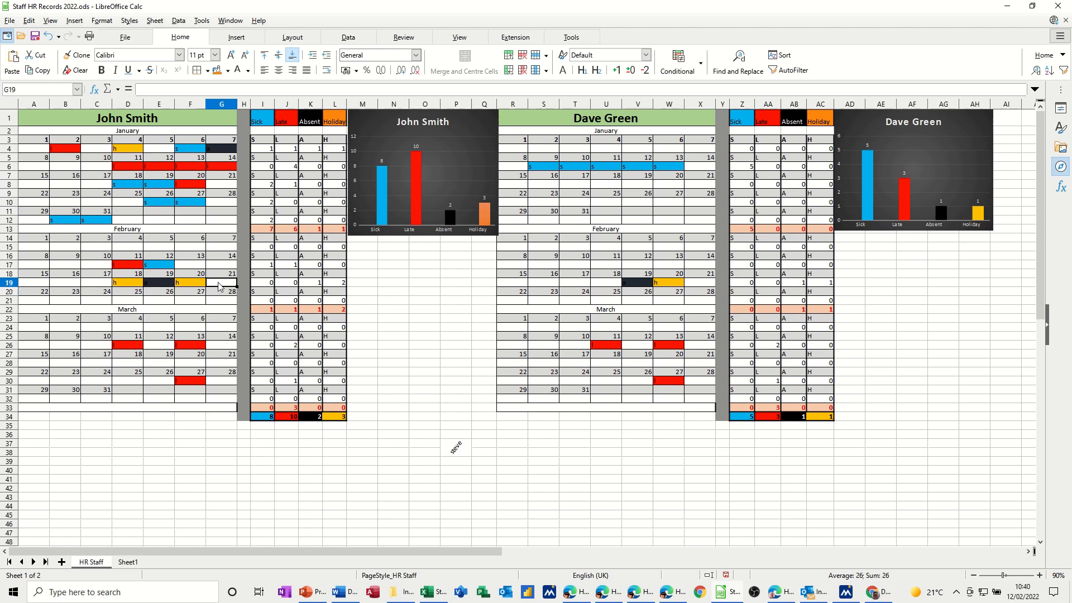
{"action": "left_click", "coordinate": [221, 292]}
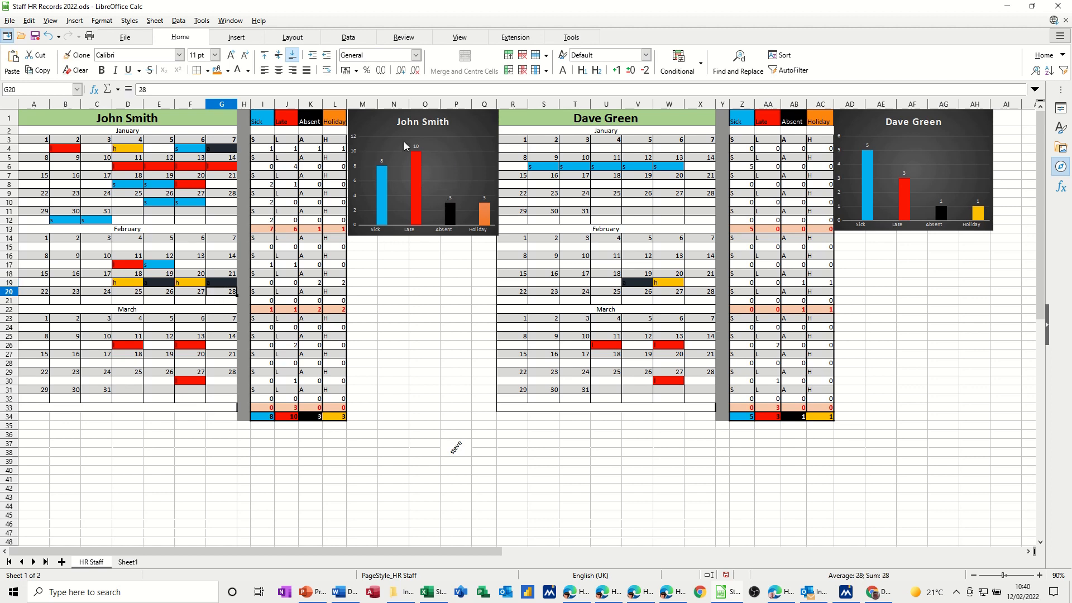
{"action": "mouse_move", "coordinate": [118, 135]}
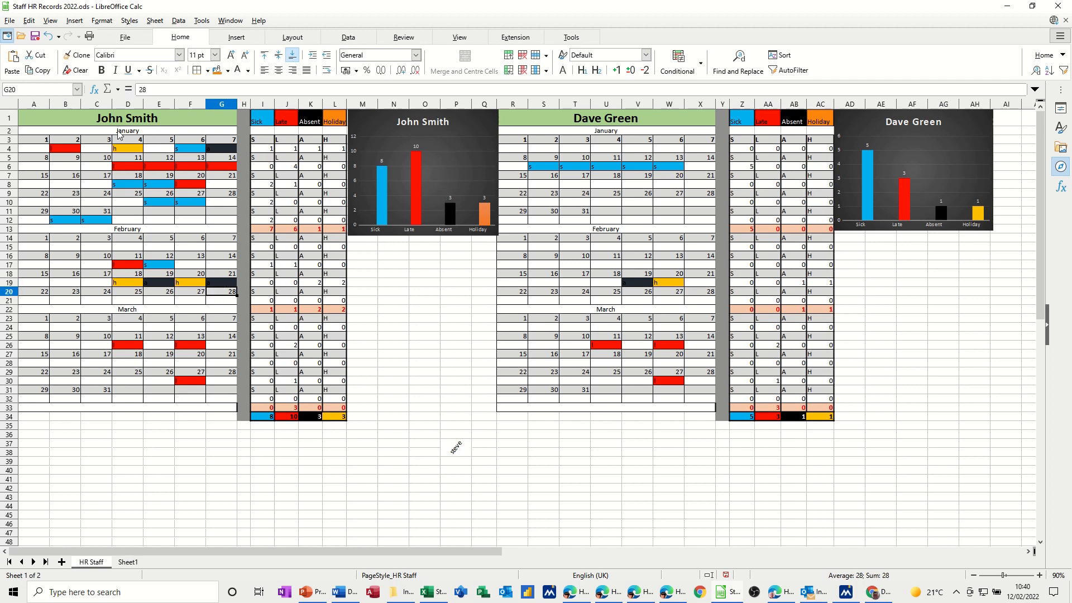
{"action": "mouse_move", "coordinate": [278, 393]}
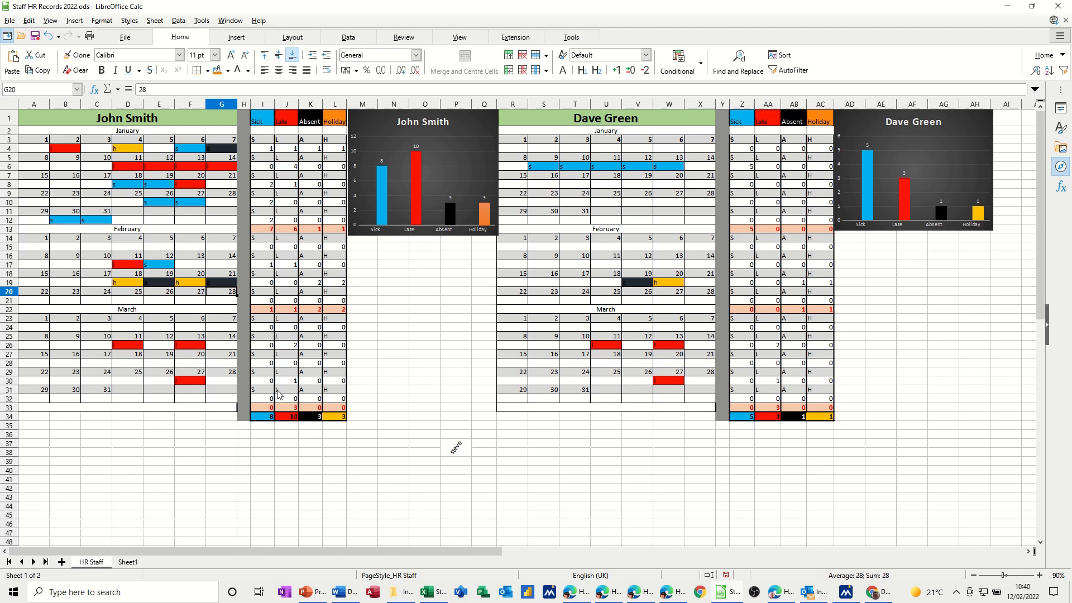
{"action": "mouse_move", "coordinate": [158, 457]}
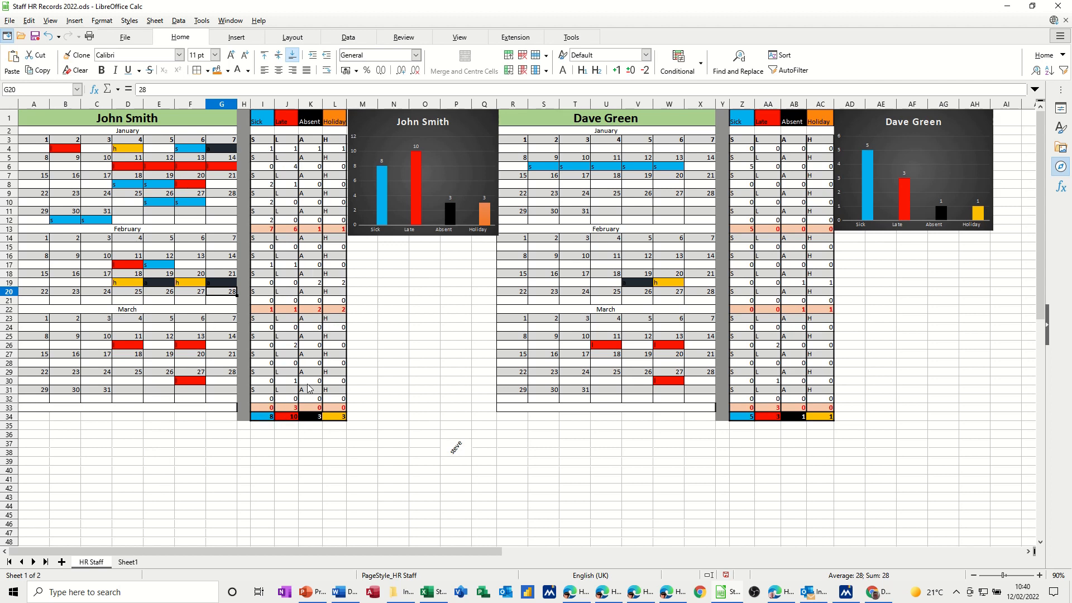
{"action": "mouse_move", "coordinate": [111, 226]}
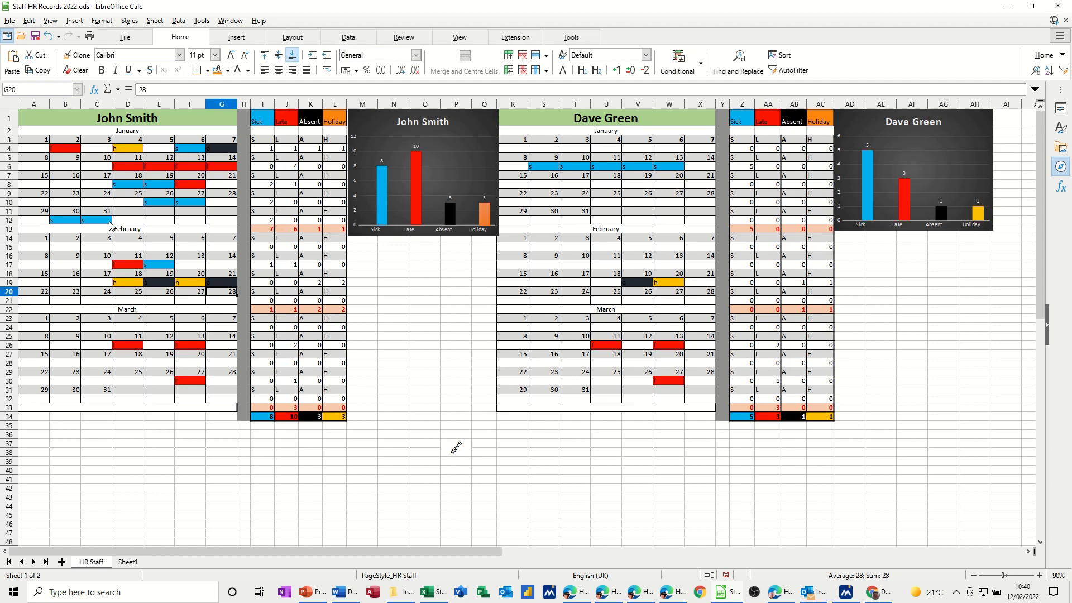
{"action": "mouse_move", "coordinate": [234, 421]}
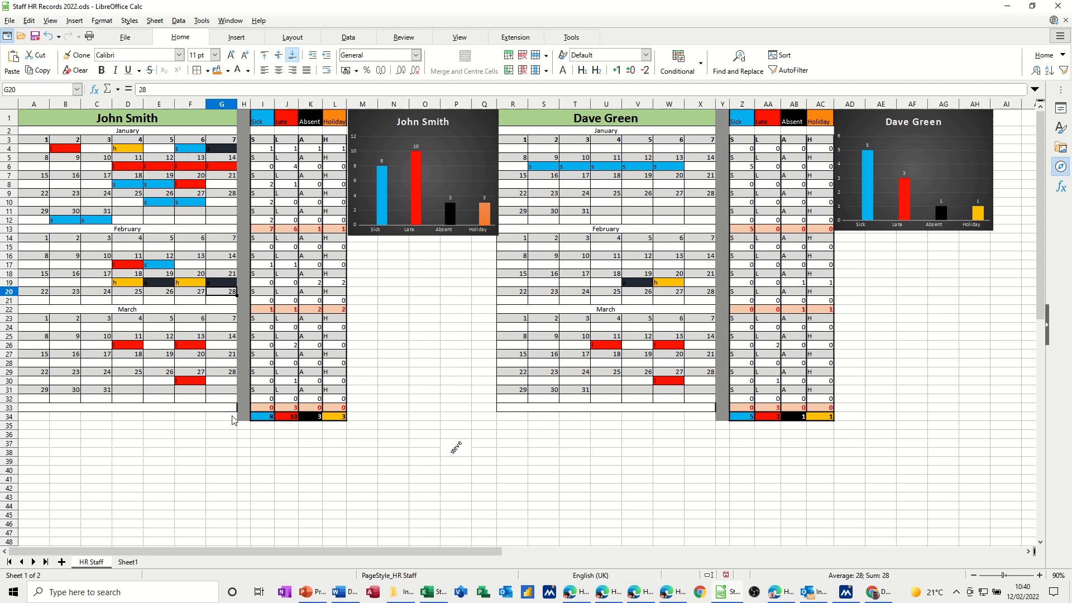
Step: On Sheet1, enter day numbers from 1 in B3 and fill the week rows through 31
{"action": "left_click", "coordinate": [128, 562]}
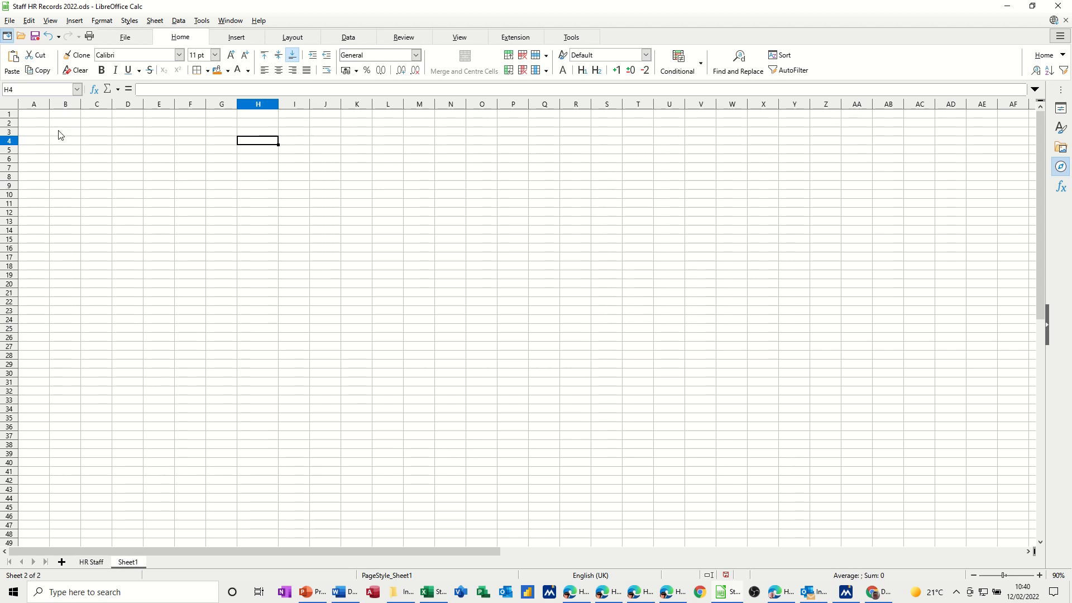
{"action": "left_click", "coordinate": [65, 131]}
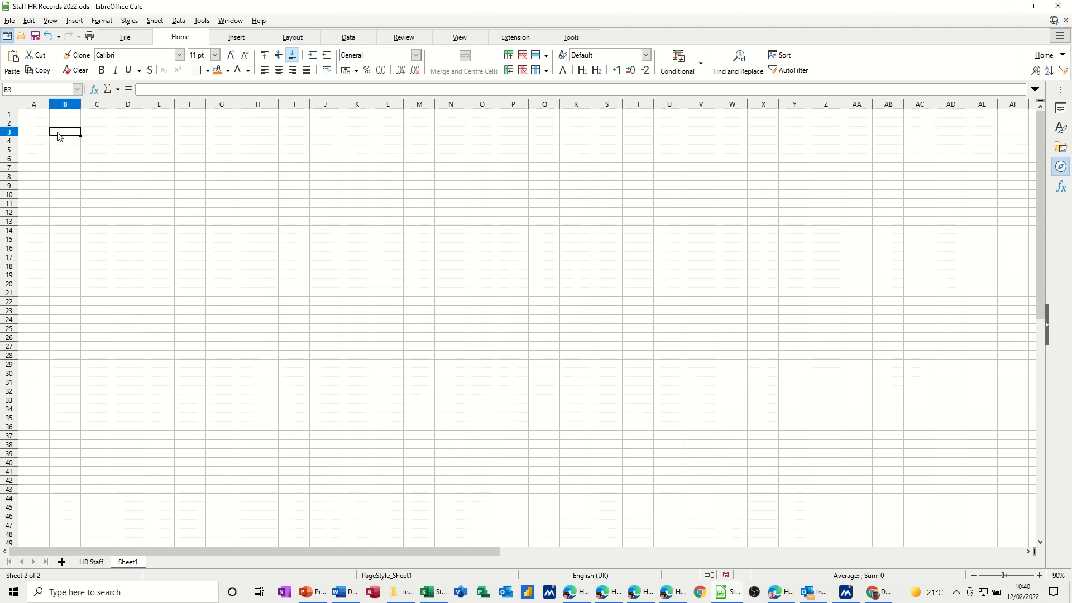
{"action": "type", "text": "1"}
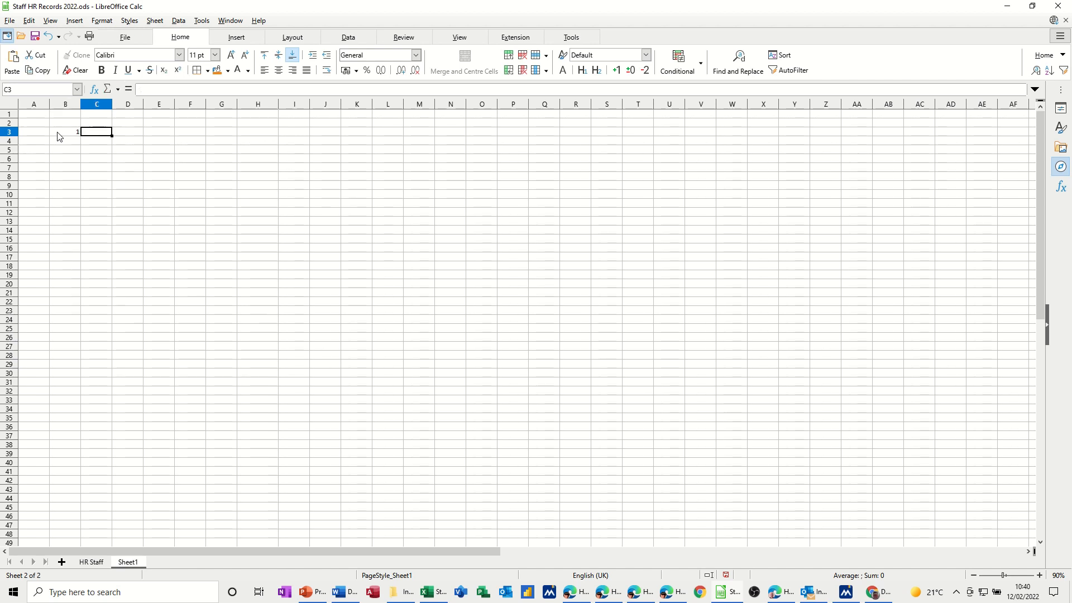
{"action": "type", "text": "2"}
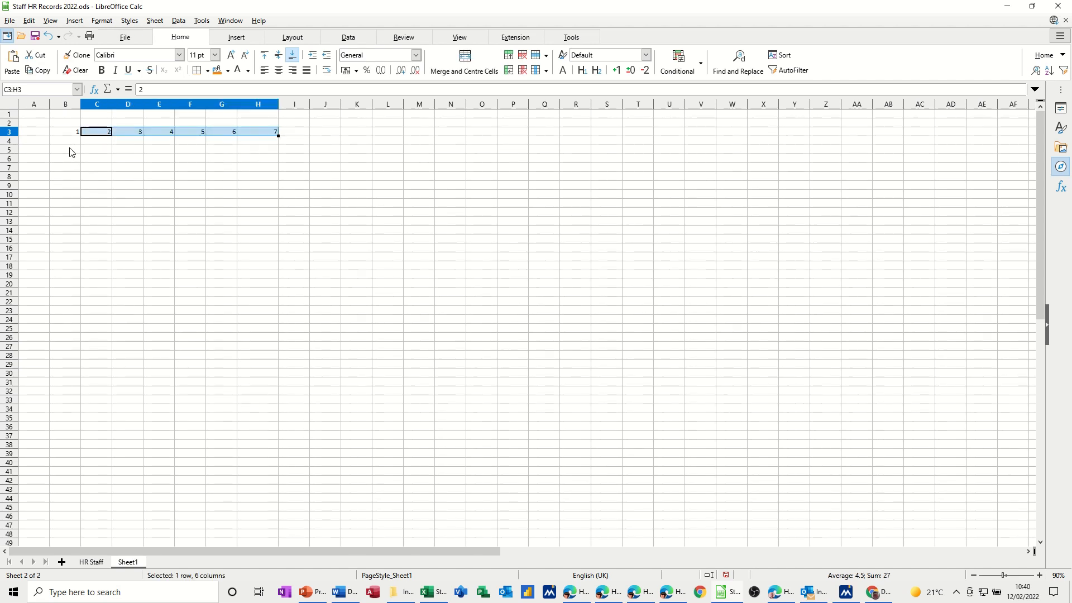
{"action": "type", "text": "8"}
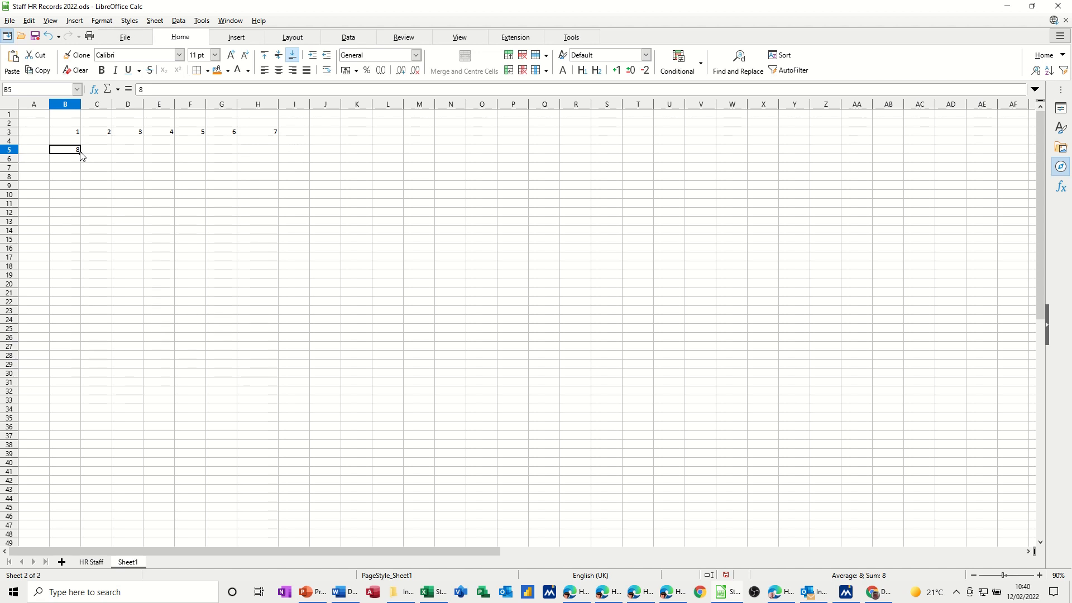
{"action": "left_click_drag", "start_coordinate": [79, 149], "coordinate": [265, 152]}
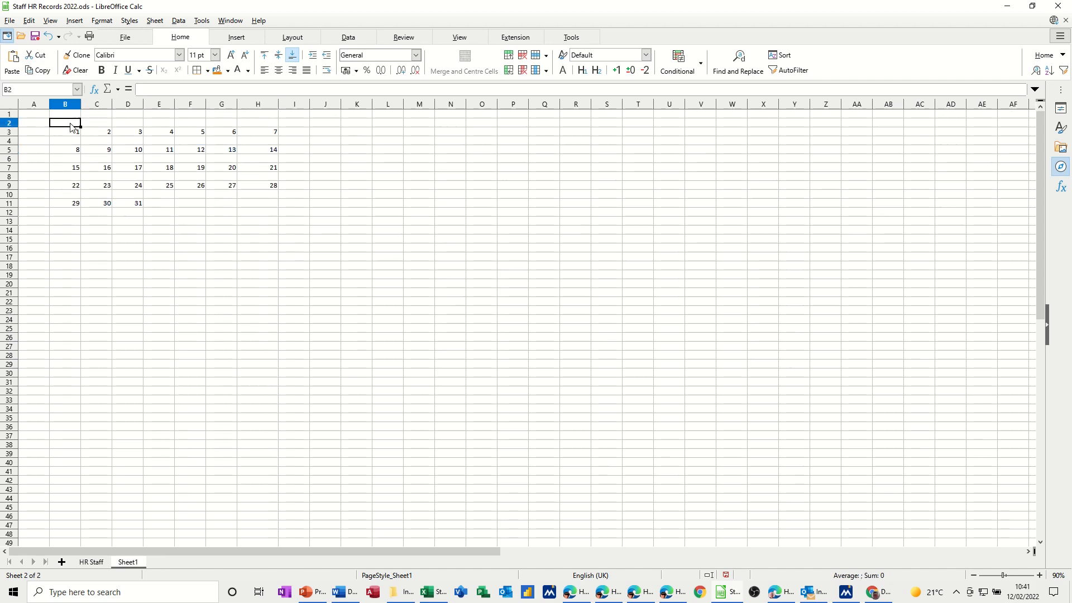
Step: Merge and centre B2:H2 and B1:H1, titling them January and John Smith
{"action": "left_click_drag", "start_coordinate": [64, 122], "coordinate": [258, 122]}
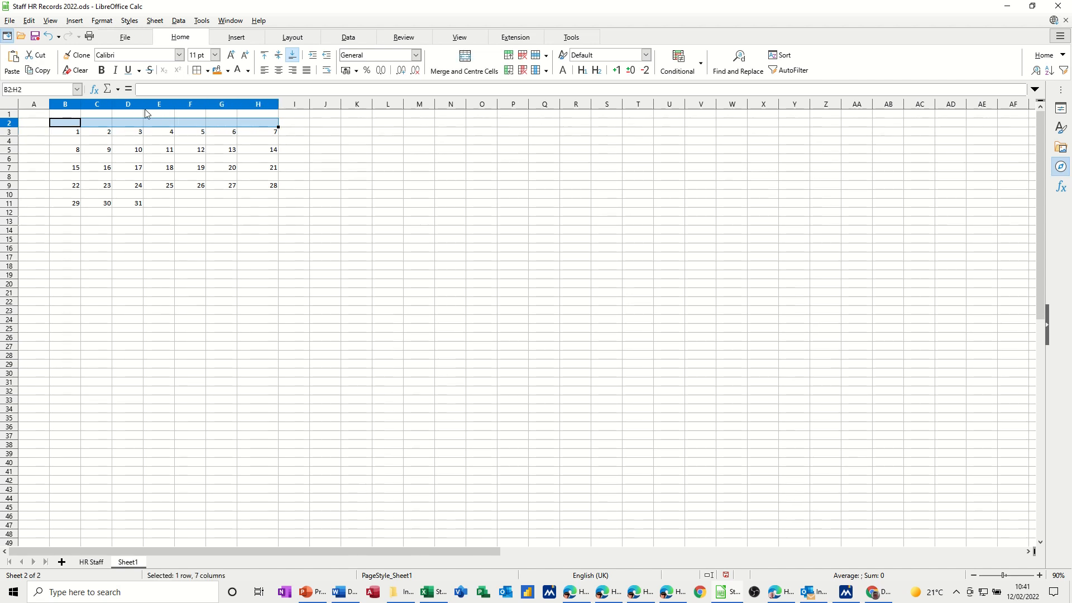
{"action": "left_click", "coordinate": [464, 60]}
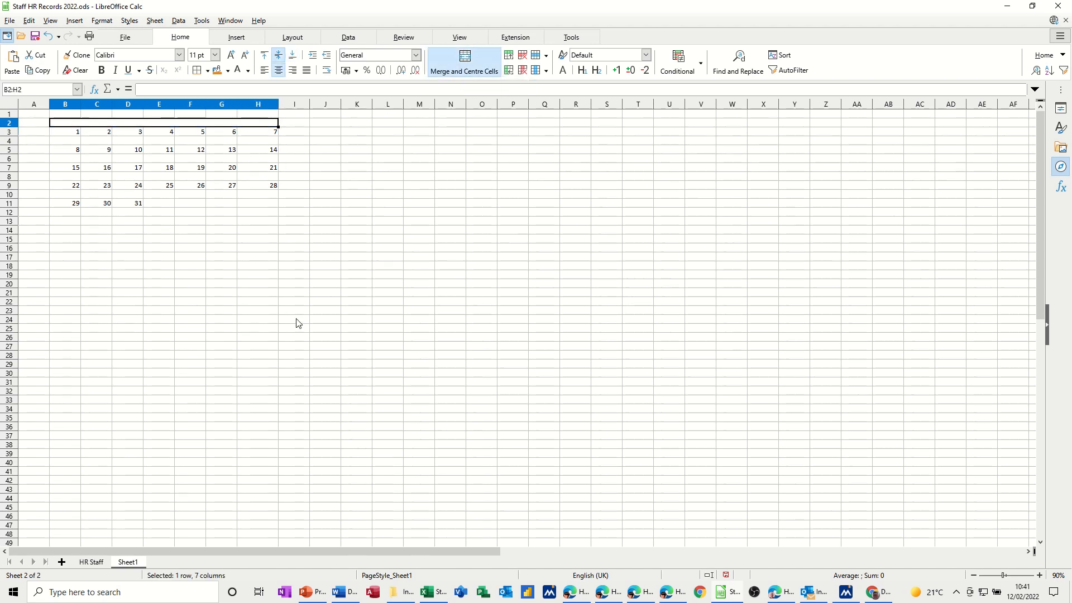
{"action": "type", "text": "January"}
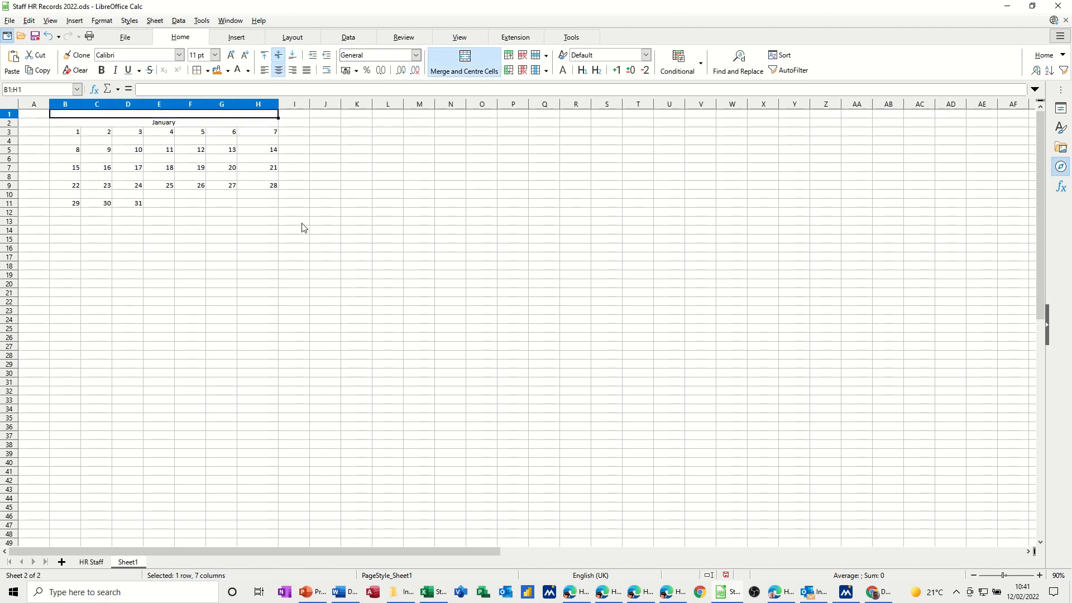
{"action": "type", "text": "John"}
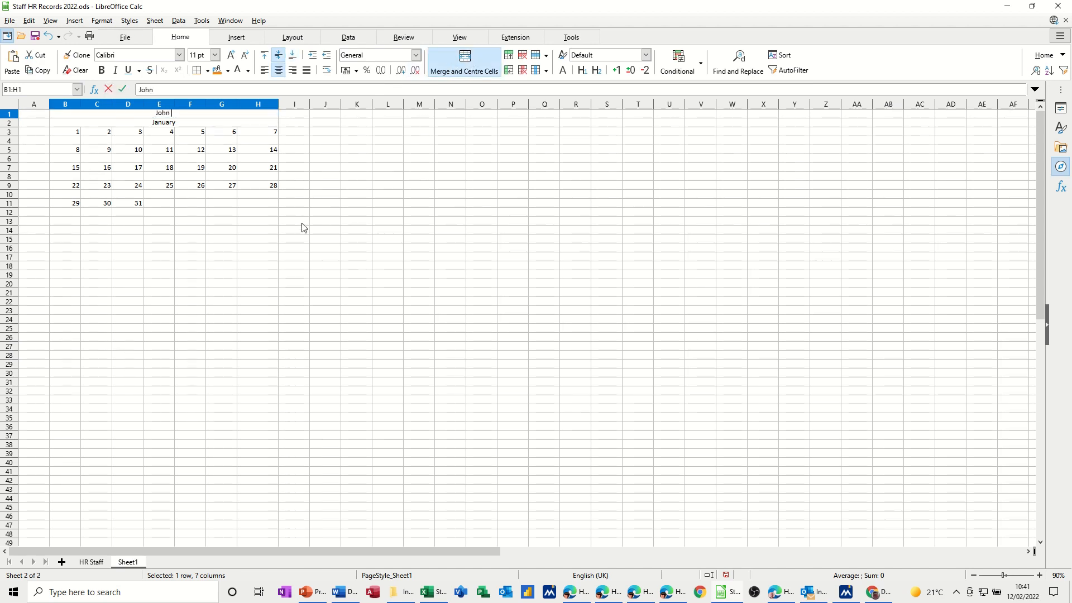
{"action": "type", "text": "Smith"}
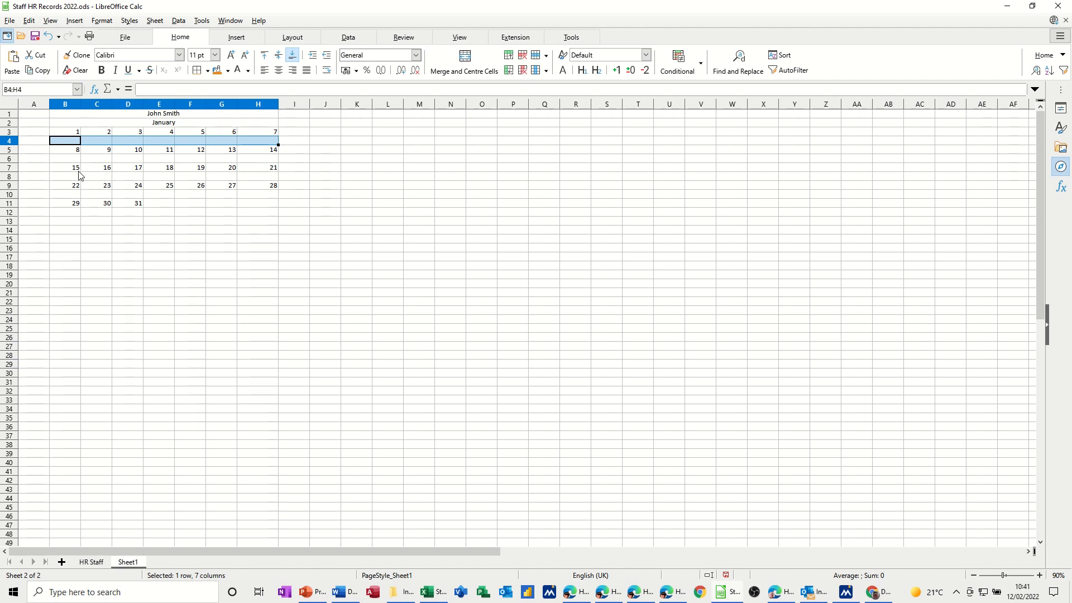
Step: Select the blank rows B4:H4 through B12:D12 and begin a conditional formatting rule
{"action": "left_click", "coordinate": [65, 158]}
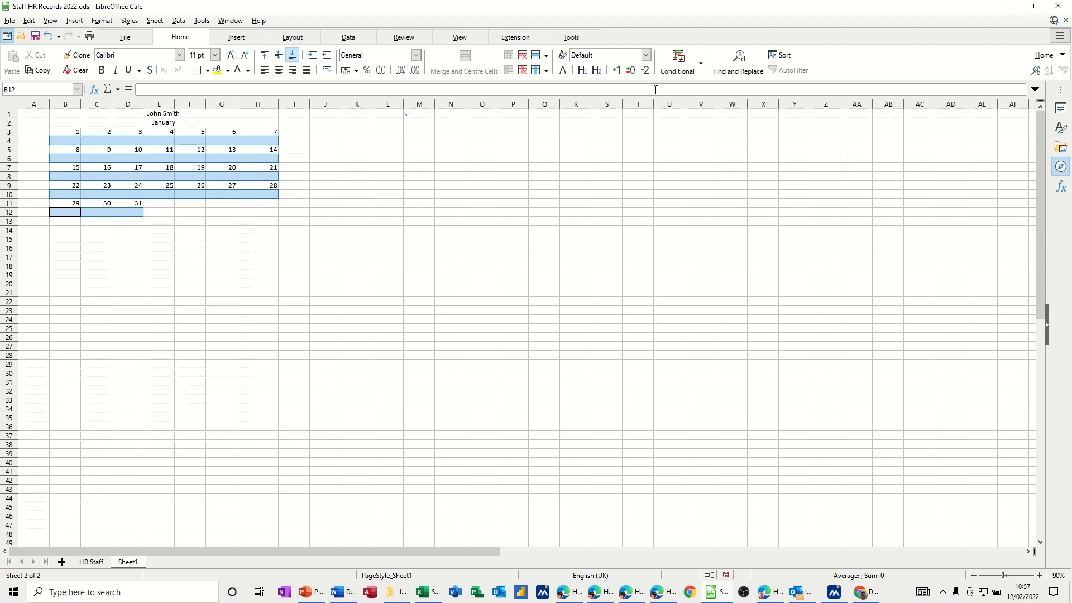
{"action": "left_click", "coordinate": [701, 61]}
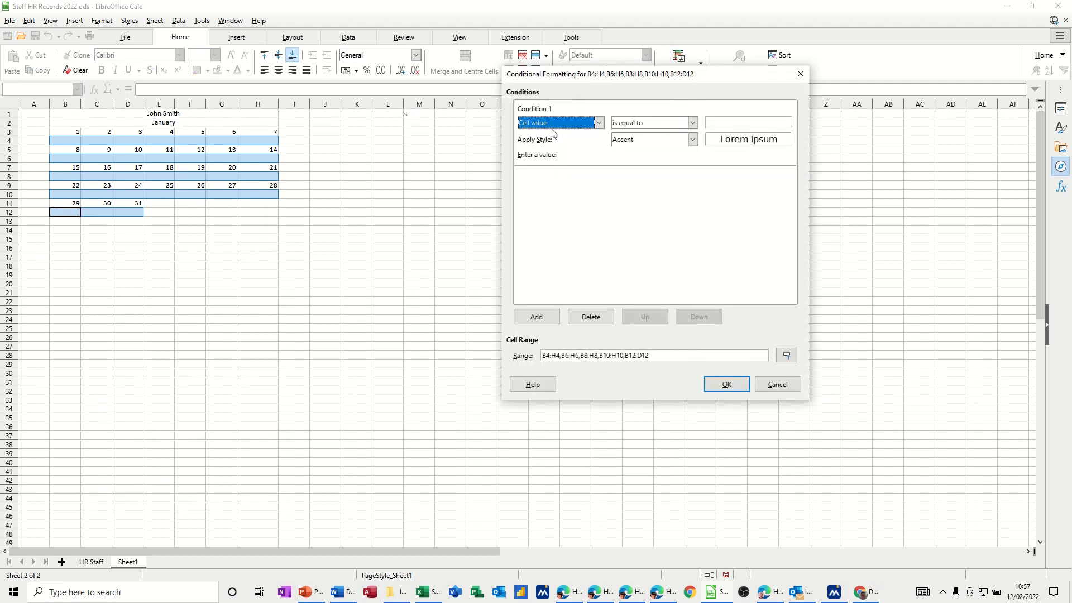
Step: Add 'cell equal to' conditions: A with black ConditionalStyle_3, S with red ConditionalStyle_1
{"action": "left_click", "coordinate": [747, 122]}
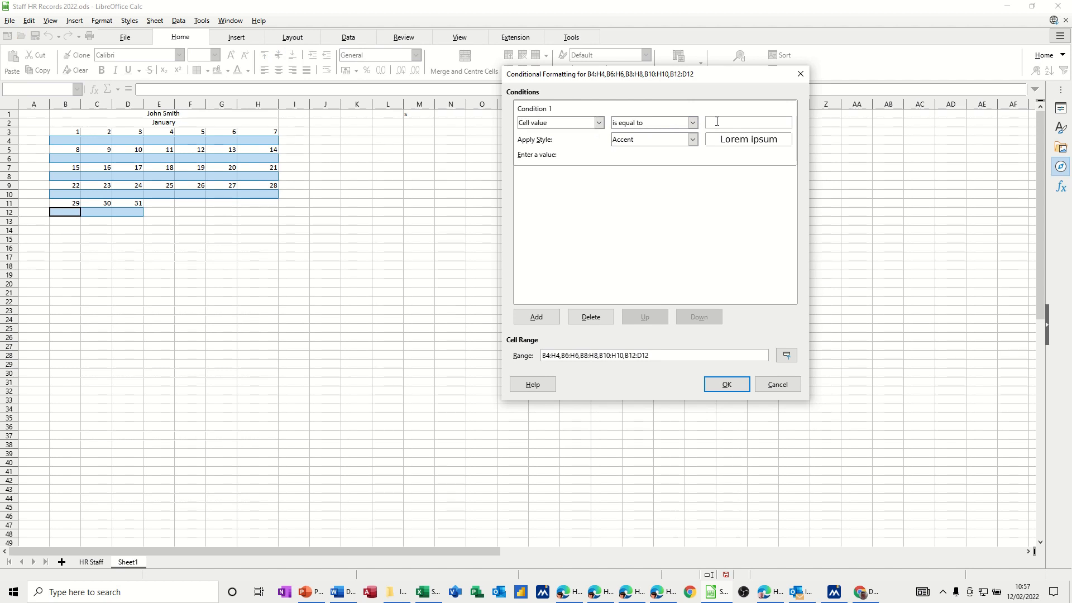
{"action": "type", "text": "A"}
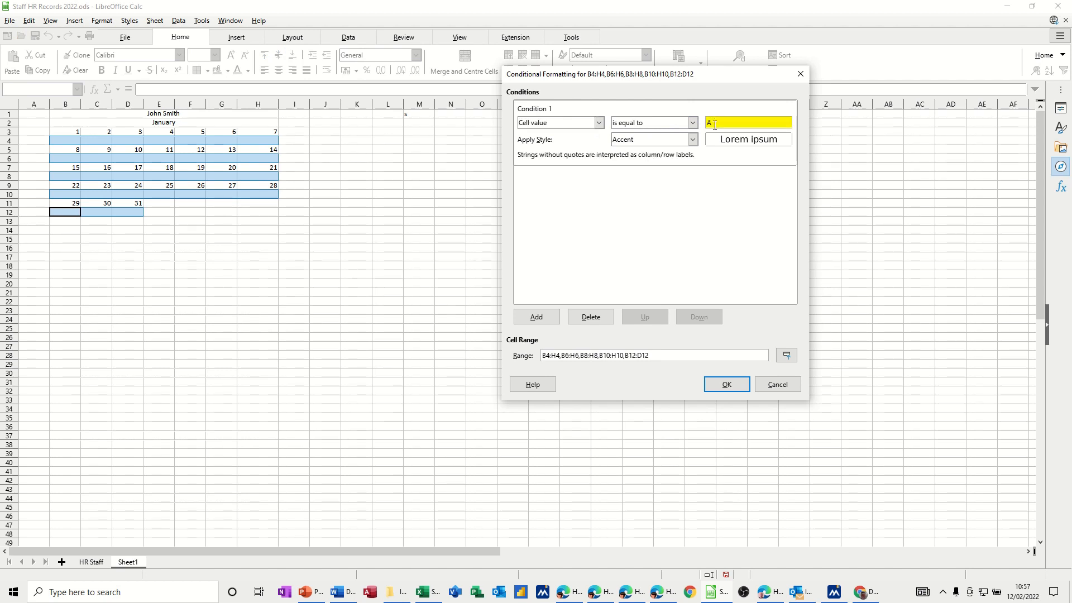
{"action": "left_click", "coordinate": [691, 140]}
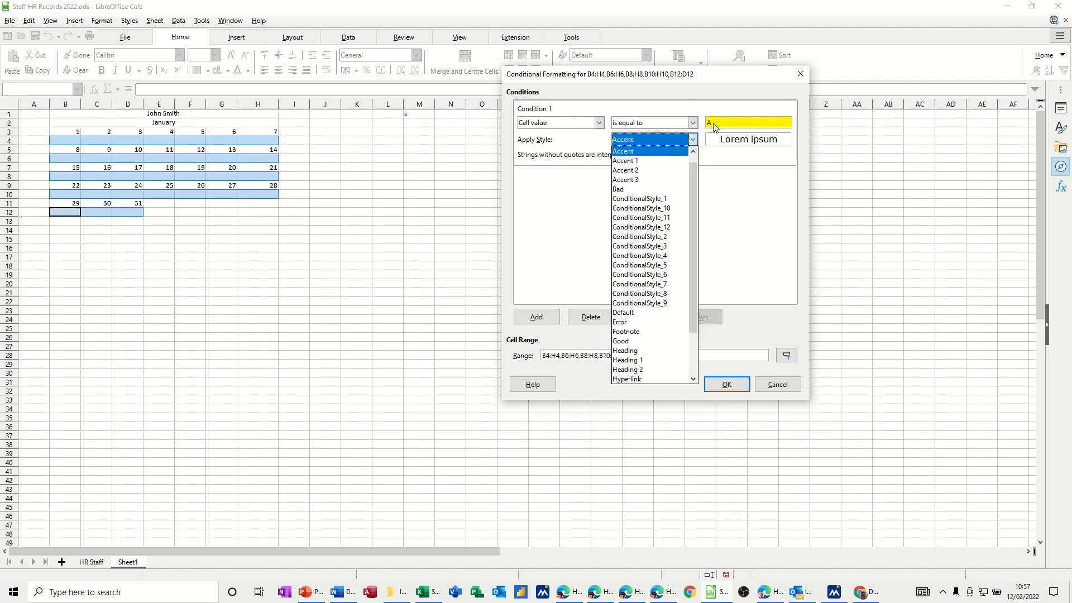
{"action": "left_click", "coordinate": [622, 140]}
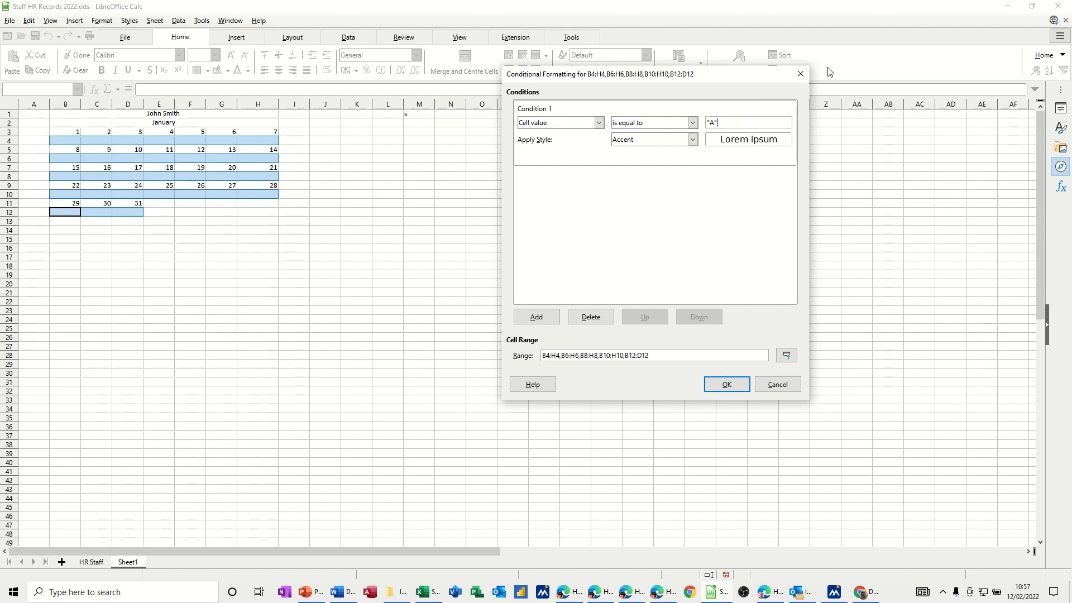
{"action": "left_click", "coordinate": [692, 139]}
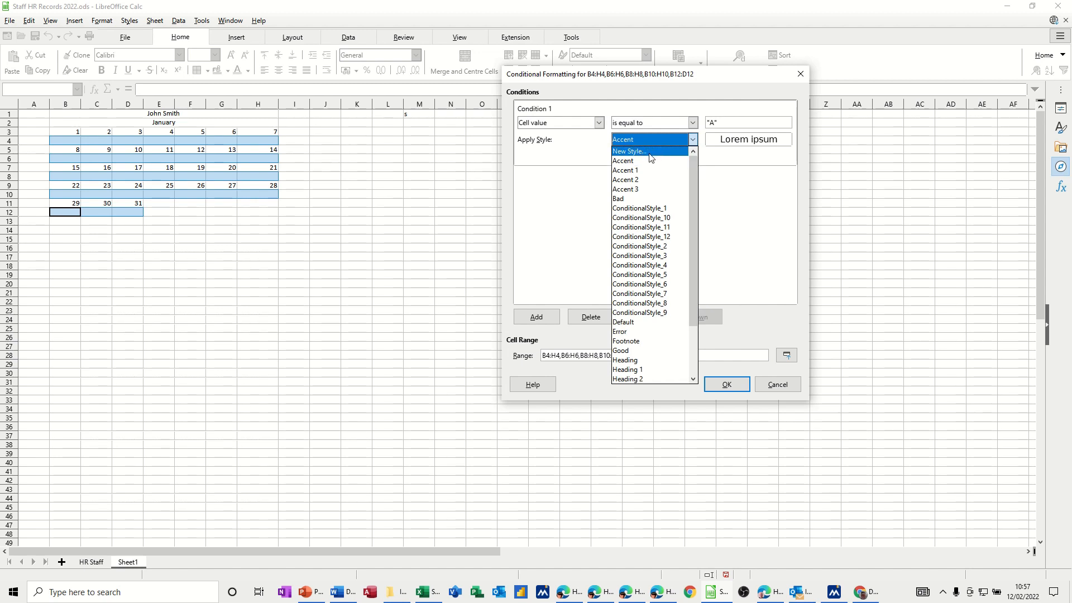
{"action": "left_click", "coordinate": [639, 208]}
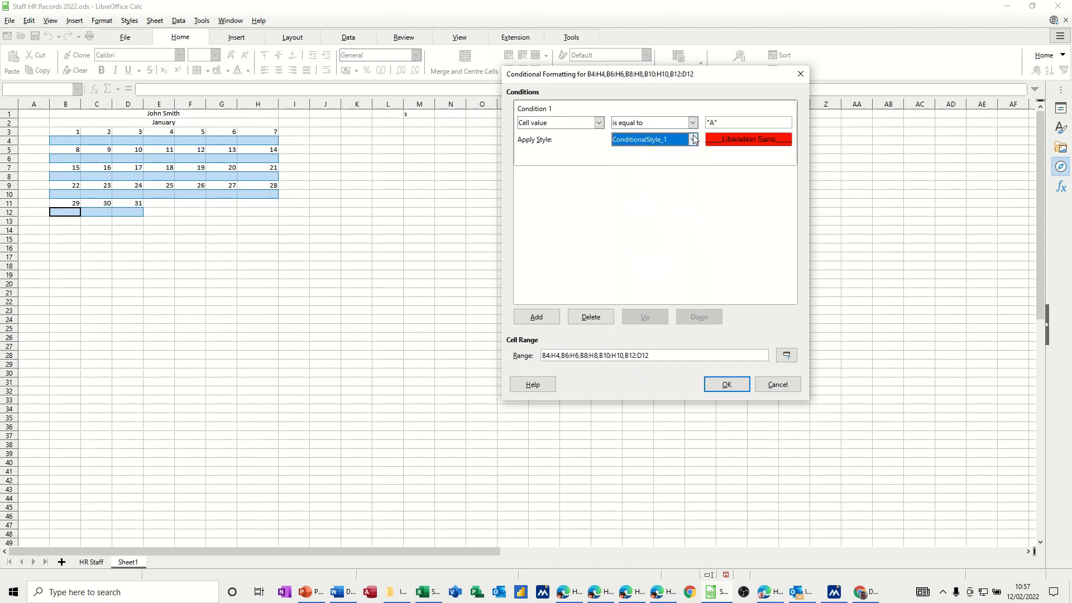
{"action": "left_click", "coordinate": [692, 140]}
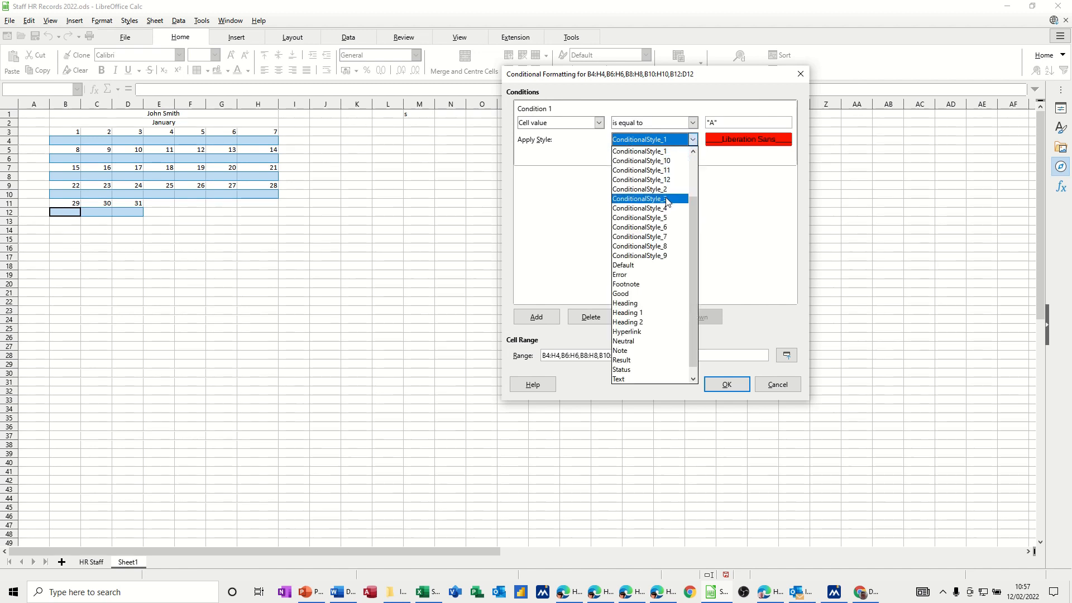
{"action": "left_click", "coordinate": [638, 198]}
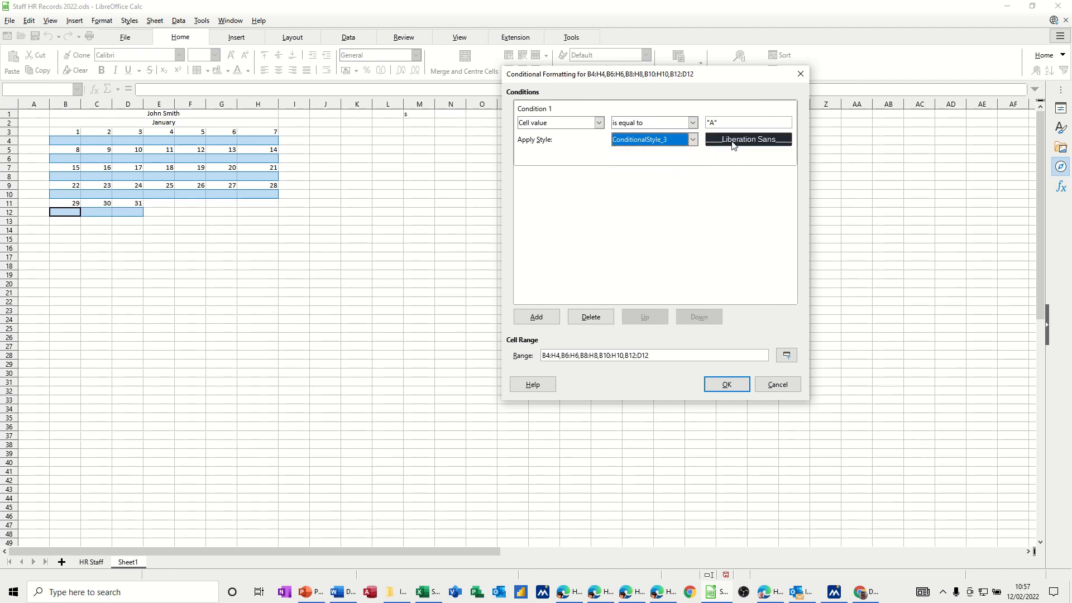
{"action": "left_click", "coordinate": [536, 316]}
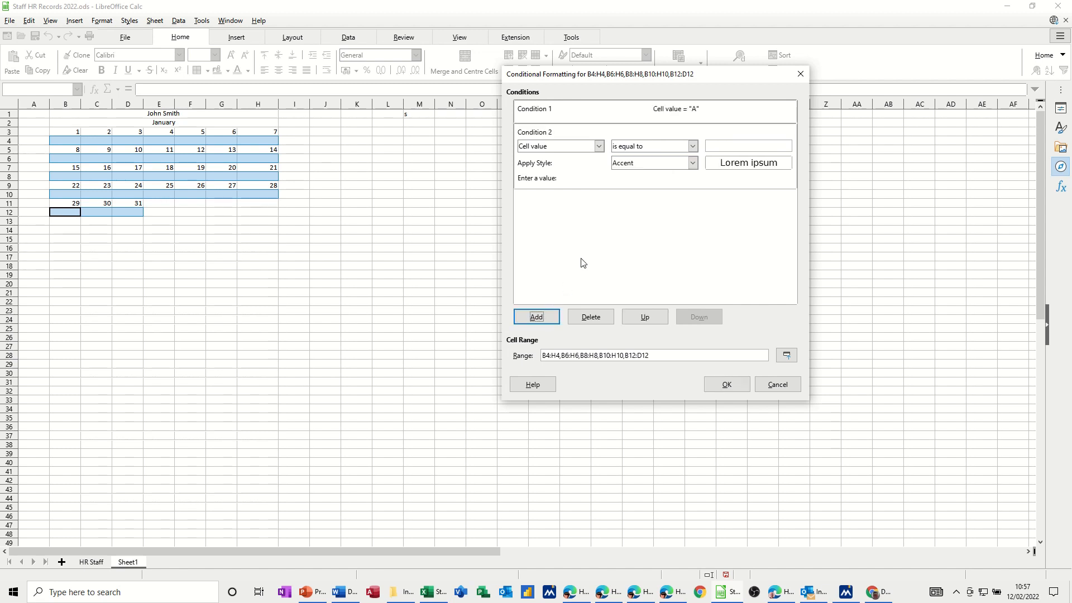
{"action": "left_click", "coordinate": [747, 146]}
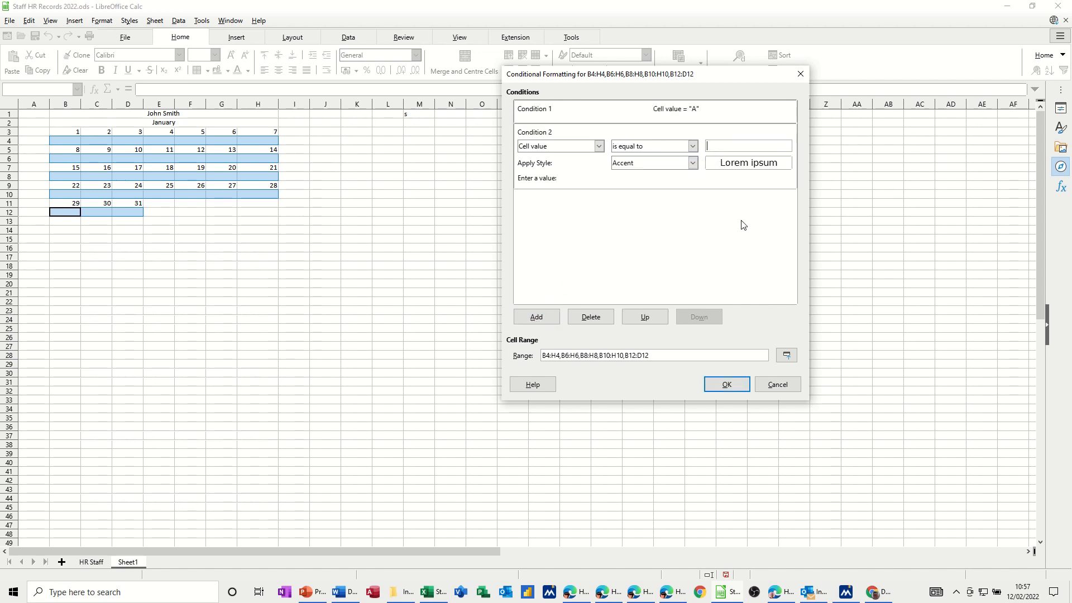
{"action": "type", "text": "\"S\""}
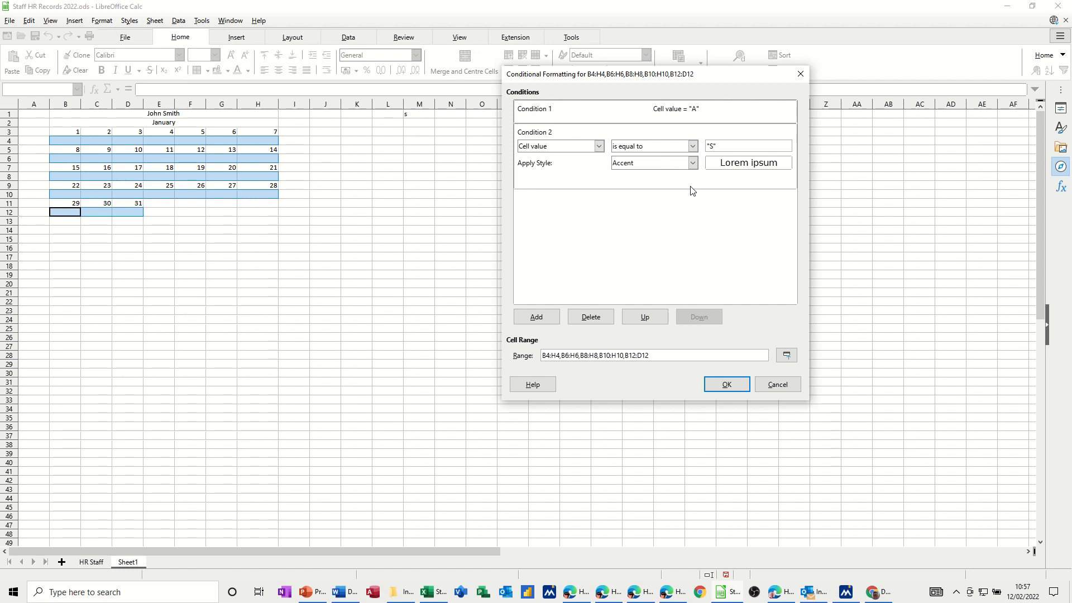
{"action": "left_click", "coordinate": [691, 163]}
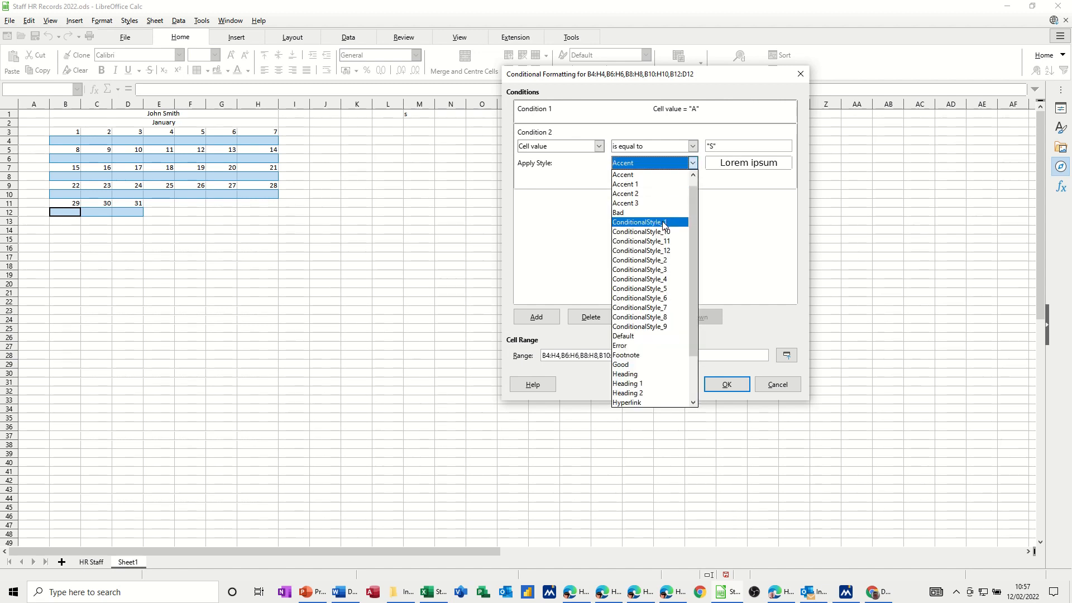
{"action": "left_click", "coordinate": [640, 222]}
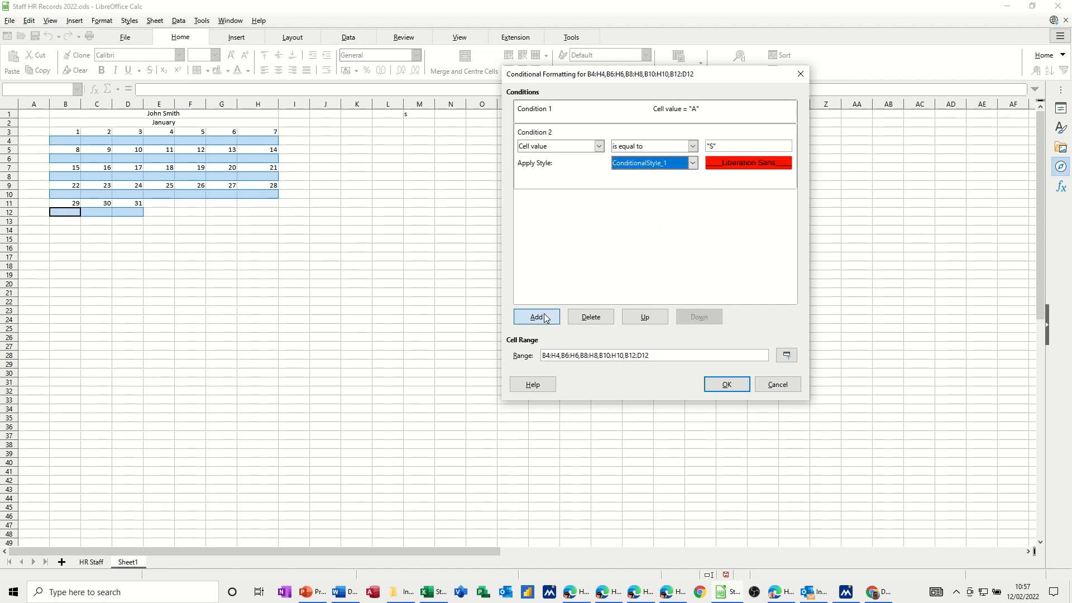
Step: Add conditions L with blue ConditionalStyle_4 and H with orange ConditionalStyle_2, then confirm
{"action": "left_click", "coordinate": [536, 317]}
{"action": "type", "text": "L"}
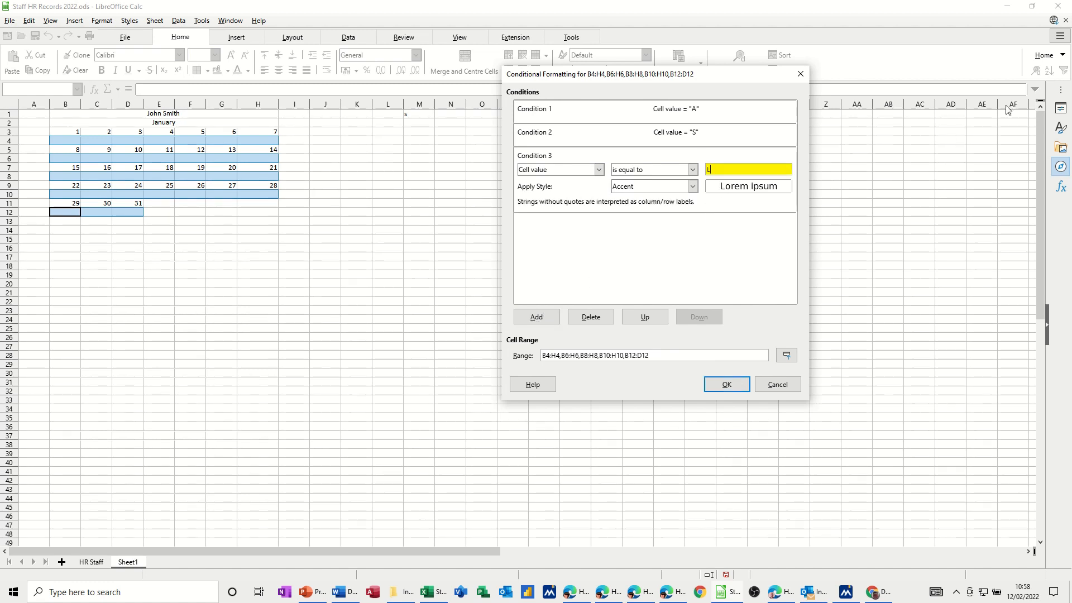
{"action": "type", "text": "*"}
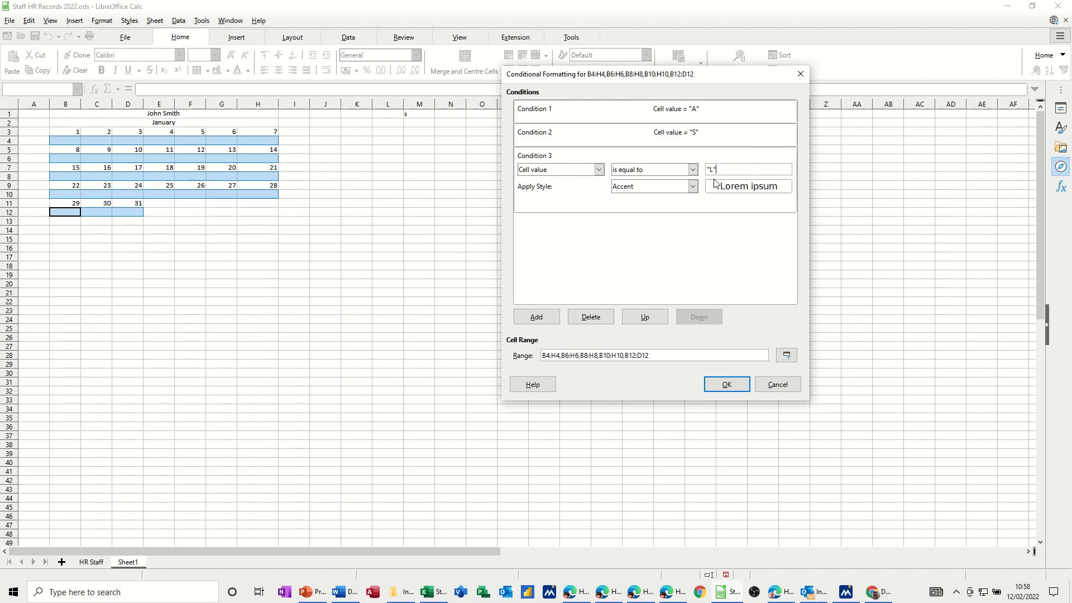
{"action": "left_click", "coordinate": [692, 186]}
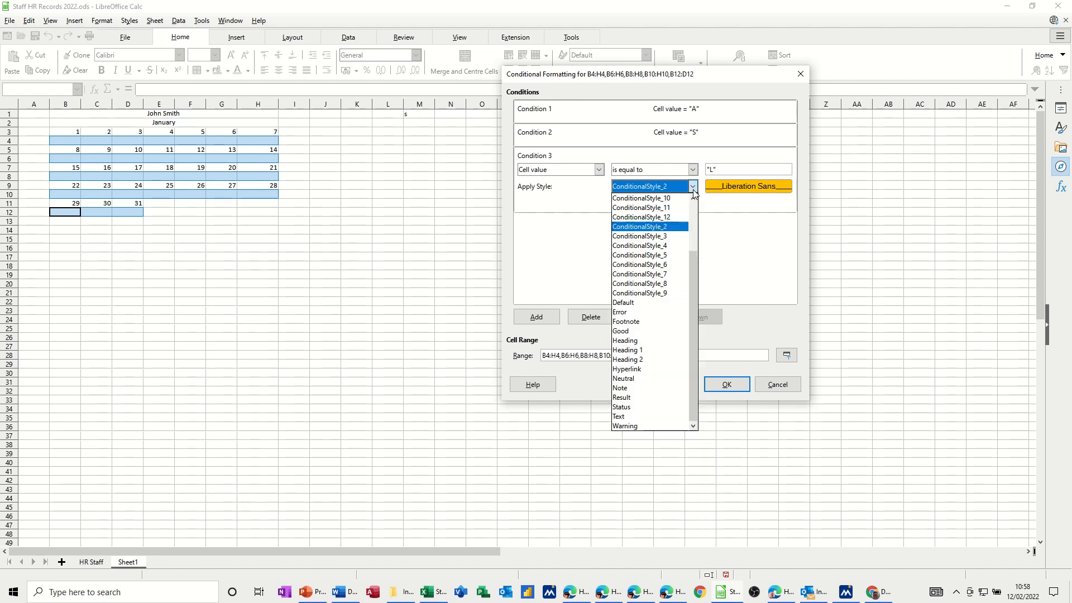
{"action": "left_click", "coordinate": [639, 255]}
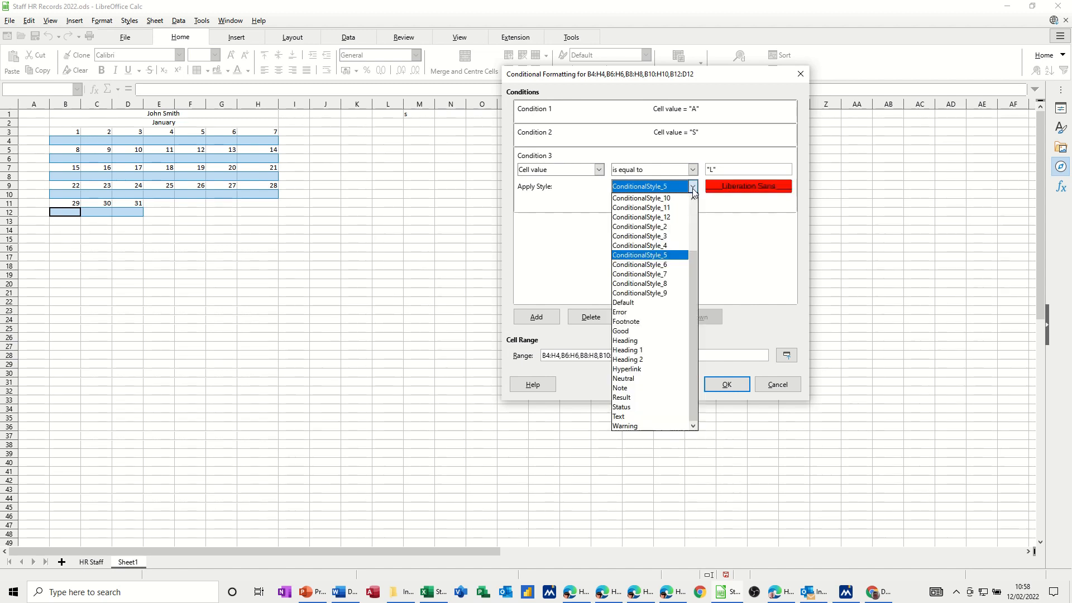
{"action": "left_click", "coordinate": [639, 246]}
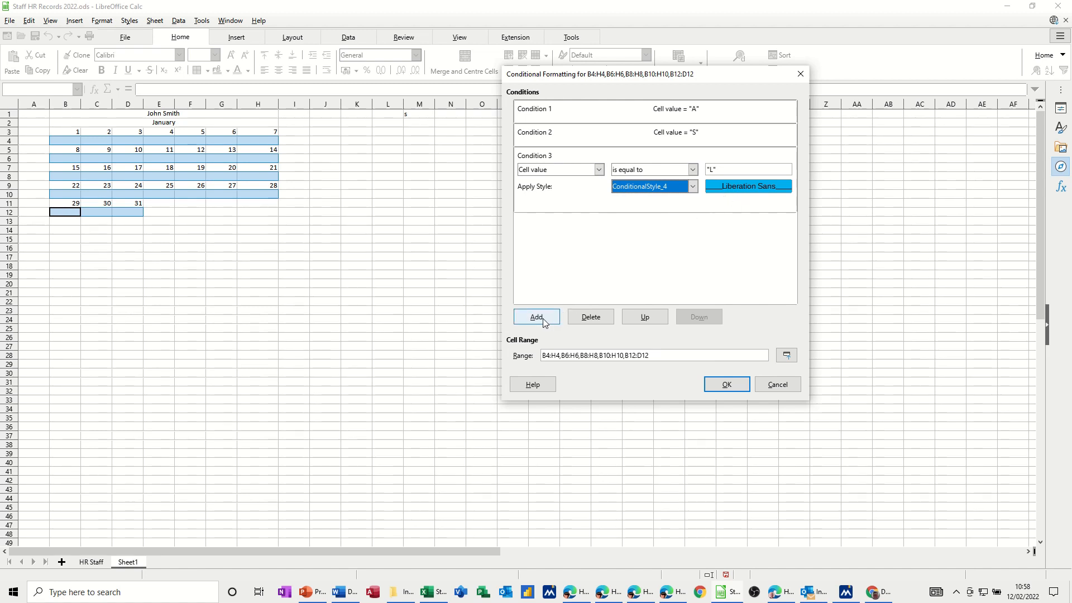
{"action": "left_click", "coordinate": [536, 316]}
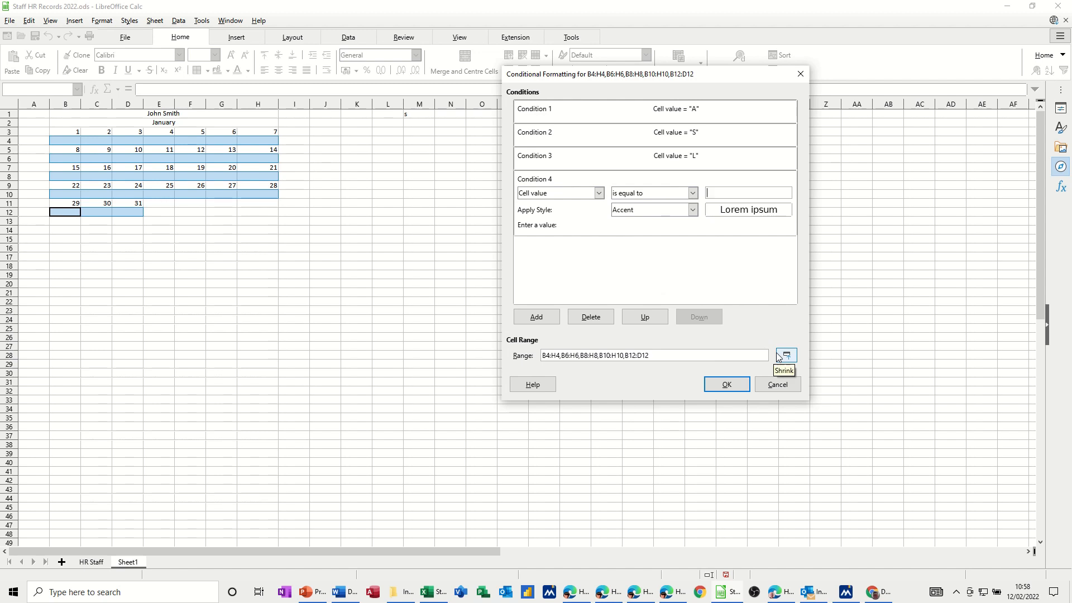
{"action": "type", "text": "\"H\""}
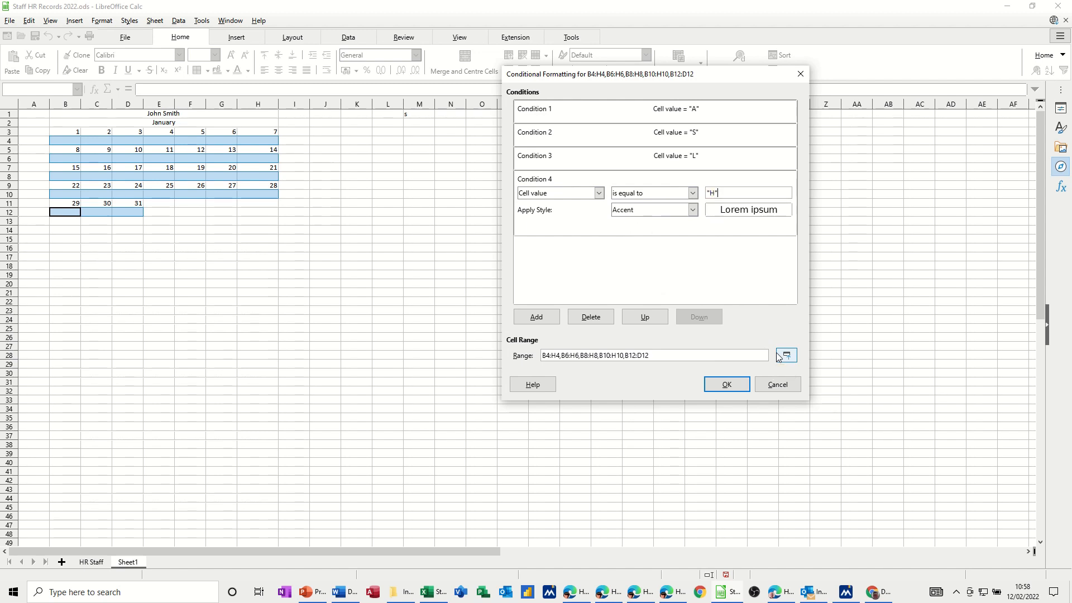
{"action": "left_click", "coordinate": [691, 210]}
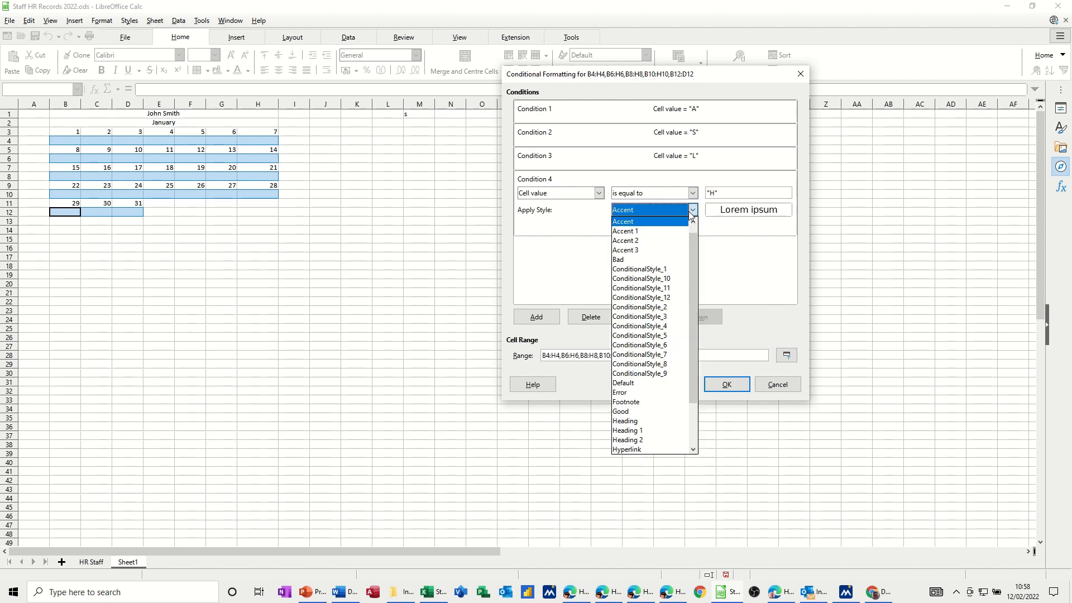
{"action": "left_click", "coordinate": [640, 307]}
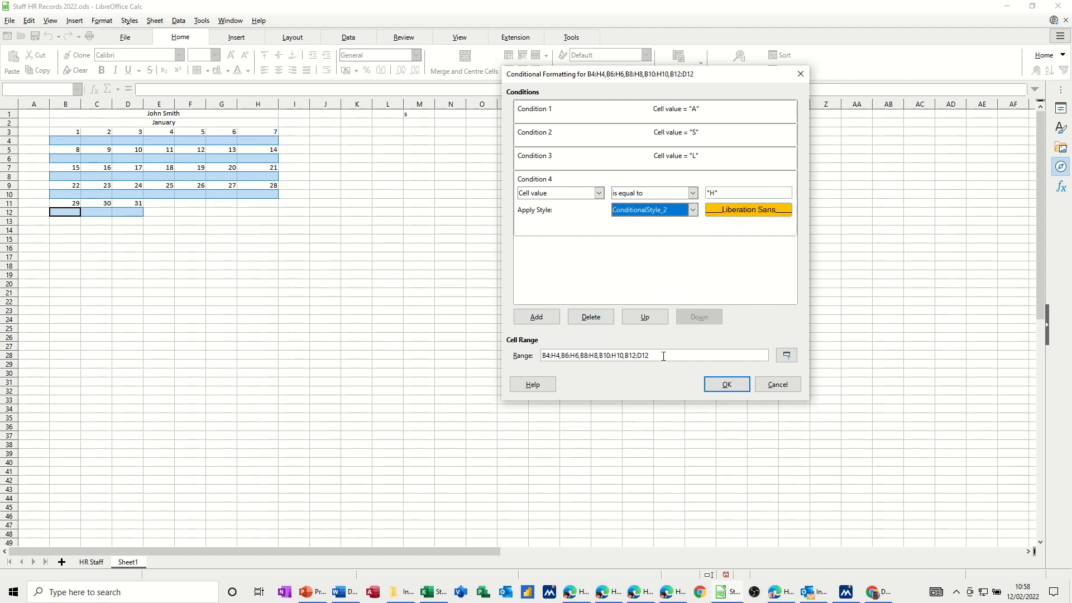
{"action": "left_click", "coordinate": [726, 384]}
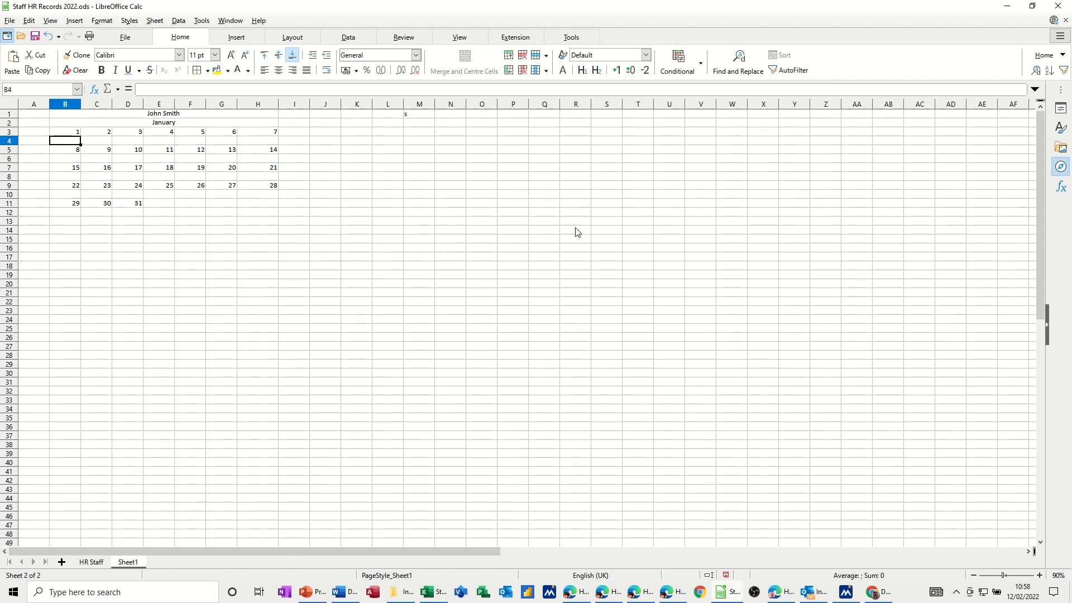
Step: Type A, S, L and H into B4:E4 to test the conditional colours
{"action": "type", "text": "A"}
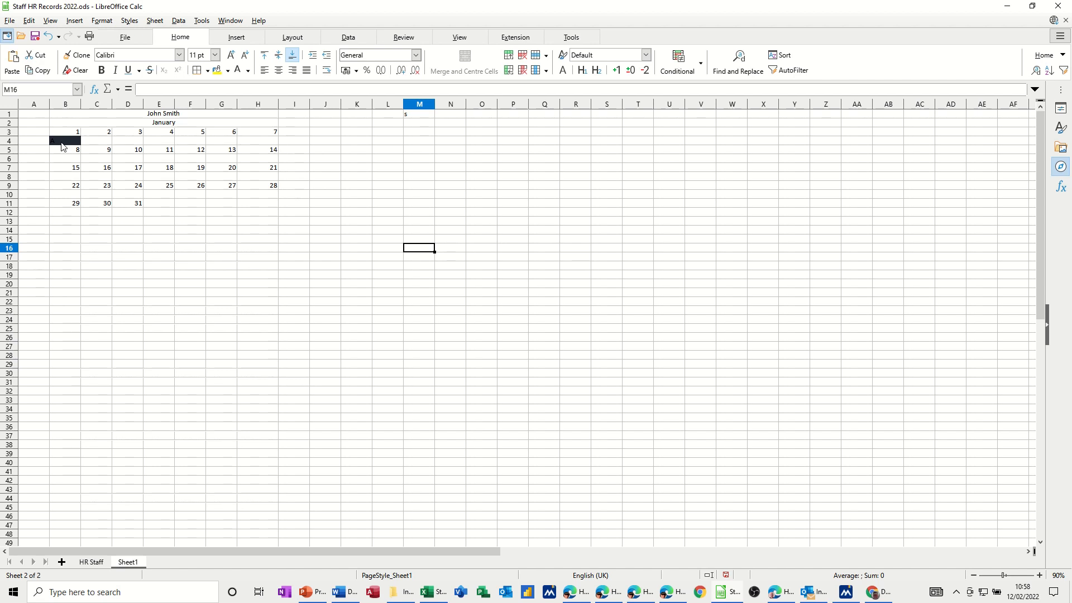
{"action": "left_click", "coordinate": [64, 140]}
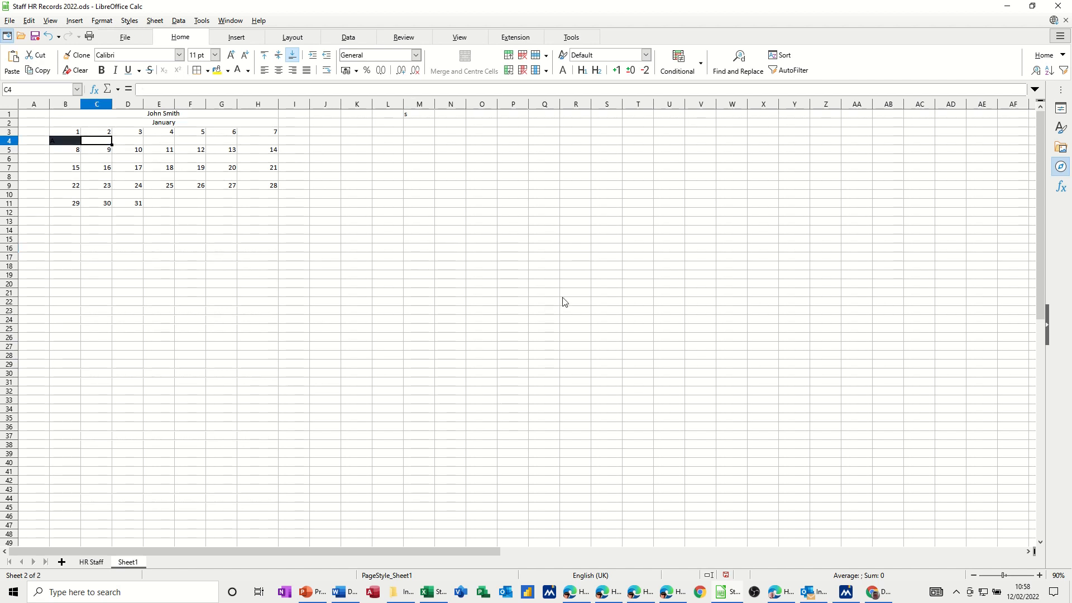
{"action": "mouse_move", "coordinate": [571, 299]}
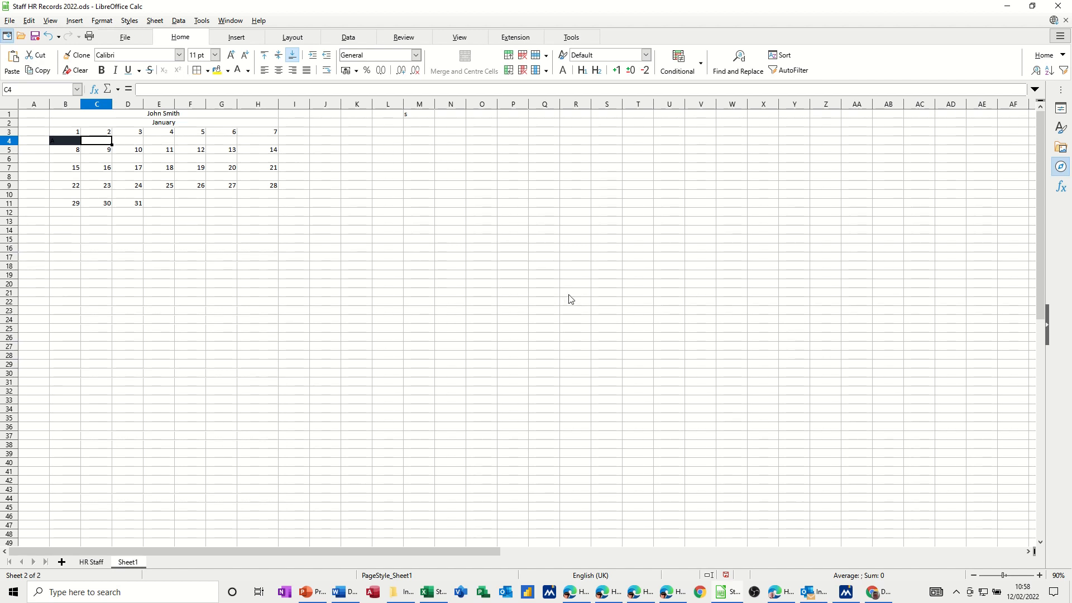
{"action": "type", "text": "s"}
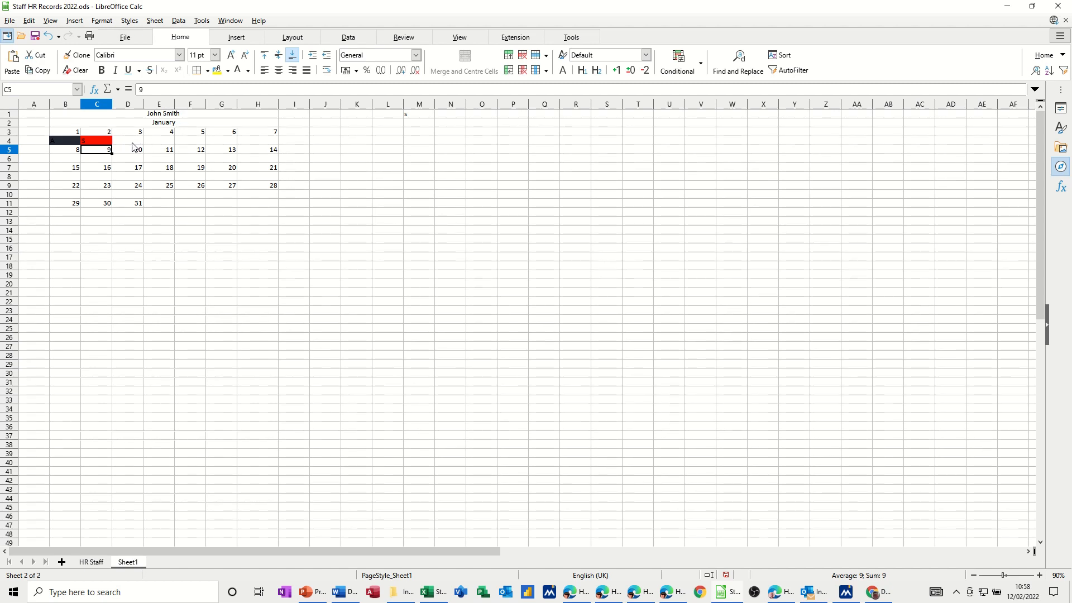
{"action": "left_click", "coordinate": [128, 140]}
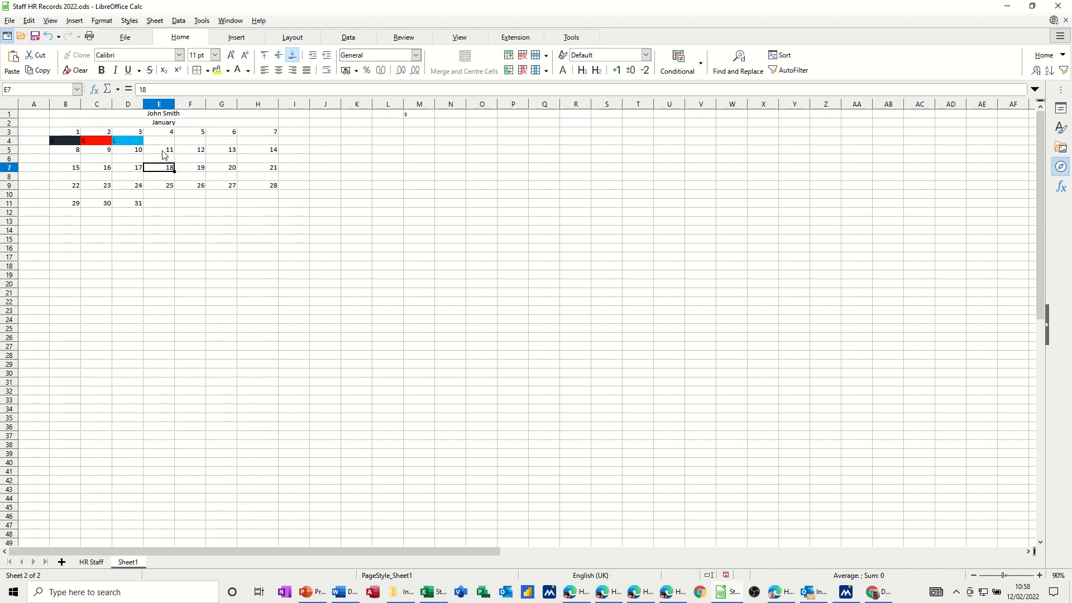
{"action": "type", "text": "H"}
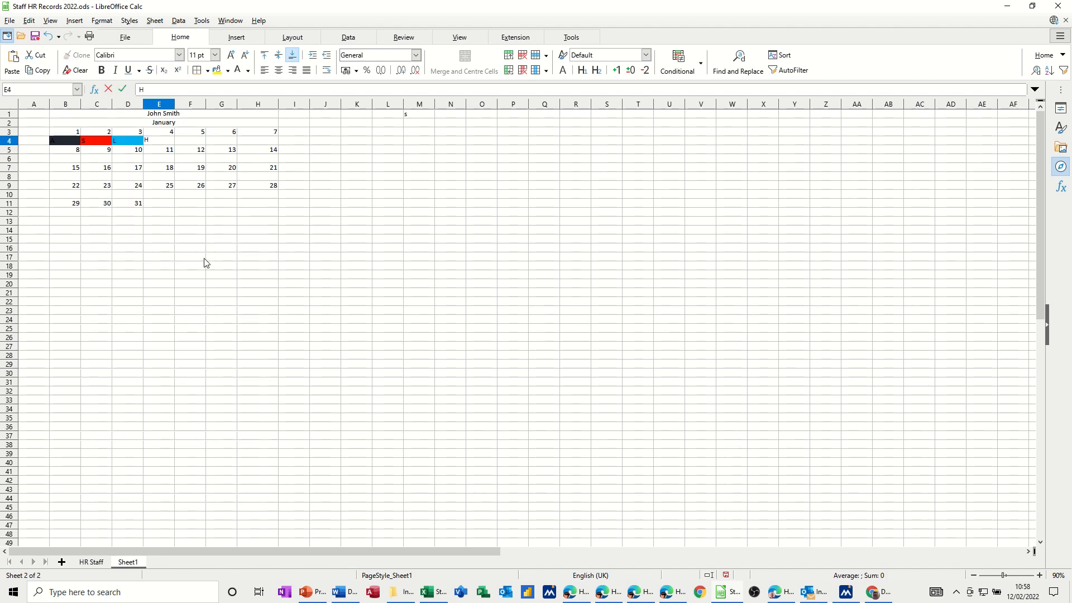
{"action": "left_click", "coordinate": [64, 141]}
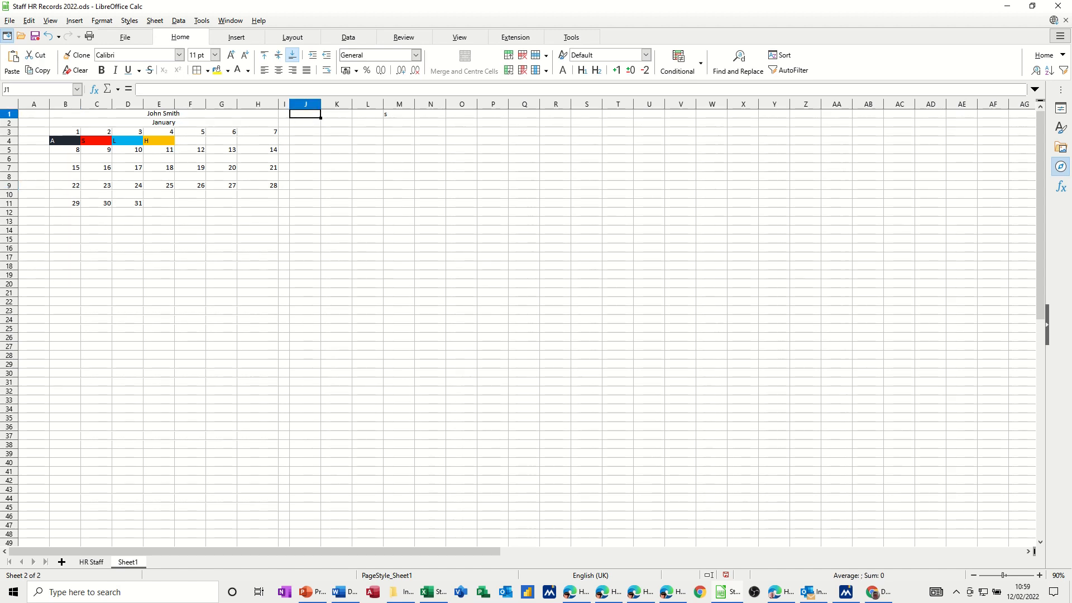
Step: Type the headings Absent, Sick, Late and Hols into J1:M1
{"action": "type", "text": "Absent"}
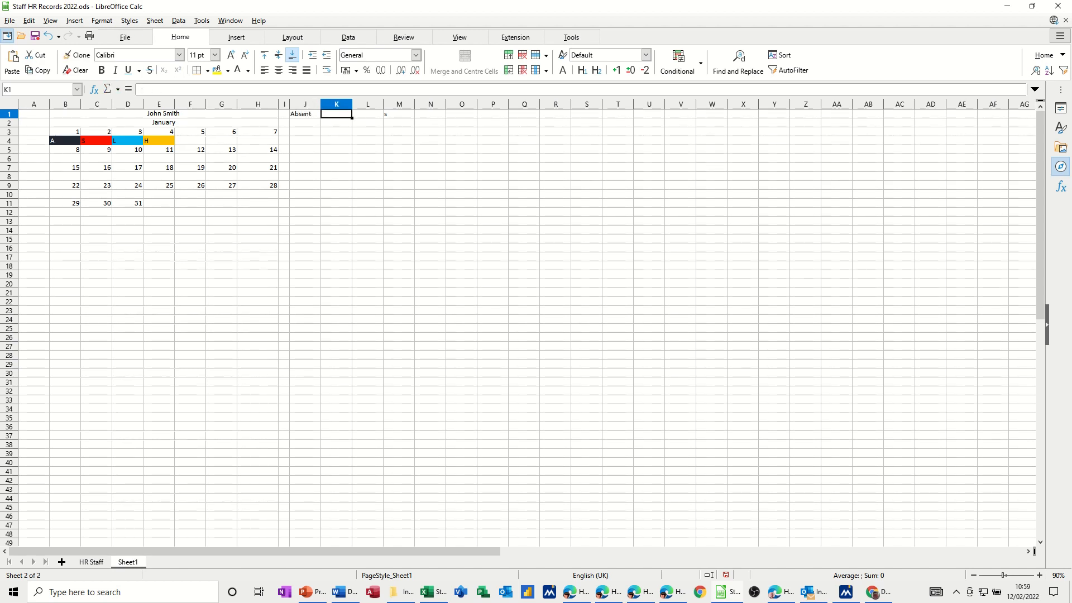
{"action": "type", "text": "Sick"}
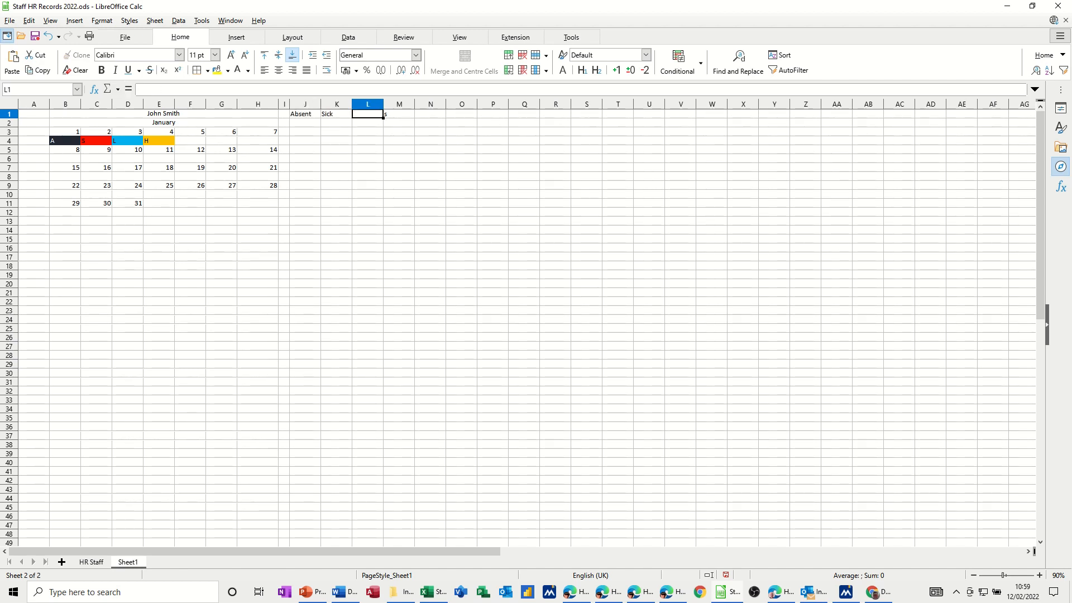
{"action": "type", "text": "Late"}
{"action": "left_click", "coordinate": [398, 113]}
{"action": "type", "text": "H"}
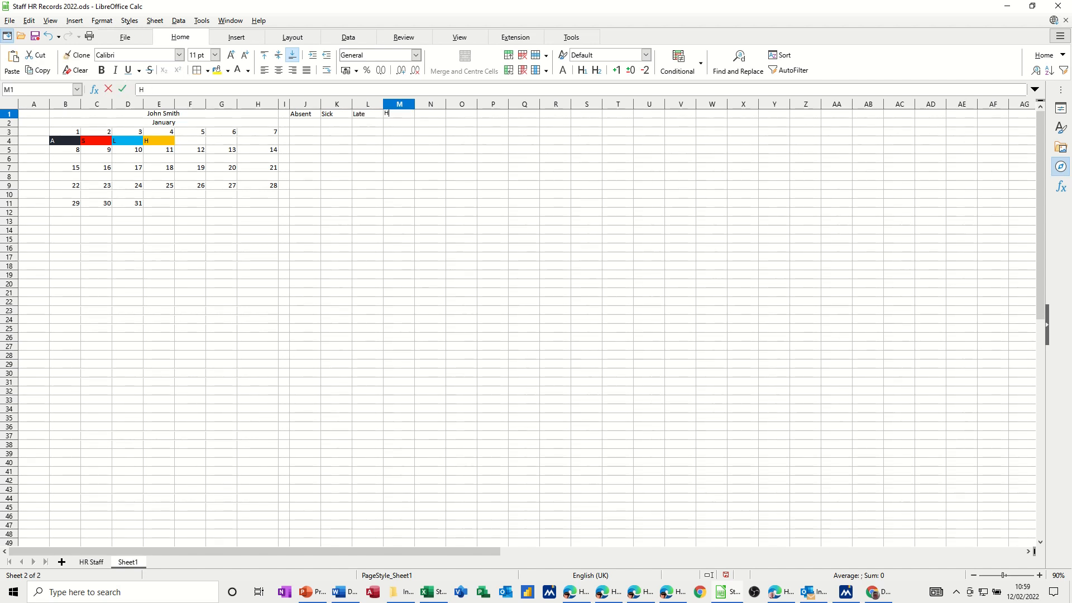
{"action": "type", "text": "ols"}
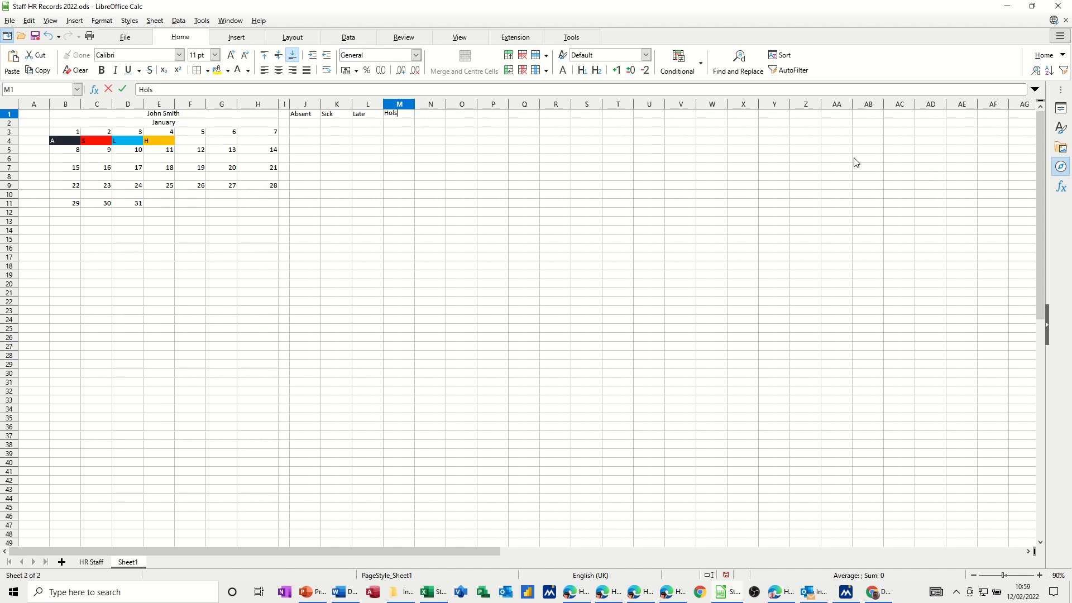
{"action": "left_click", "coordinate": [306, 113]}
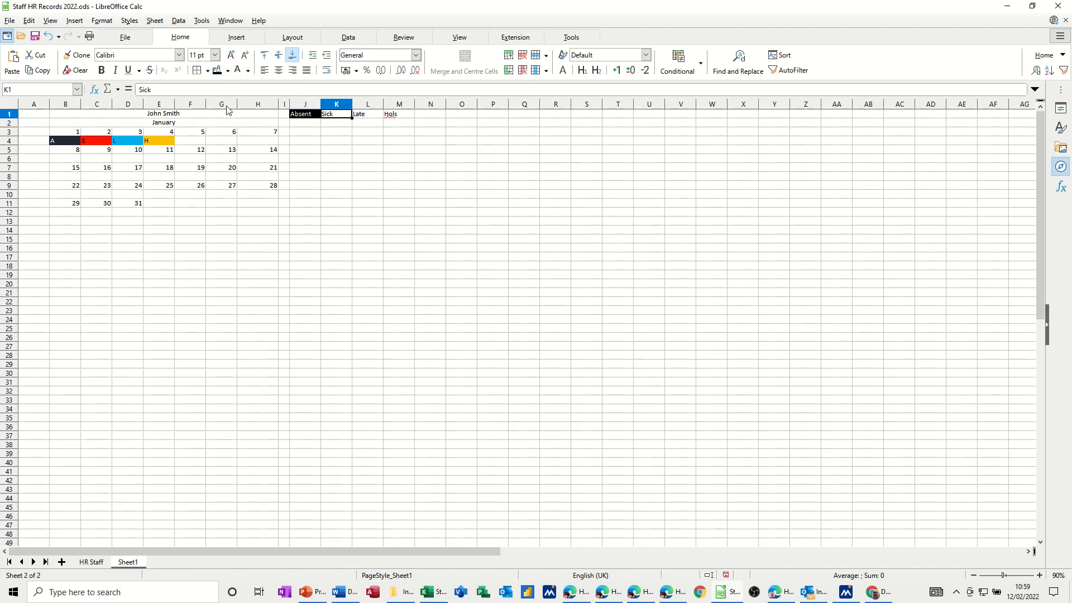
Step: Fill the Sick, Late and Hols headings red, blue and orange
{"action": "left_click", "coordinate": [227, 70]}
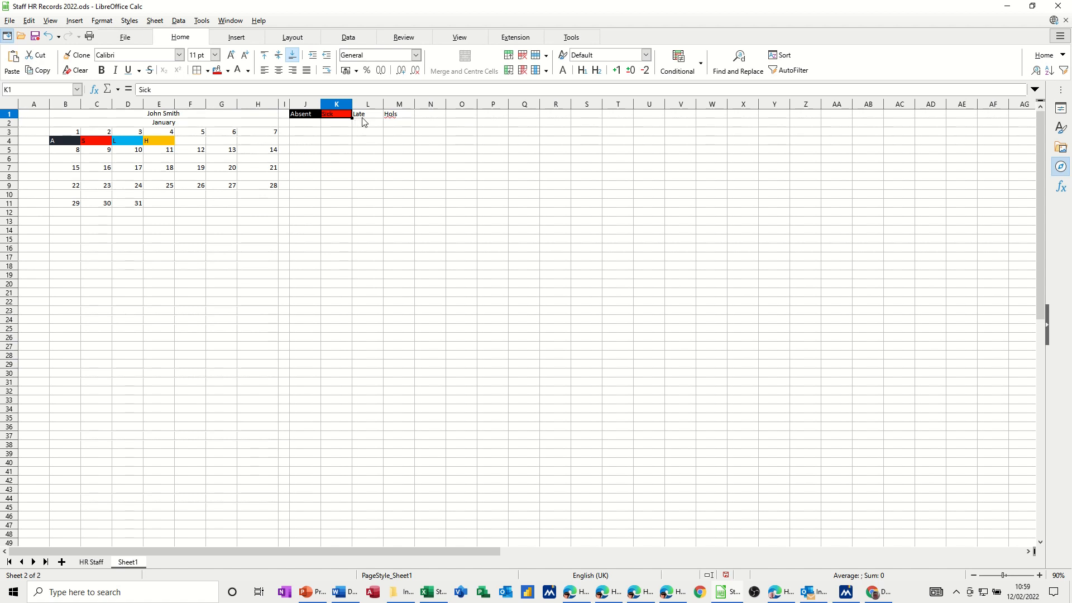
{"action": "left_click", "coordinate": [367, 113]}
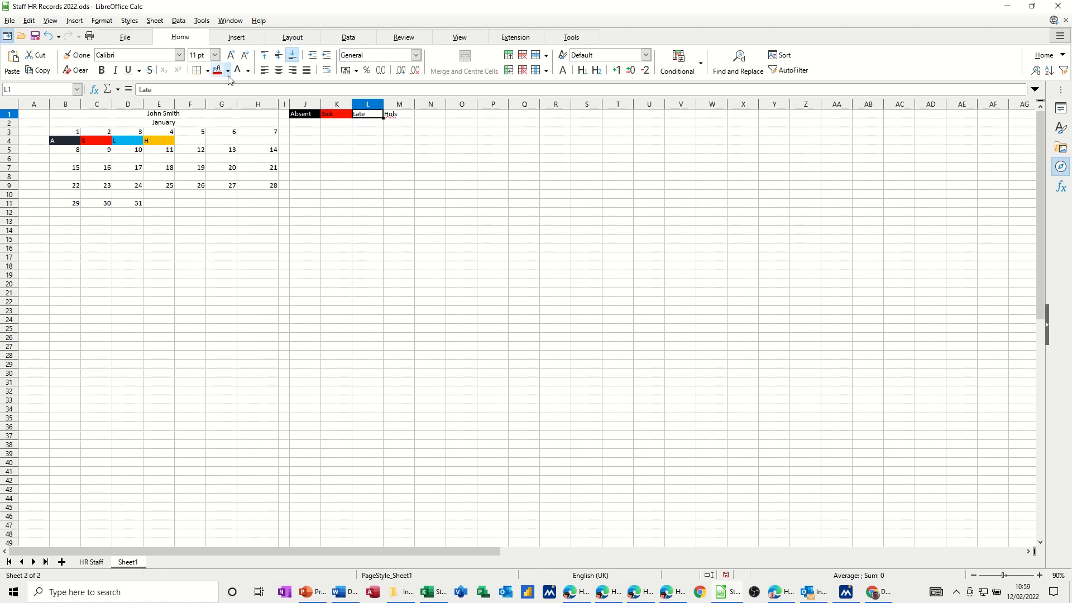
{"action": "left_click", "coordinate": [227, 70]}
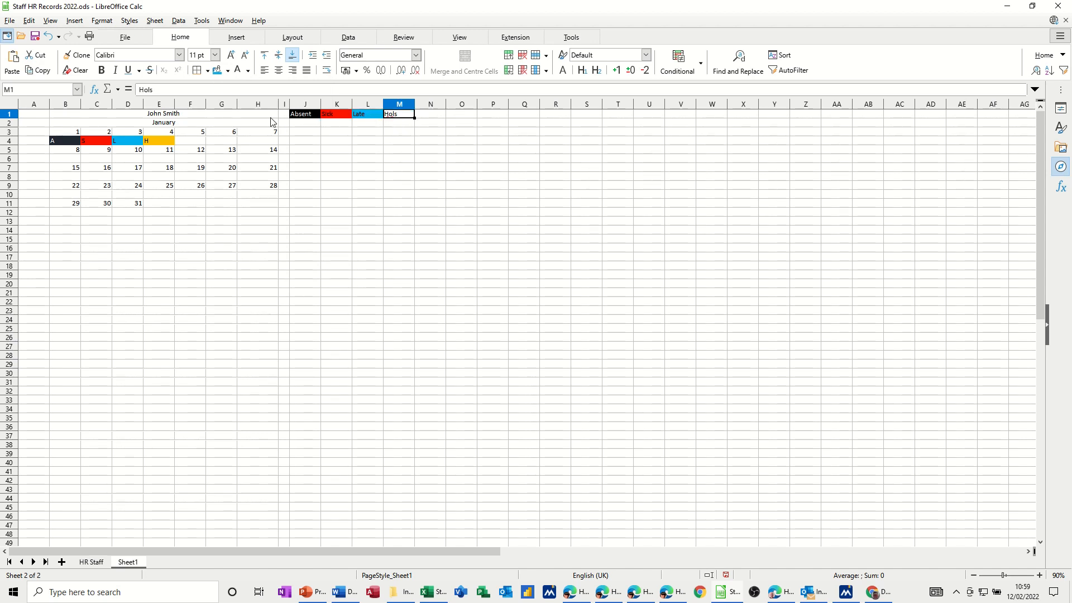
{"action": "left_click", "coordinate": [227, 71]}
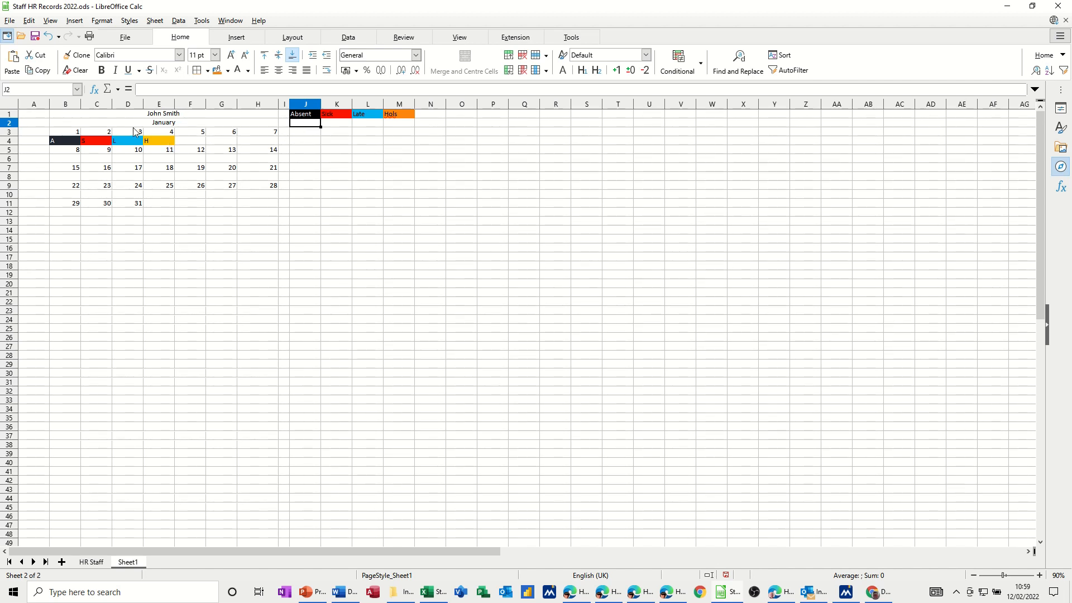
Step: Enter code letters A, S, L, H in J3:M3, replacing a mistyped 'Absent' in J3
{"action": "left_click", "coordinate": [305, 131]}
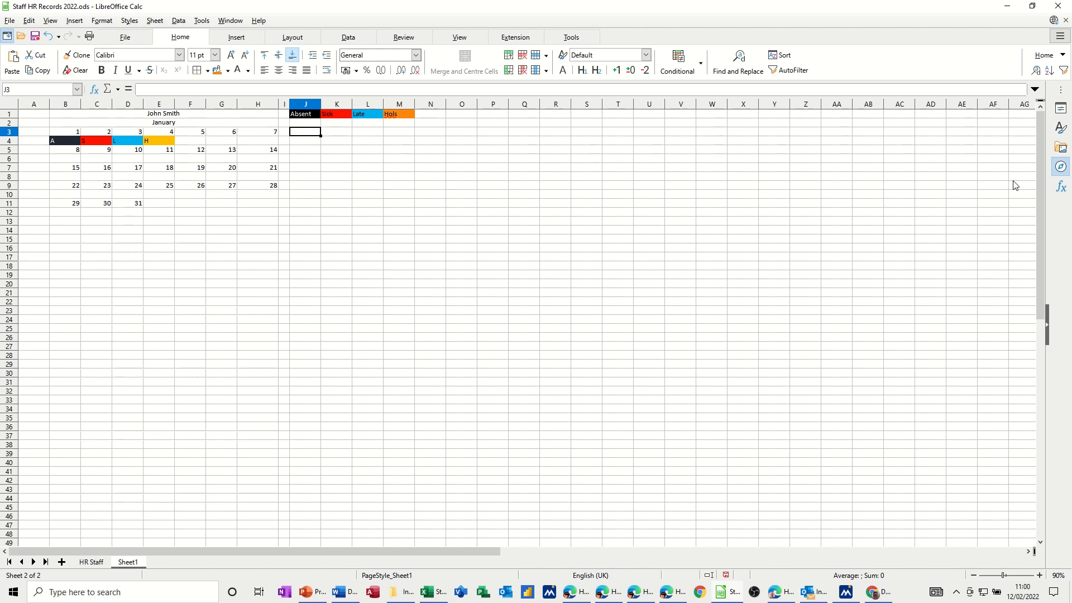
{"action": "type", "text": "Absent"}
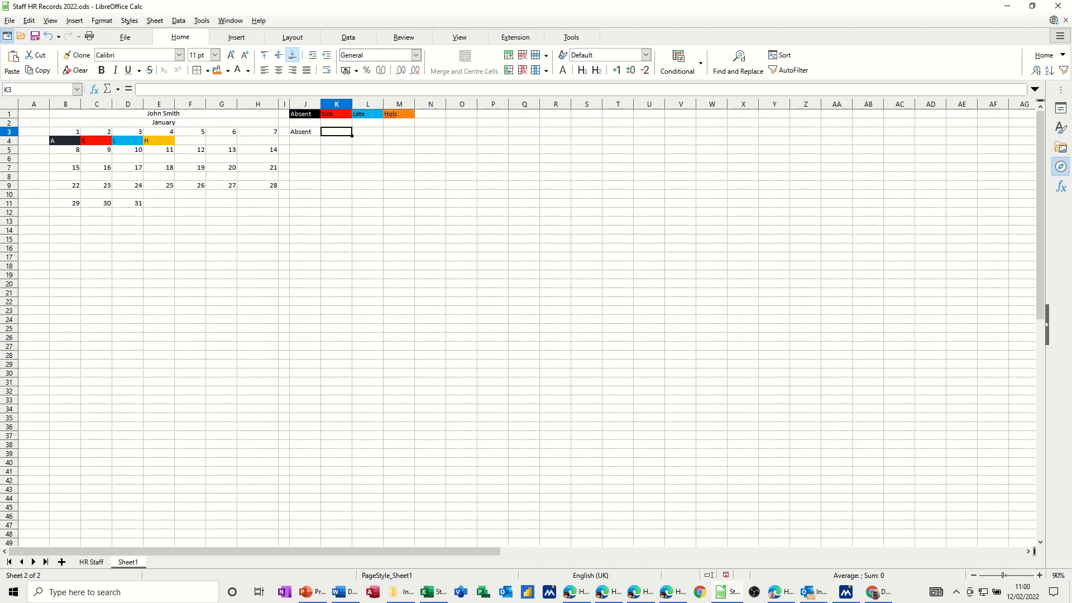
{"action": "left_click", "coordinate": [305, 131]}
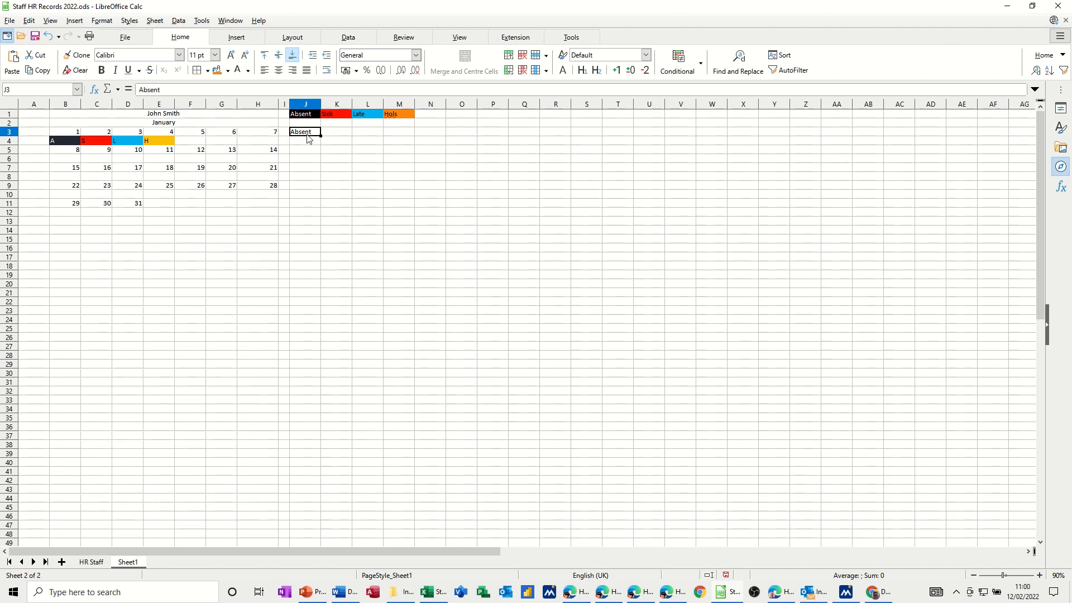
{"action": "double_click", "coordinate": [301, 132]}
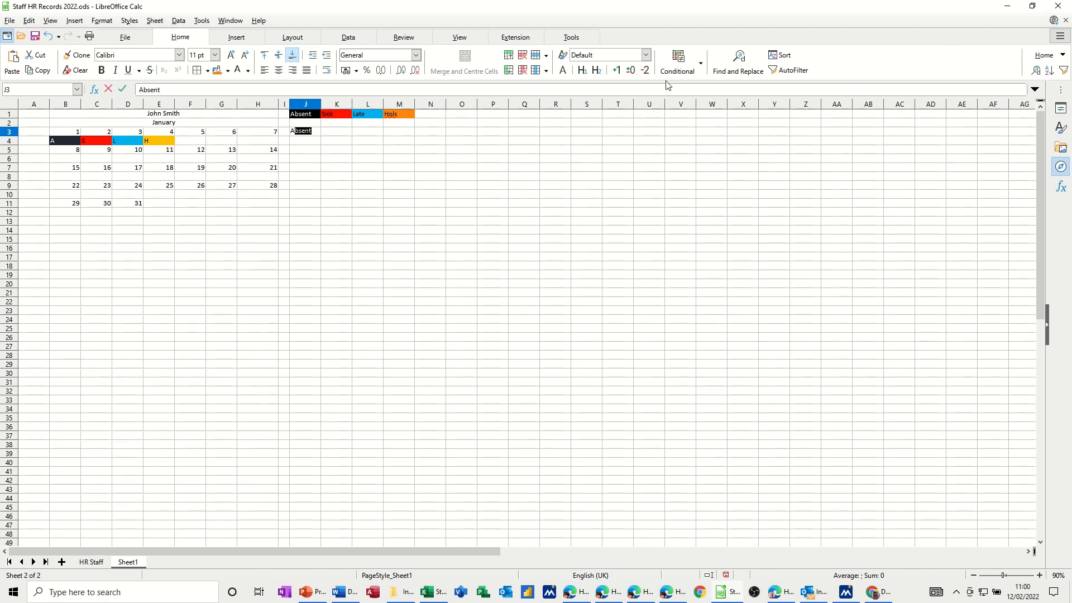
{"action": "type", "text": "A"}
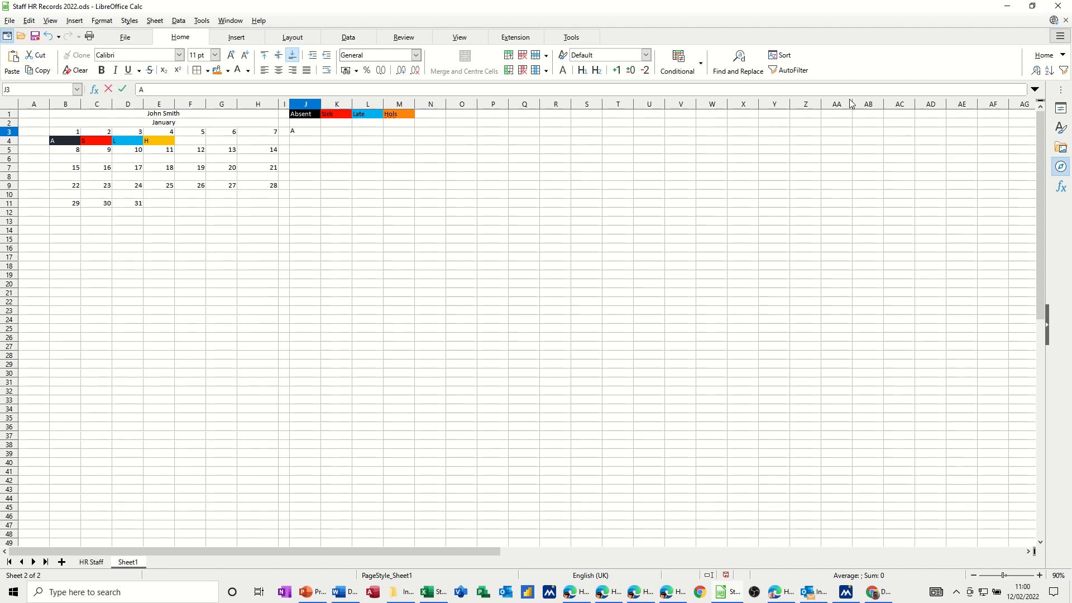
{"action": "left_click", "coordinate": [336, 131]}
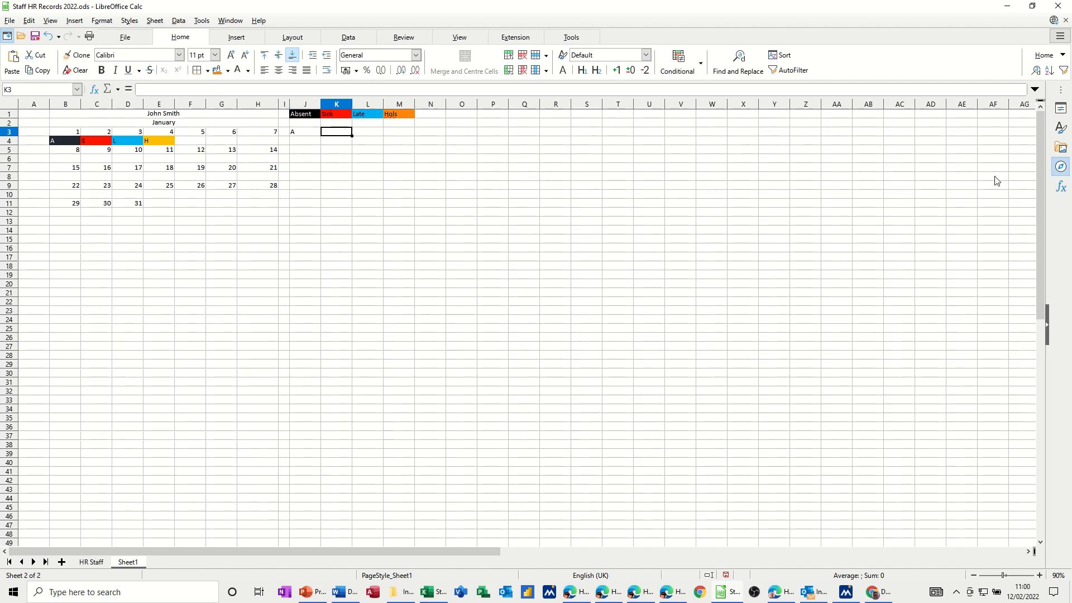
{"action": "type", "text": "S"}
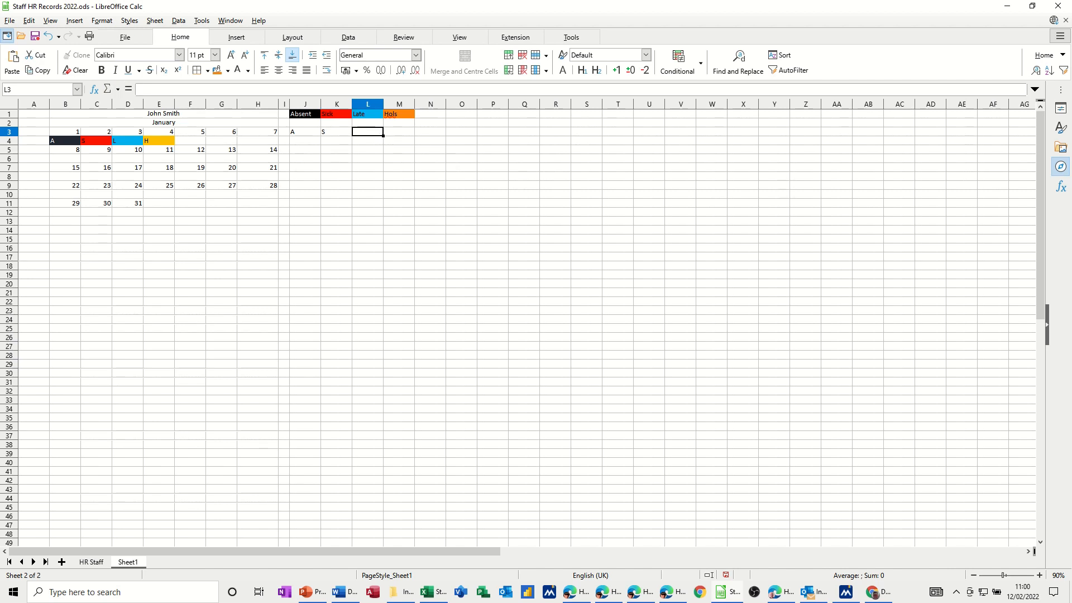
{"action": "type", "text": "L"}
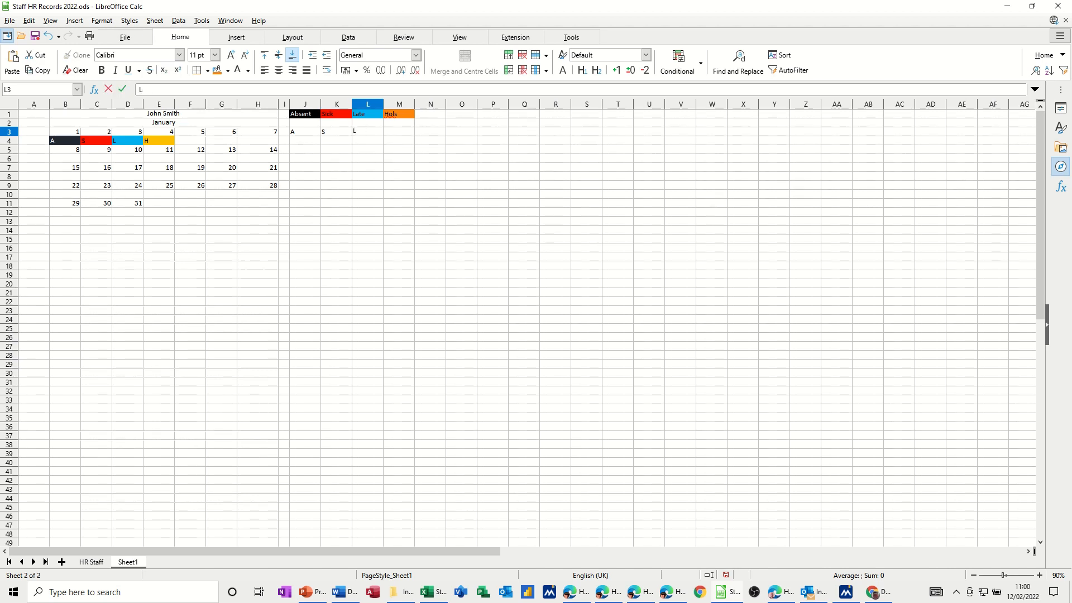
{"action": "left_click", "coordinate": [399, 132]}
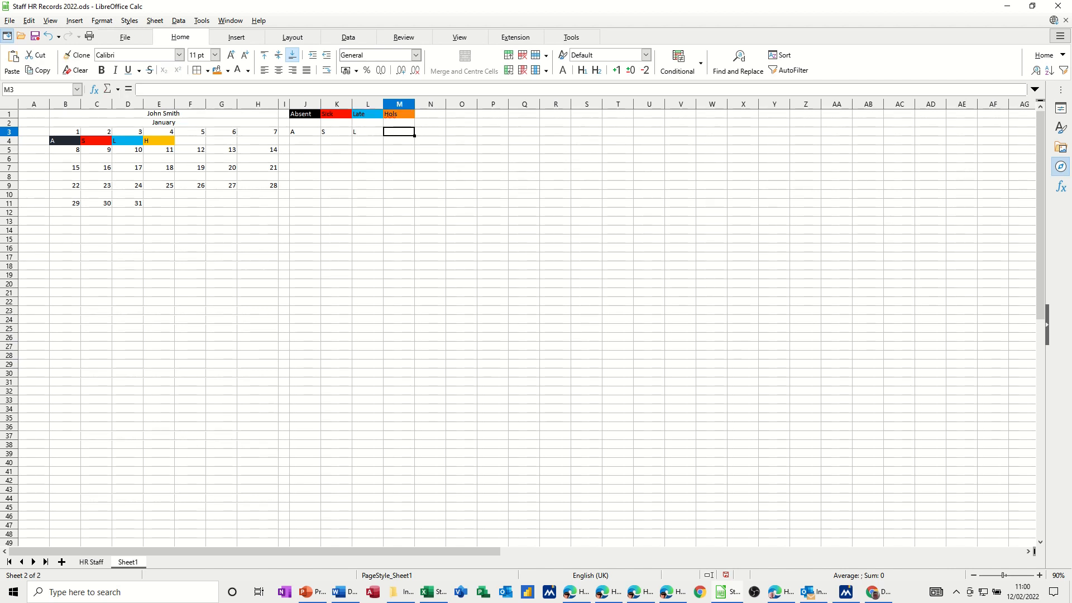
{"action": "type", "text": "H"}
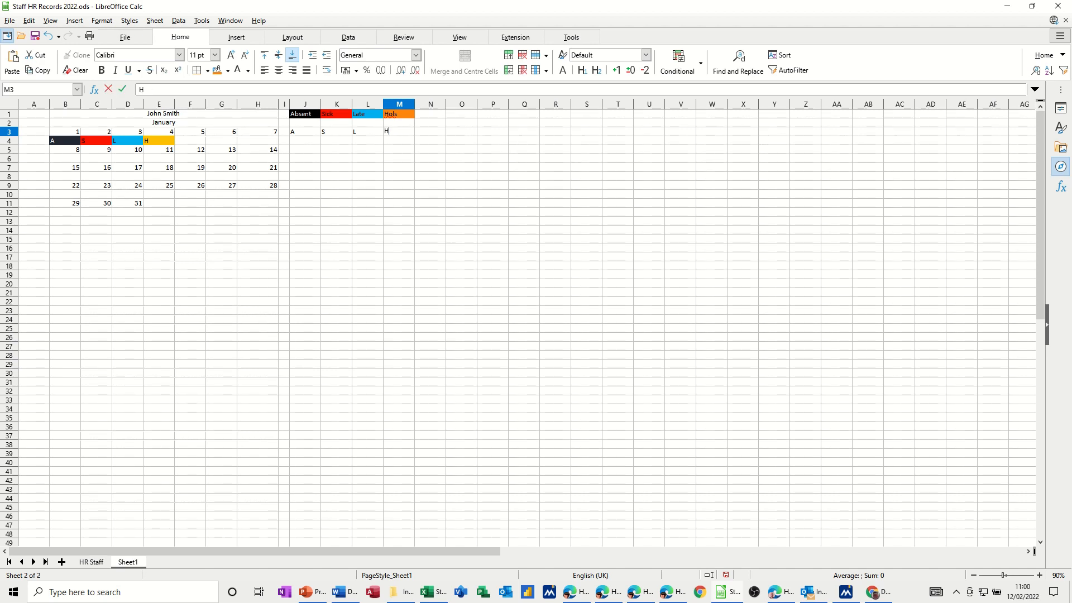
{"action": "mouse_move", "coordinate": [303, 148]}
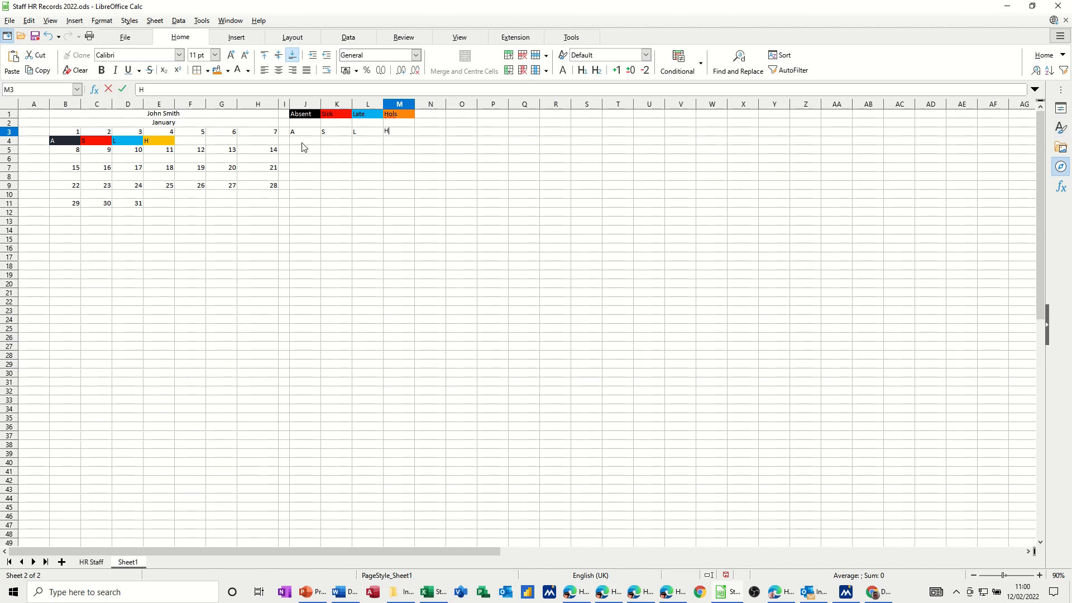
{"action": "left_click", "coordinate": [304, 140]}
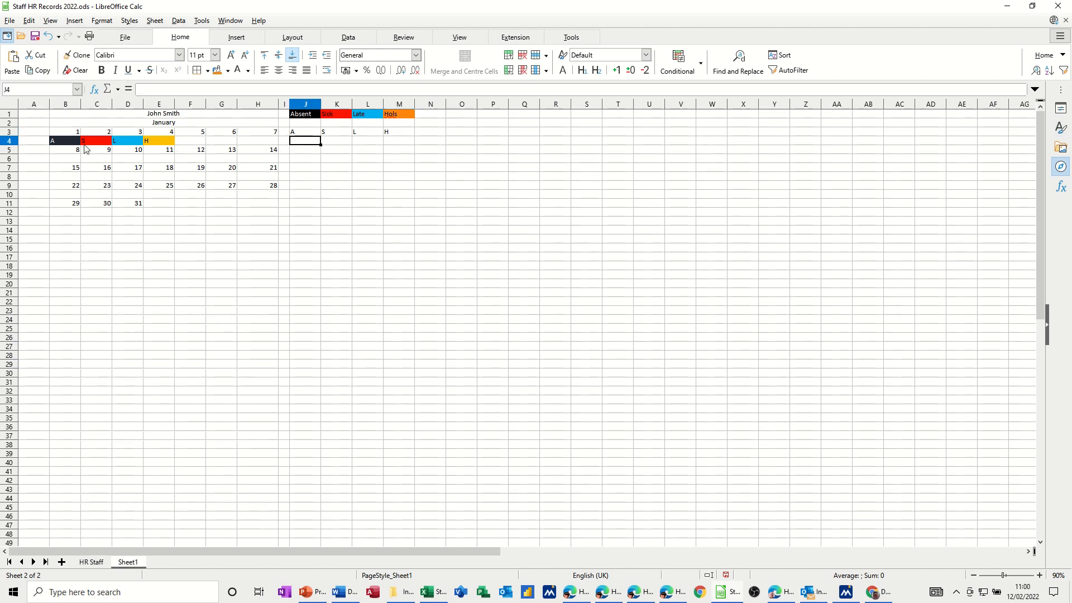
{"action": "mouse_move", "coordinate": [287, 151]}
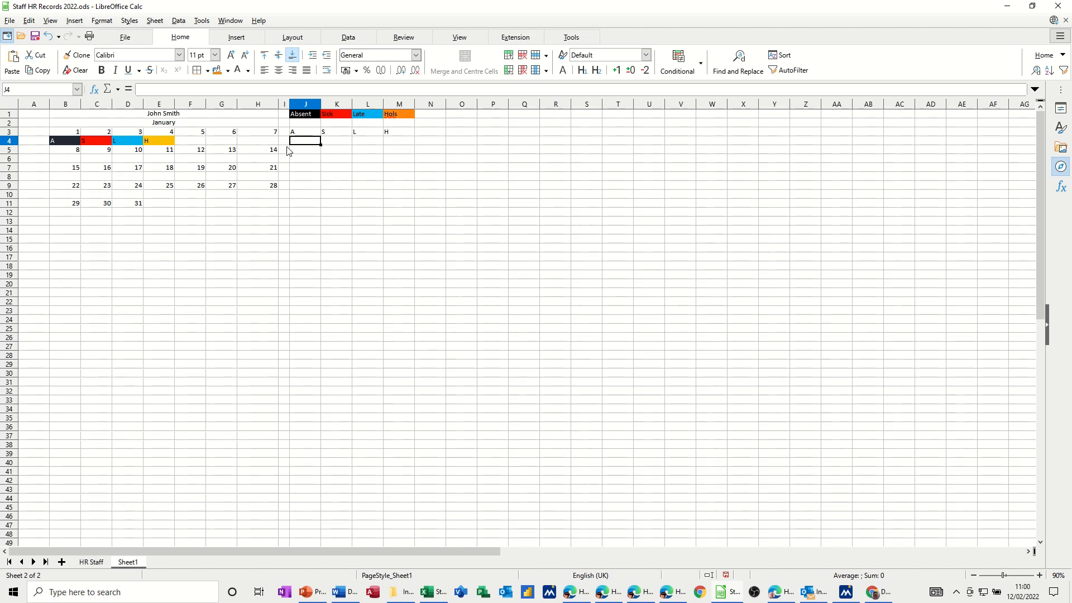
{"action": "mouse_move", "coordinate": [288, 152]}
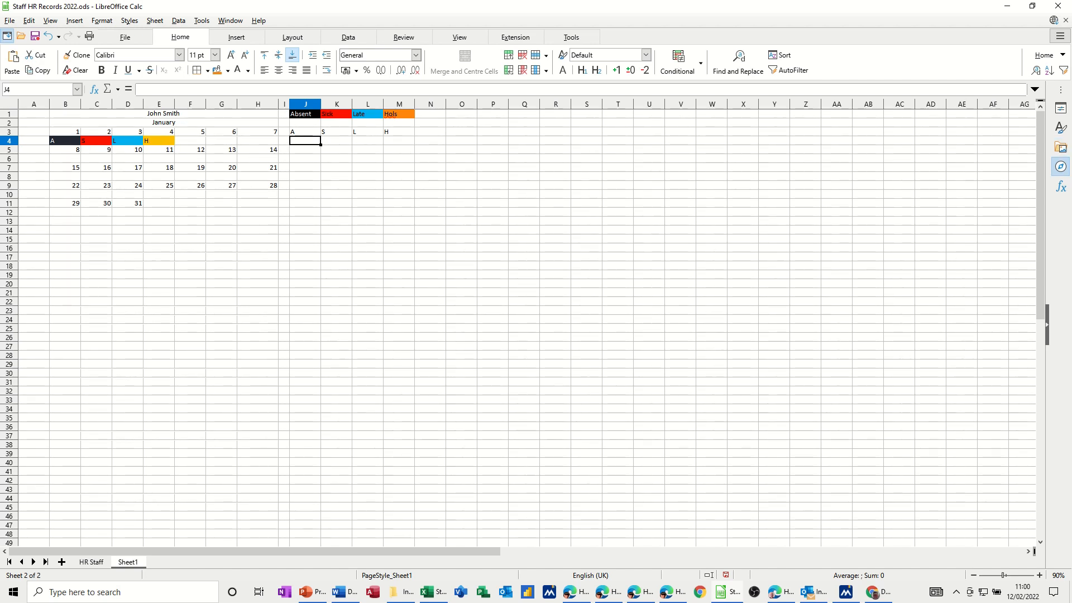
Step: Enter a COUNTIF over absolute range $B$4:$H$4 using J3's code, filled across J4:M4
{"action": "type", "text": "=countif("}
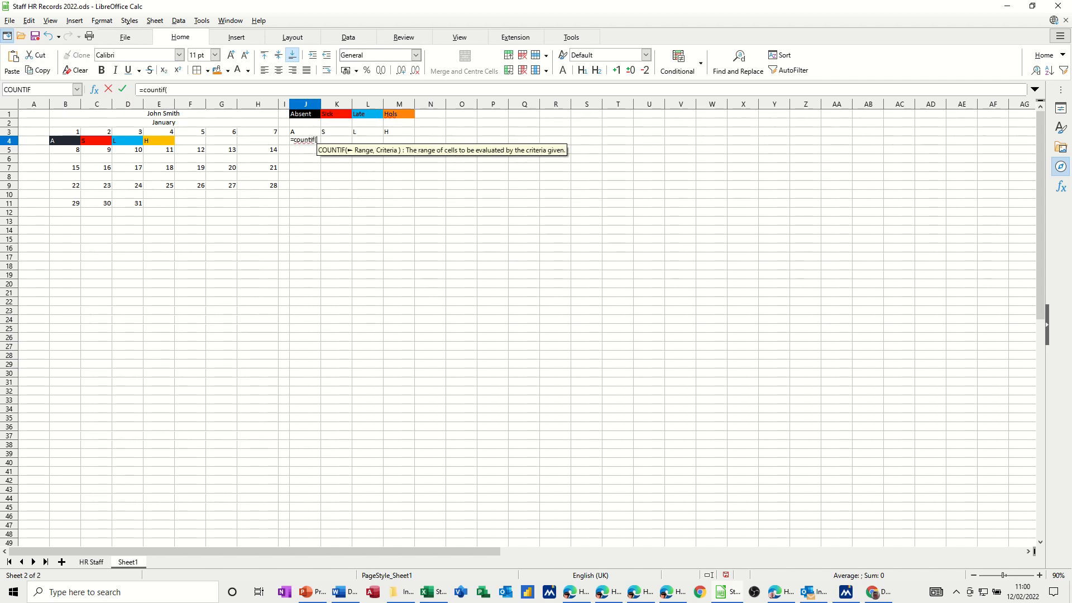
{"action": "mouse_move", "coordinate": [547, 170]}
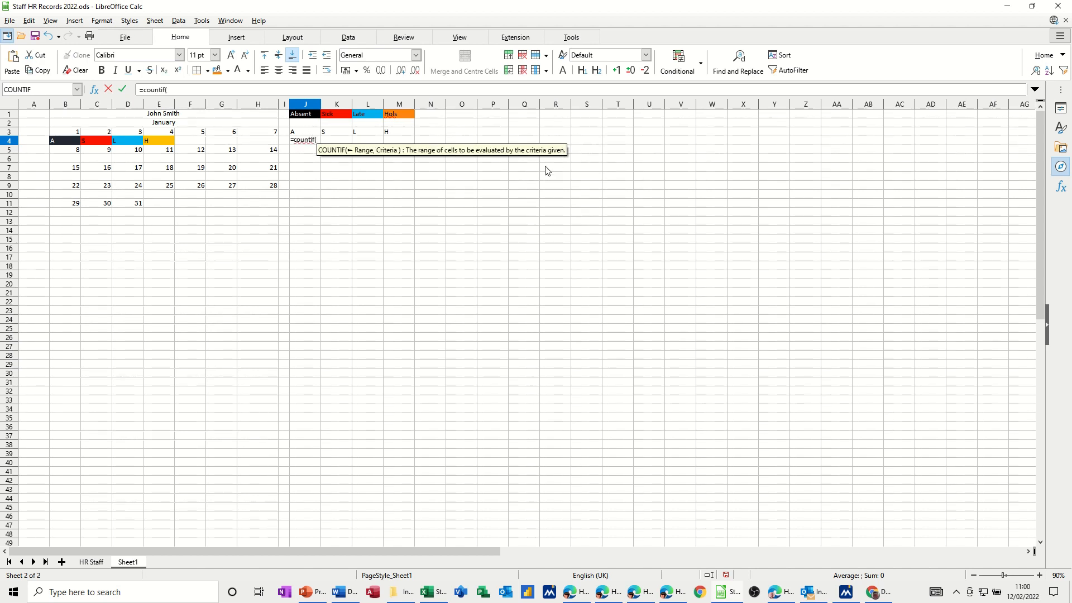
{"action": "left_click", "coordinate": [65, 140]}
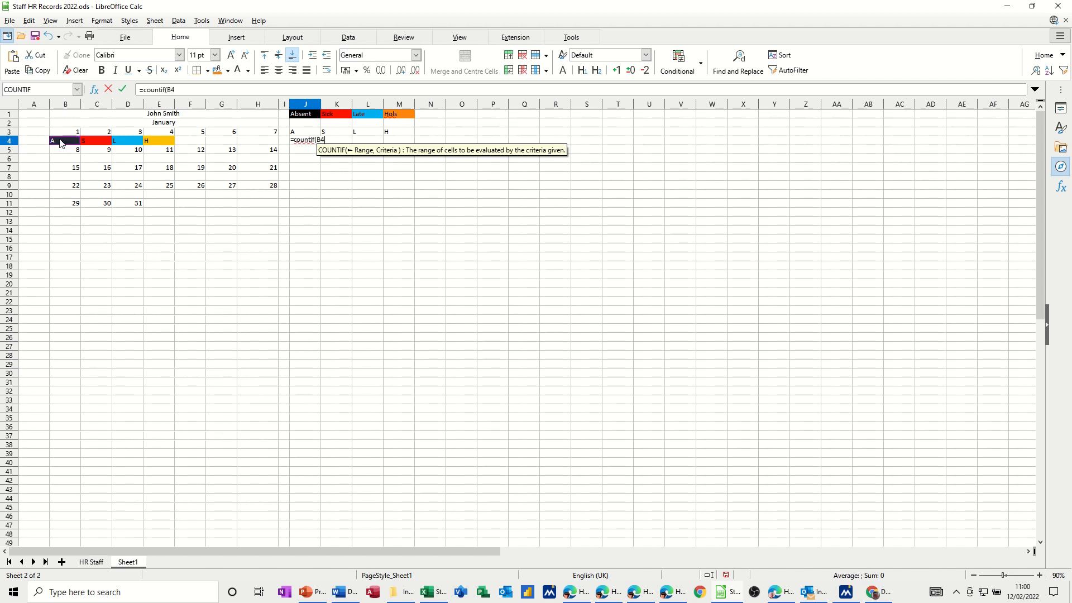
{"action": "left_click_drag", "start_coordinate": [65, 140], "coordinate": [273, 140]}
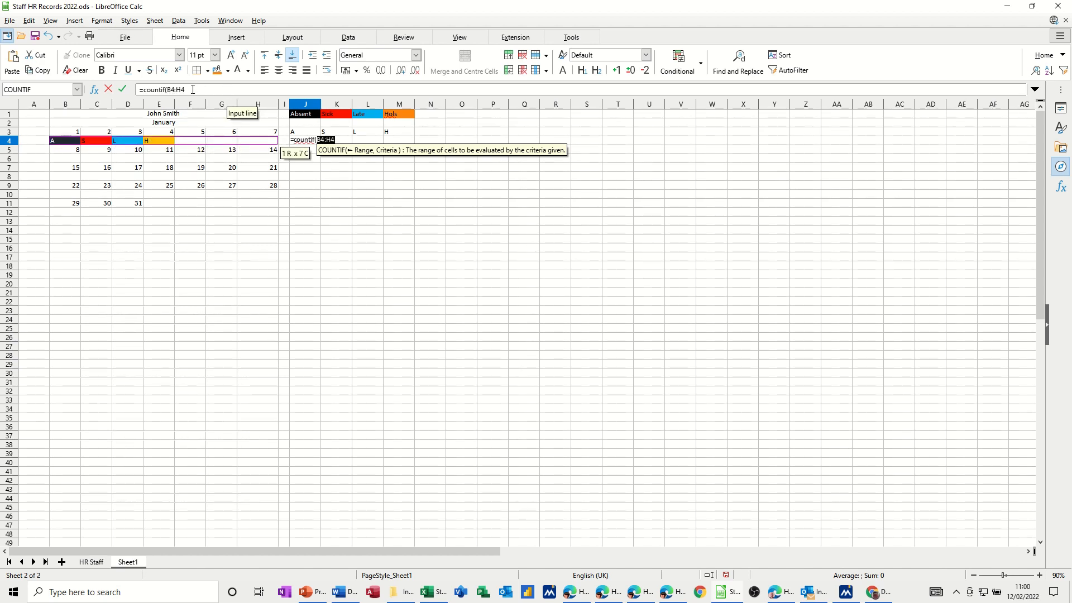
{"action": "key", "text": "F4"}
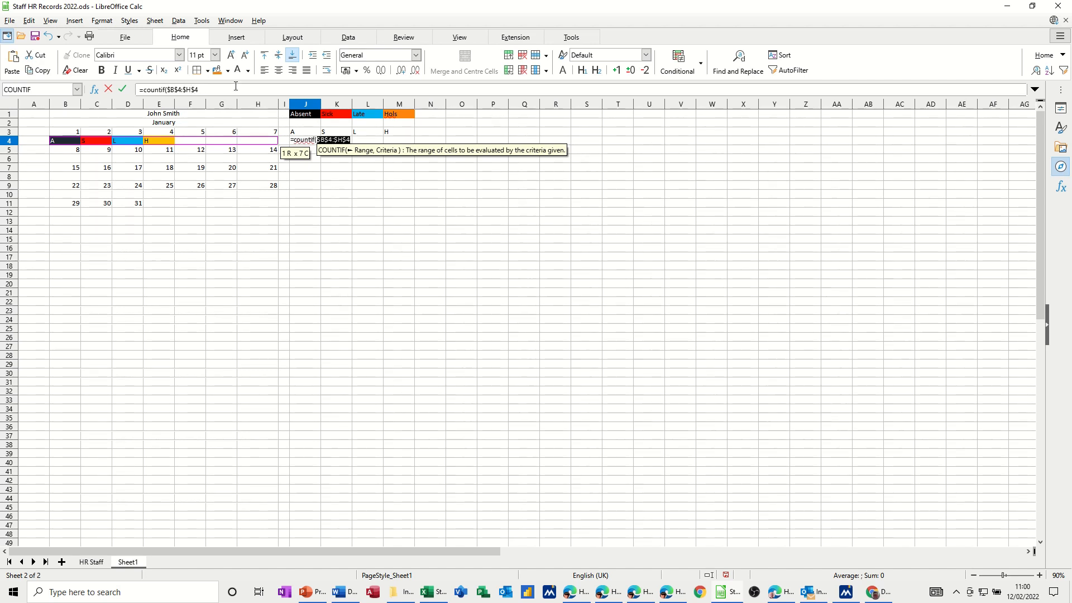
{"action": "type", "text": ","}
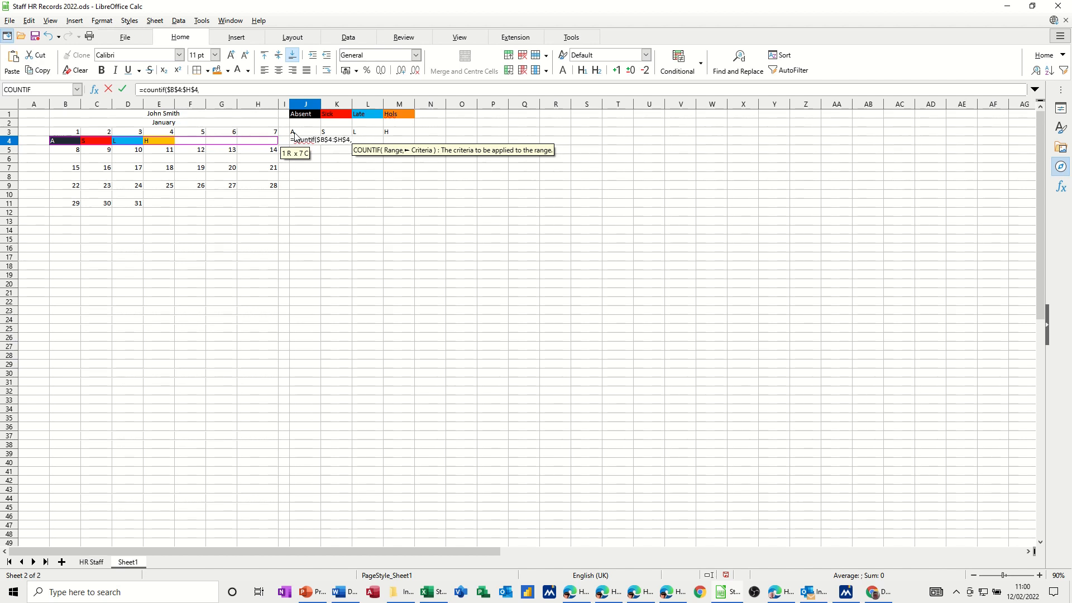
{"action": "left_click", "coordinate": [305, 132]}
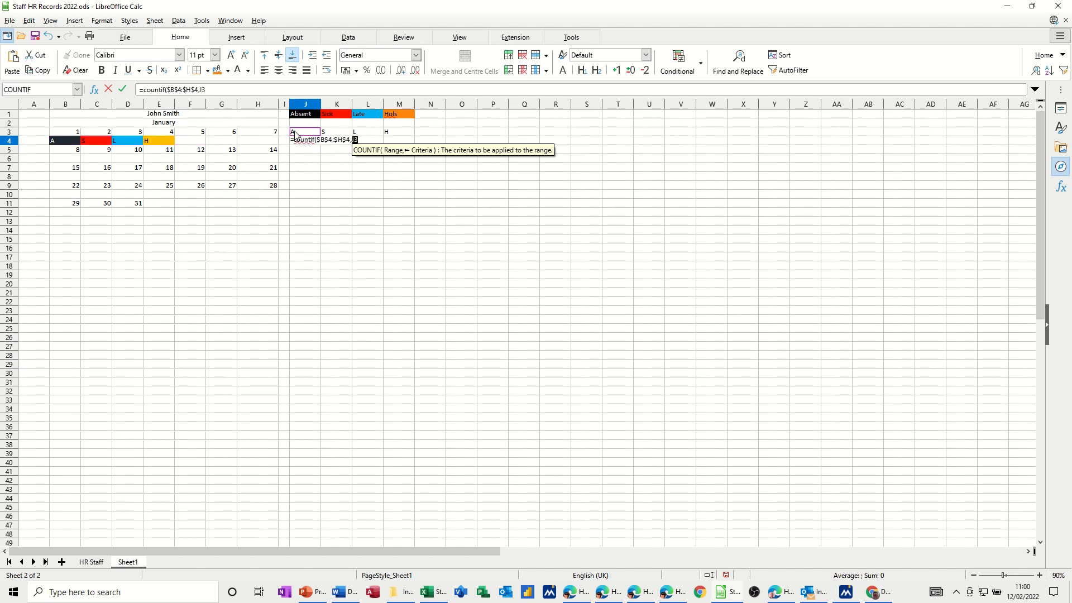
{"action": "mouse_move", "coordinate": [310, 118]}
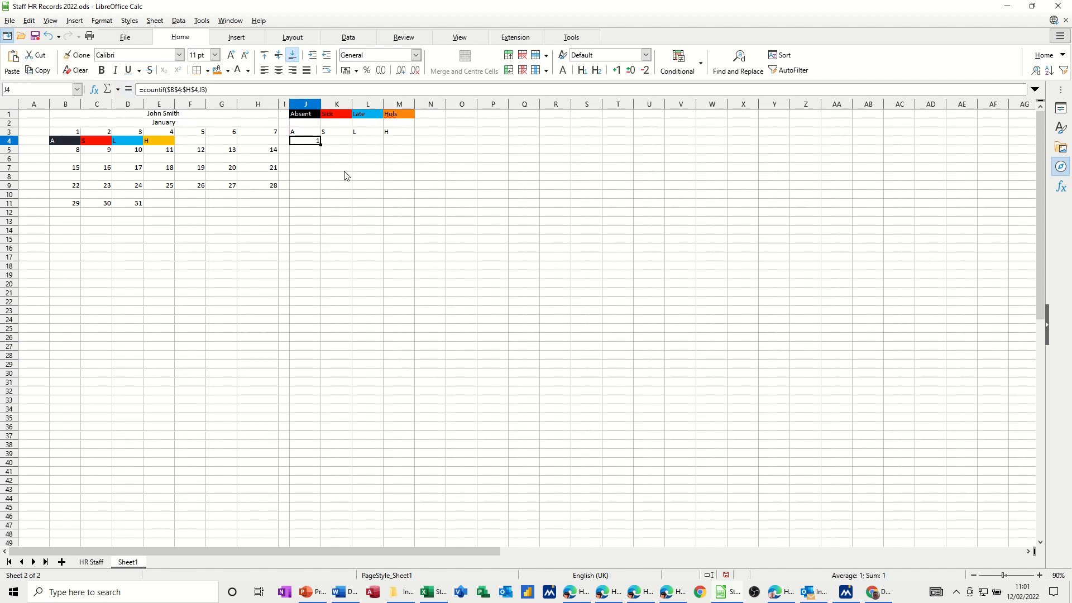
{"action": "left_click_drag", "start_coordinate": [306, 141], "coordinate": [368, 140]}
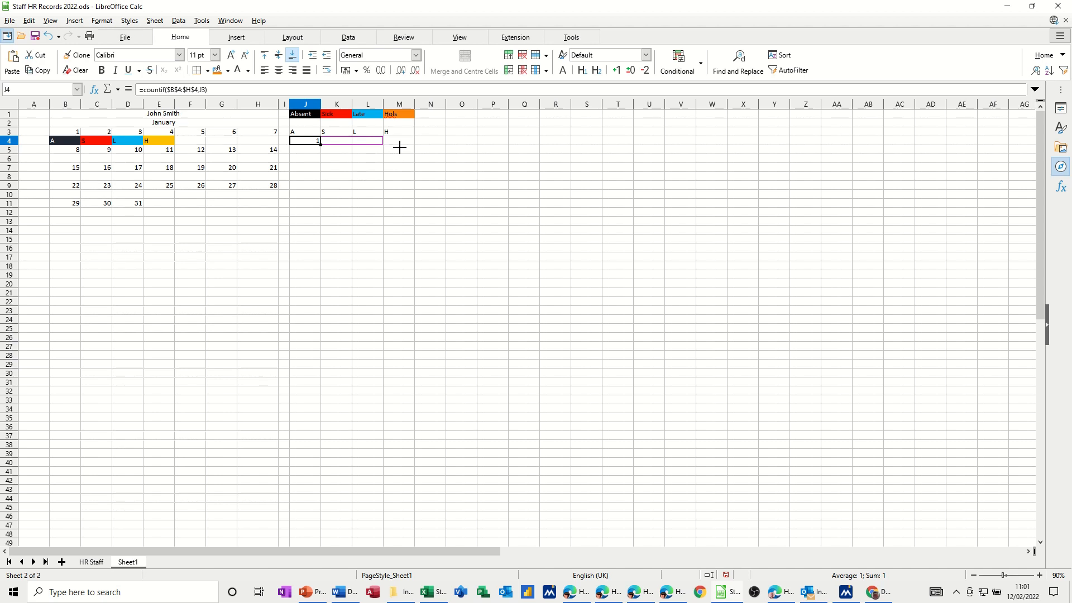
{"action": "left_click_drag", "start_coordinate": [304, 140], "coordinate": [399, 141]}
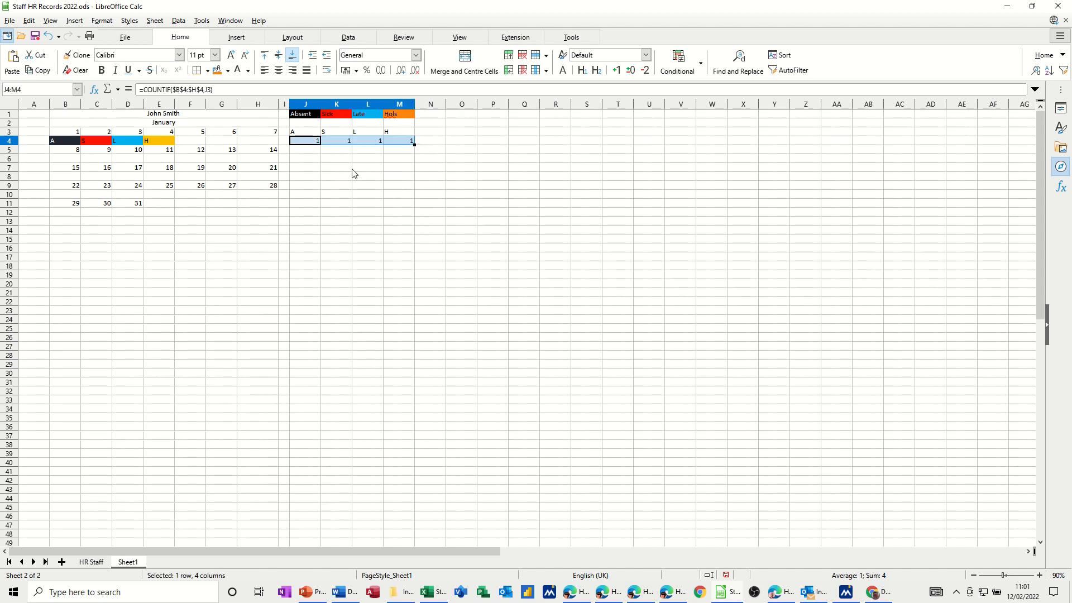
Step: Mark 6 January (G4) as L, raising the Late count to 2
{"action": "left_click", "coordinate": [221, 140]}
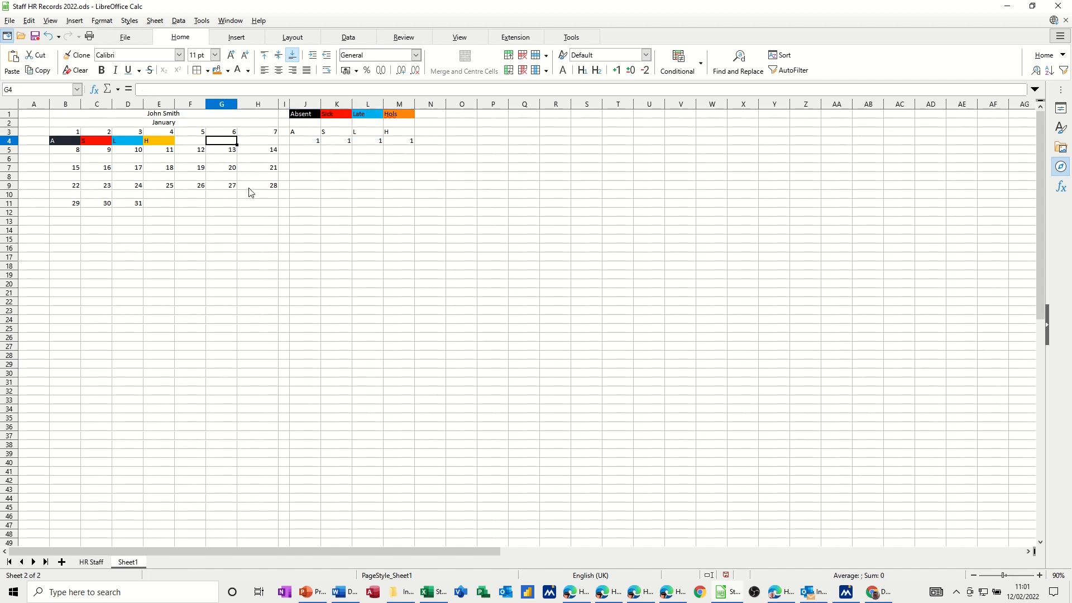
{"action": "left_click", "coordinate": [221, 149]}
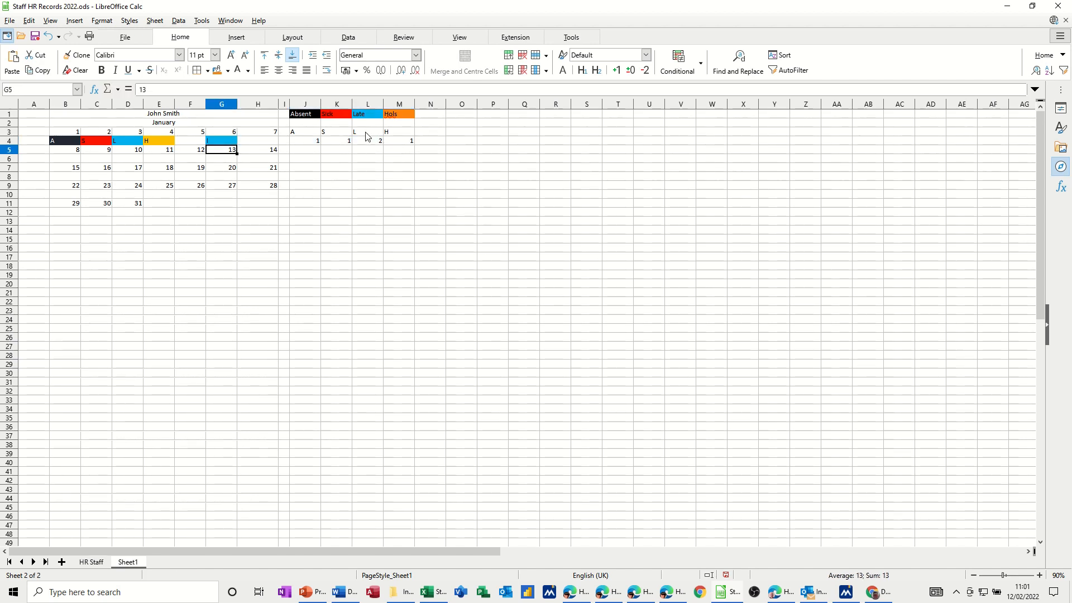
{"action": "mouse_move", "coordinate": [203, 147]}
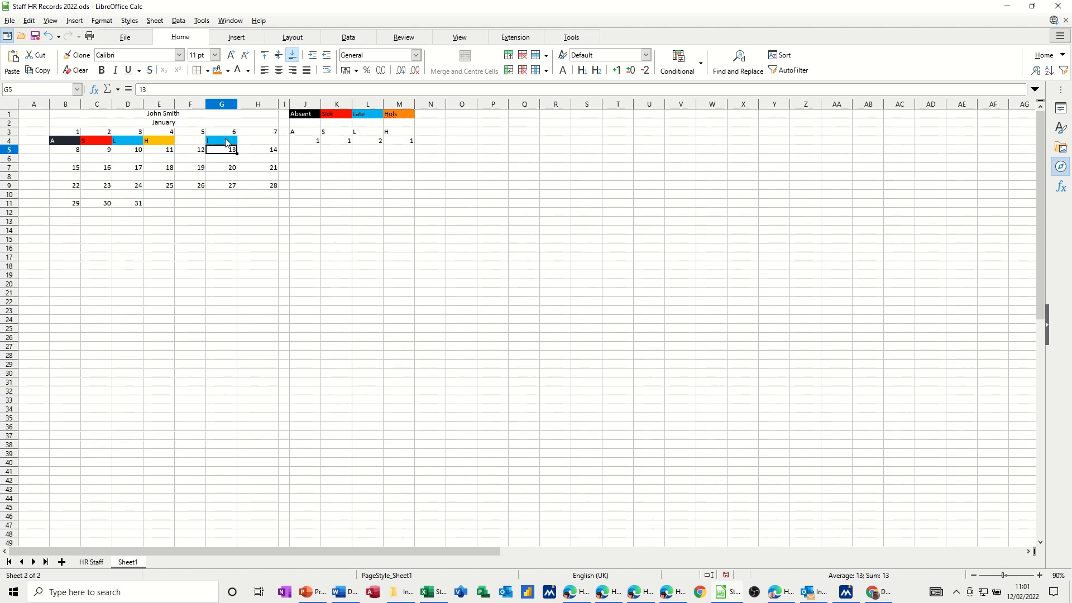
{"action": "left_click", "coordinate": [305, 131]}
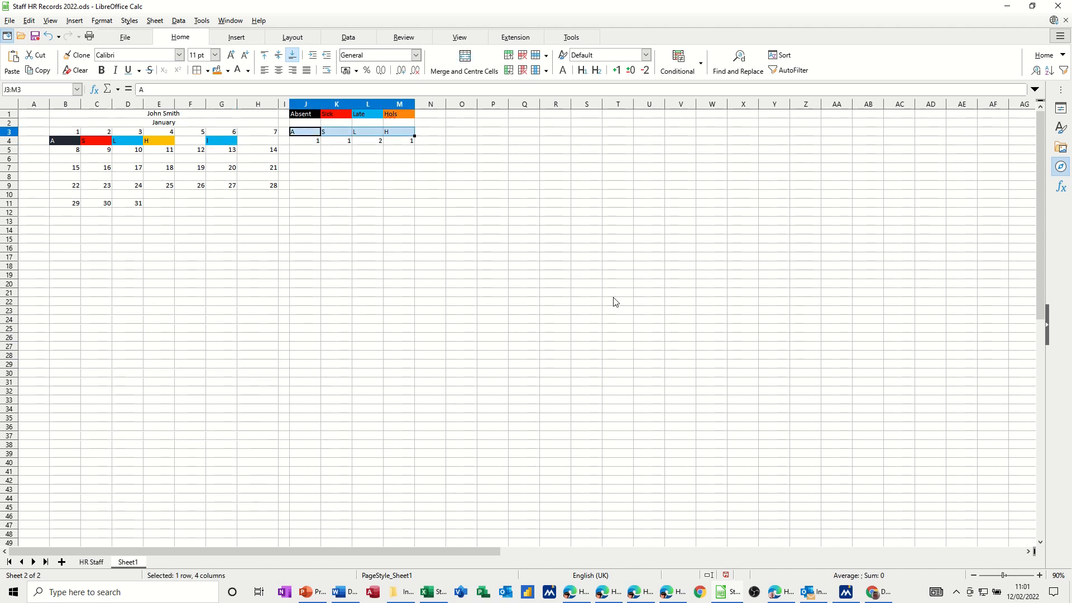
Step: Copy the A, S, L, H letters from J3:M3 and paste them beside a later week
{"action": "key", "text": "ctrl+c"}
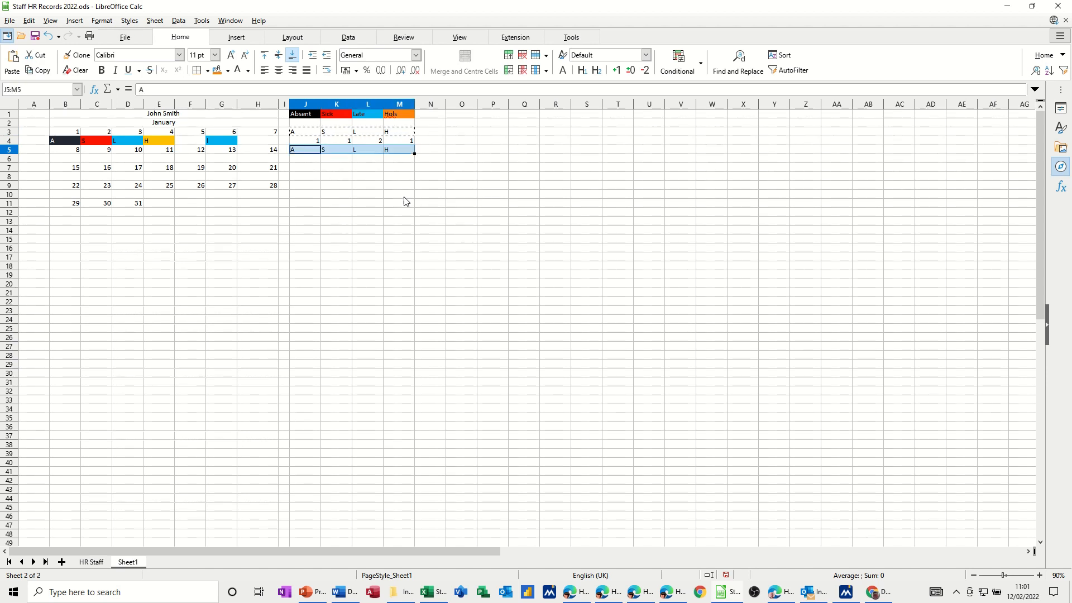
{"action": "left_click", "coordinate": [305, 167]}
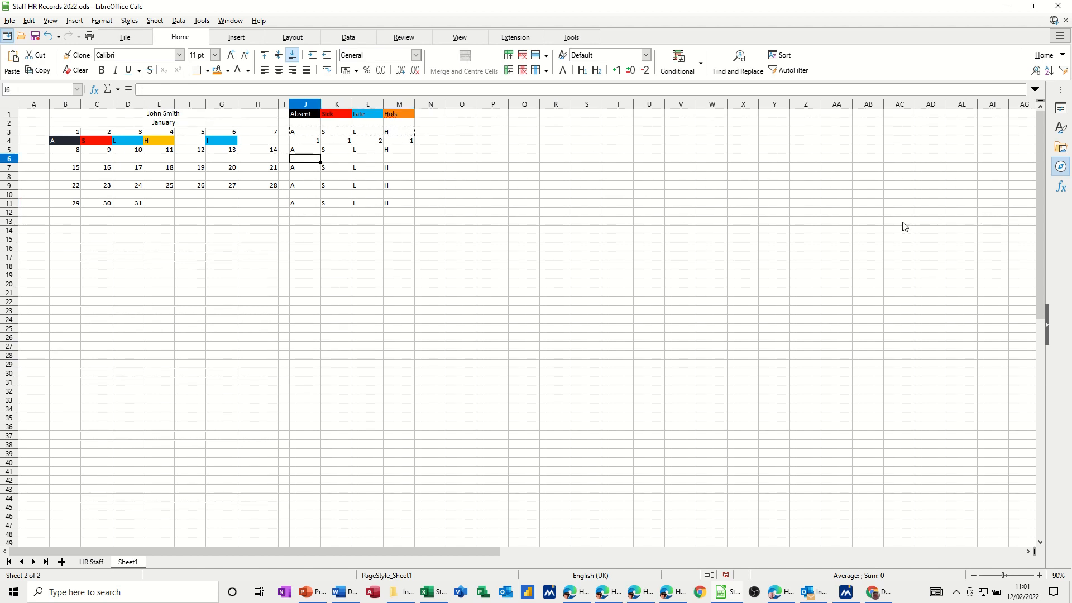
Step: Enter a COUNTIF over the absolute week-two range in J6 and fill it to M6
{"action": "type", "text": "=countif"}
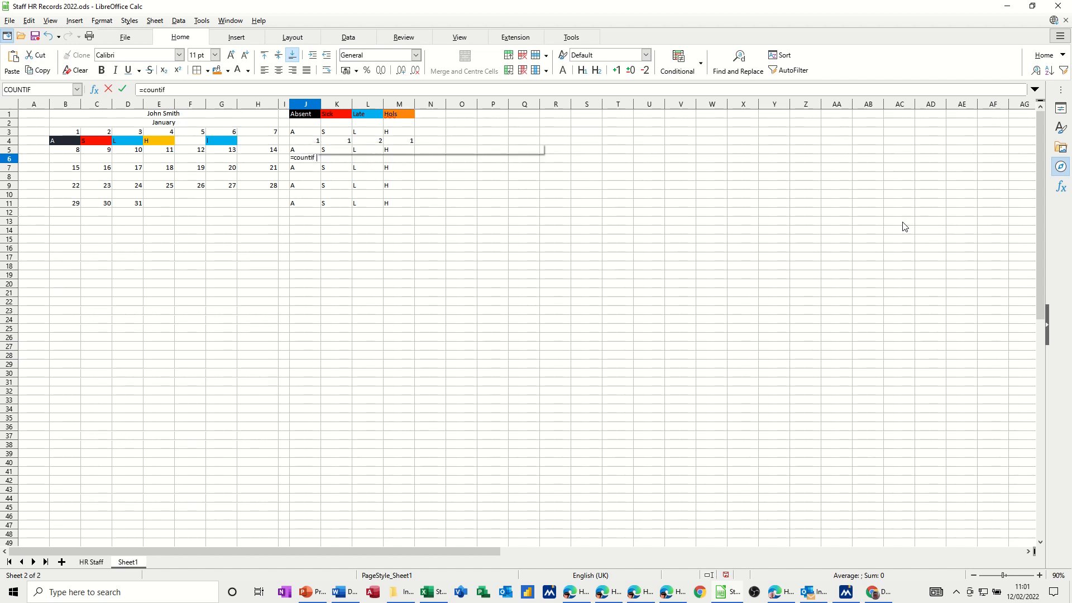
{"action": "type", "text": "("}
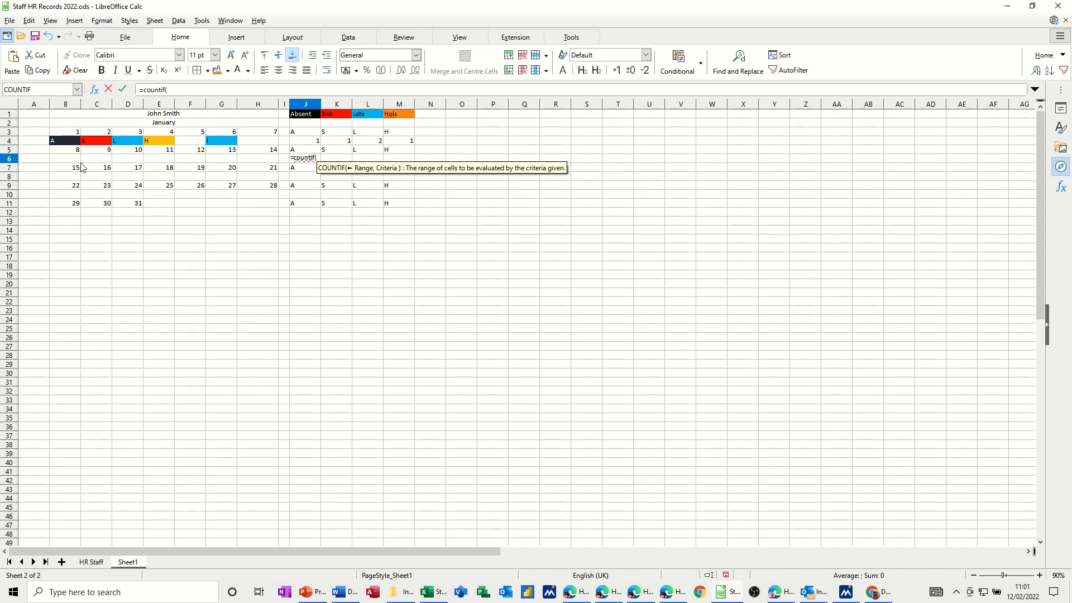
{"action": "left_click_drag", "start_coordinate": [66, 158], "coordinate": [221, 158]}
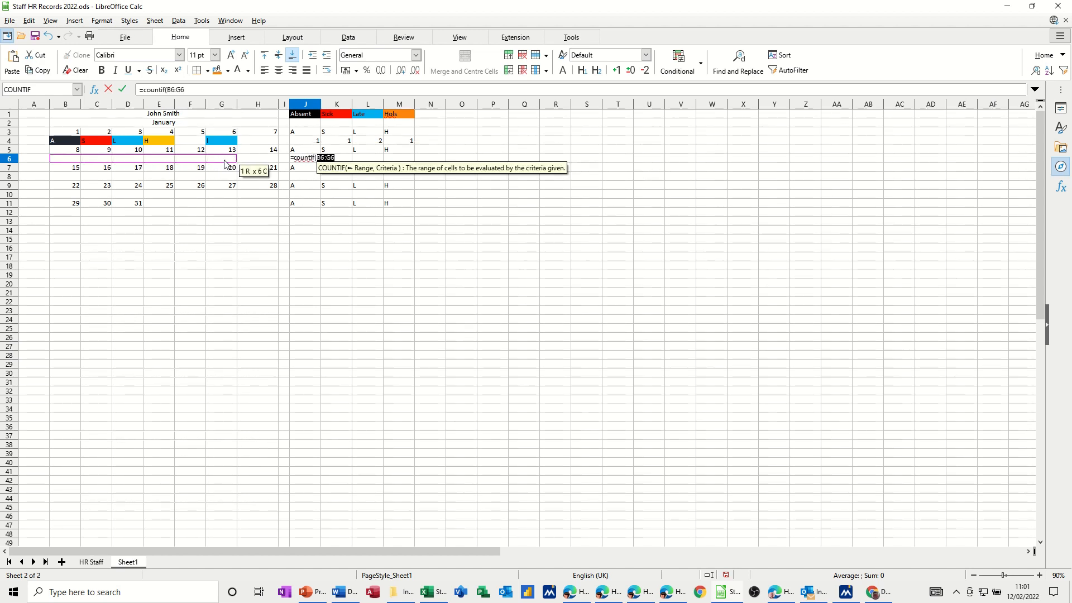
{"action": "left_click_drag", "start_coordinate": [226, 158], "coordinate": [274, 158]}
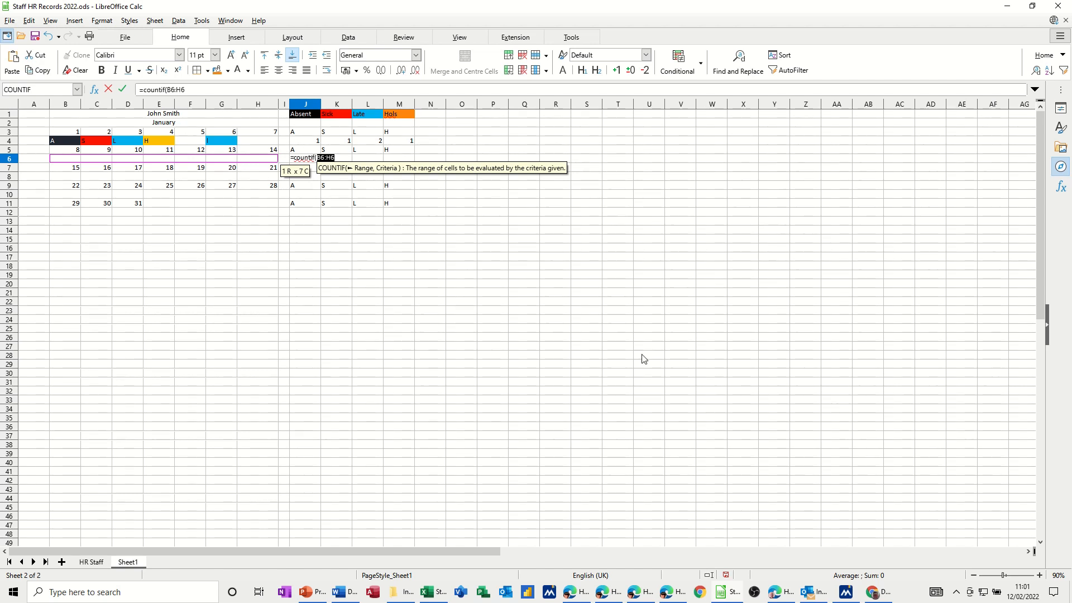
{"action": "key", "text": "F4"}
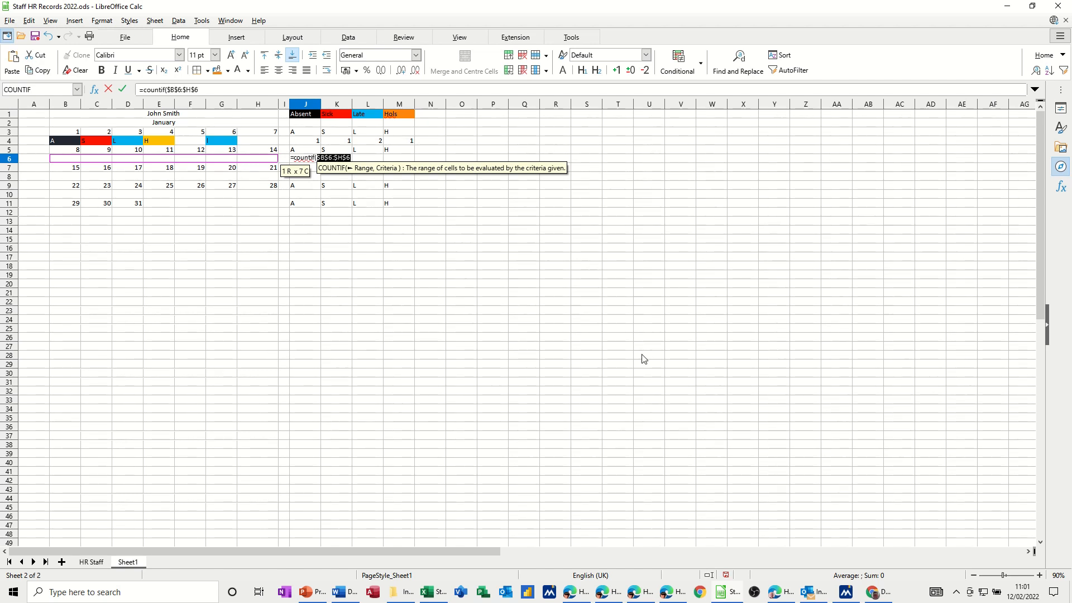
{"action": "type", "text": ",J5"}
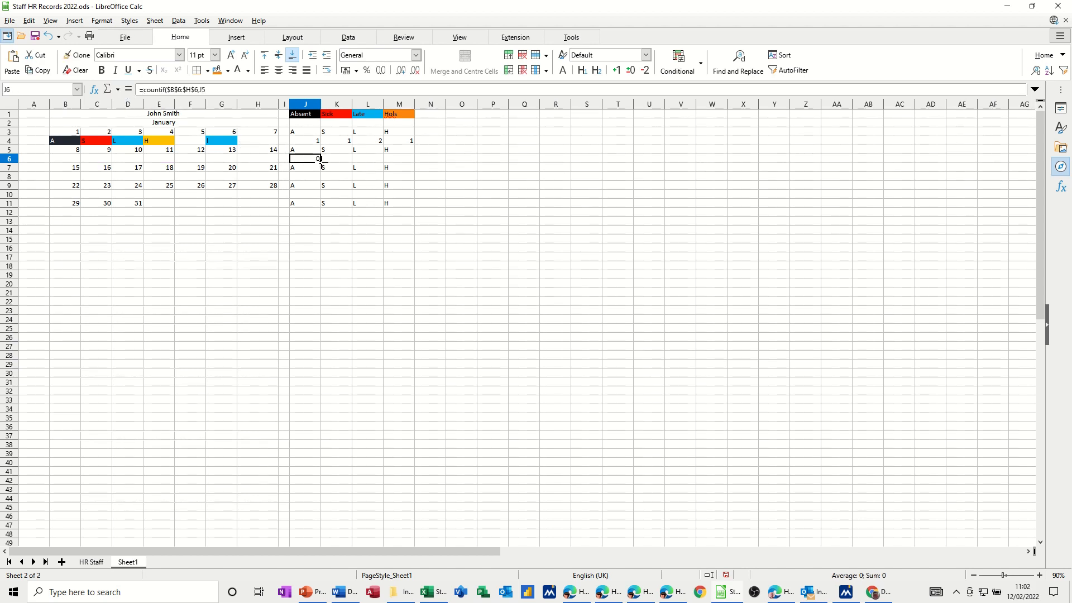
{"action": "left_click_drag", "start_coordinate": [304, 158], "coordinate": [411, 158]}
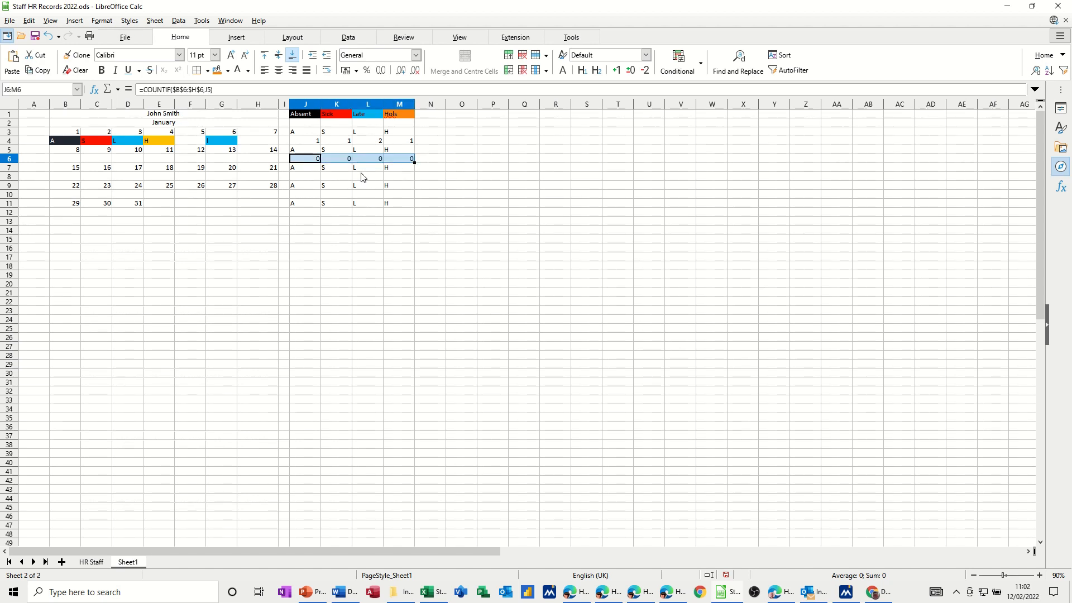
{"action": "type", "text": "a"}
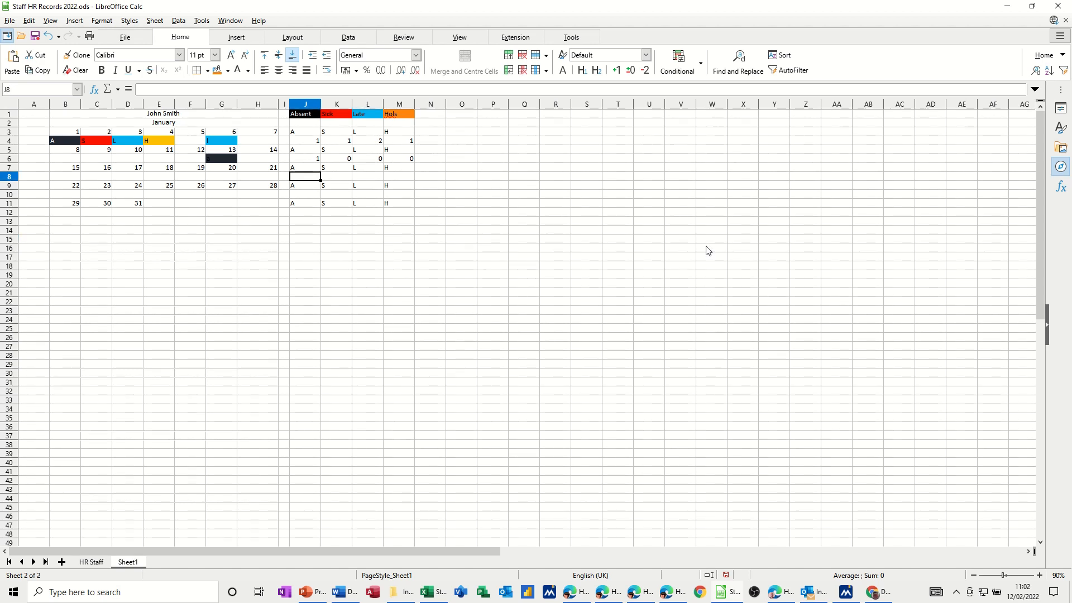
Step: Enter =COUNTIF over the third week's days in J8, using the code letter above
{"action": "type", "text": "=count"}
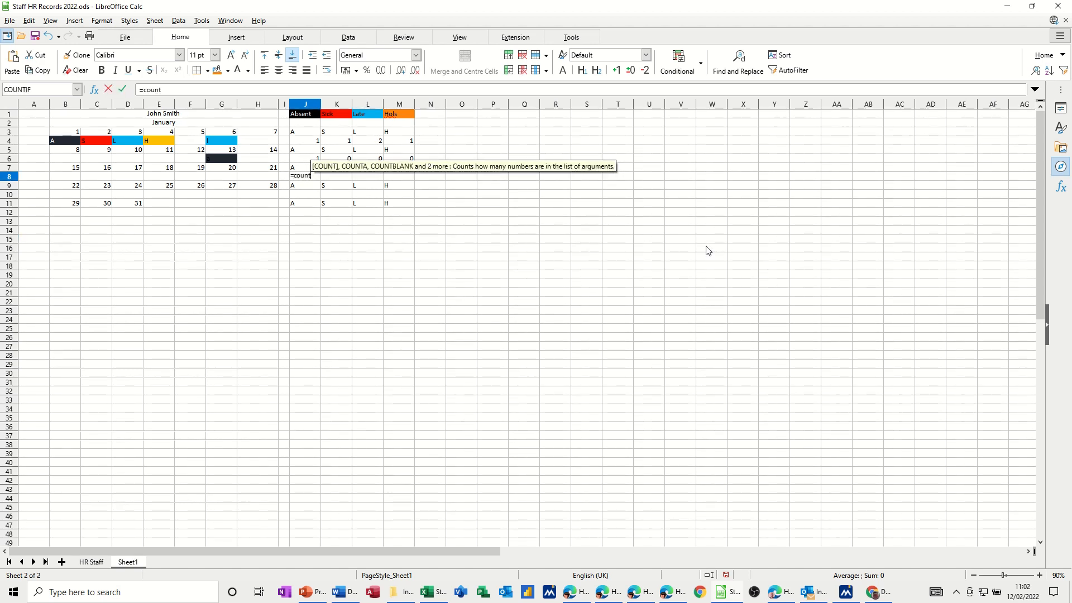
{"action": "type", "text": "if"}
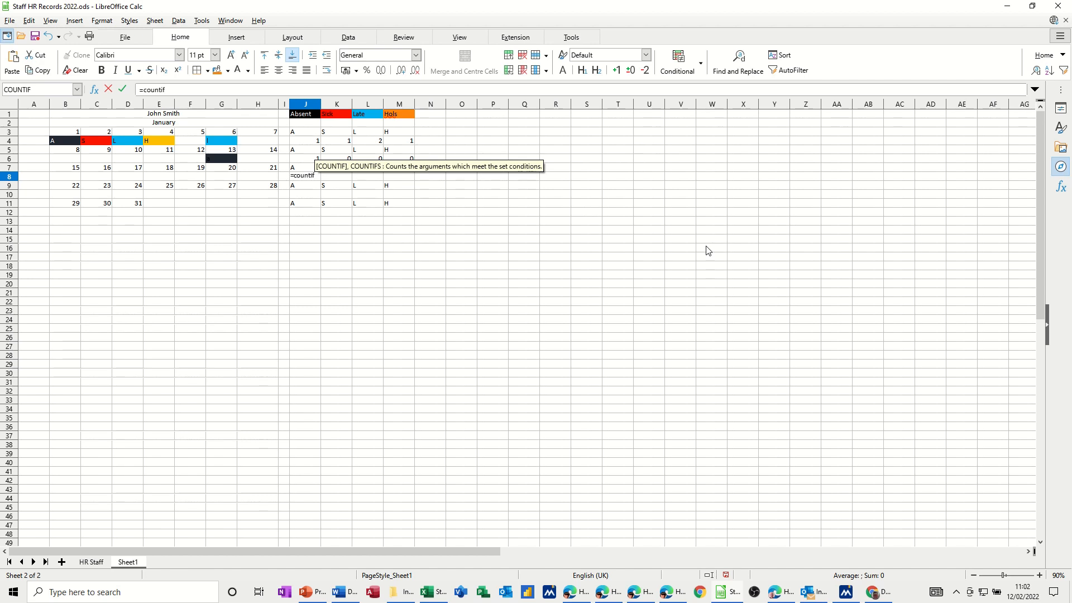
{"action": "type", "text": "("}
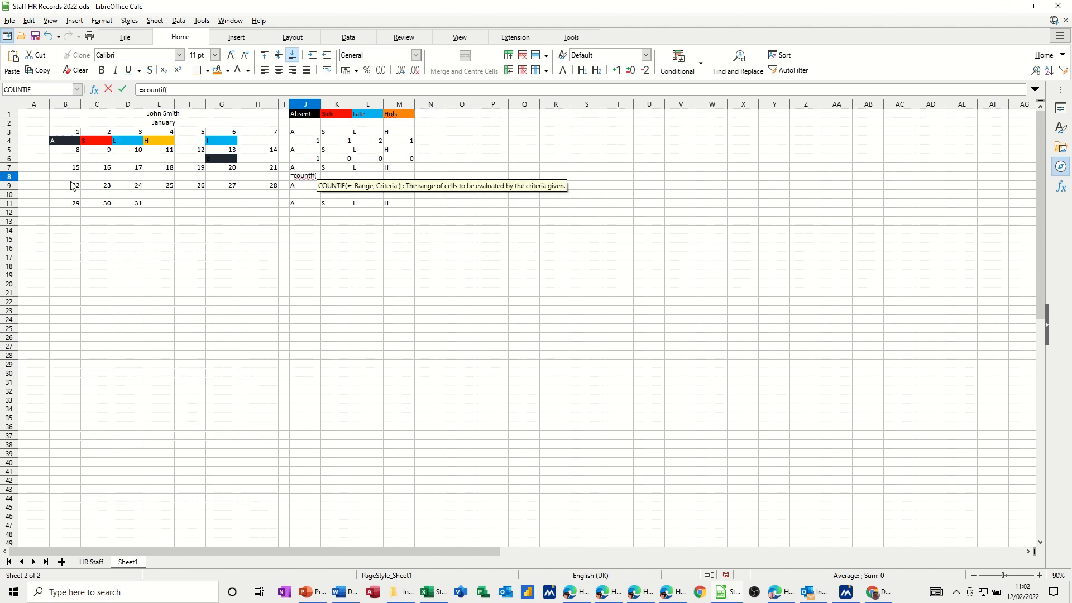
{"action": "left_click_drag", "start_coordinate": [66, 177], "coordinate": [257, 185]}
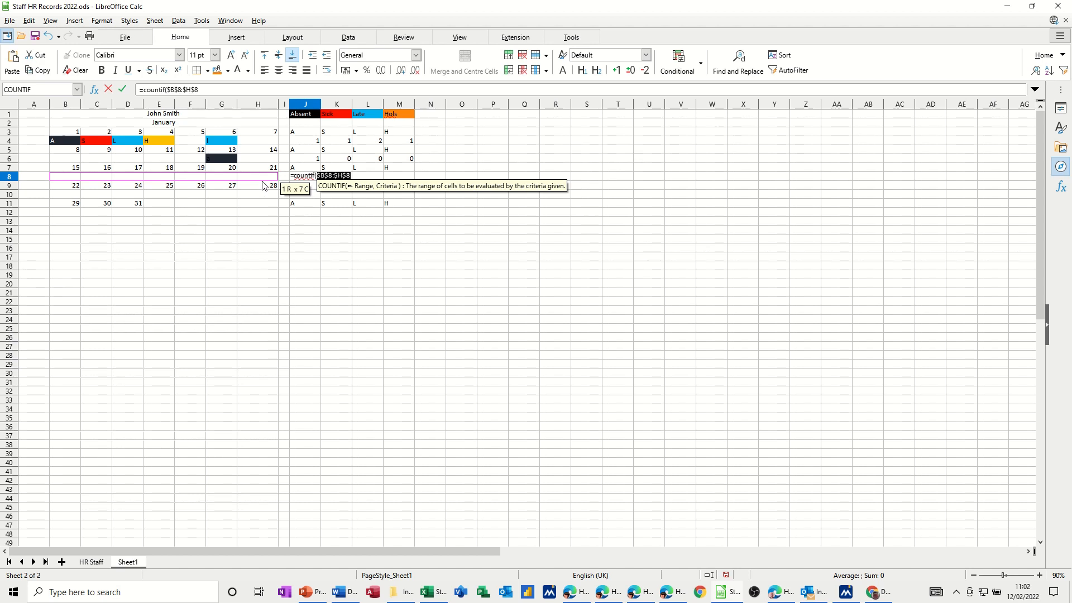
{"action": "type", "text": ","}
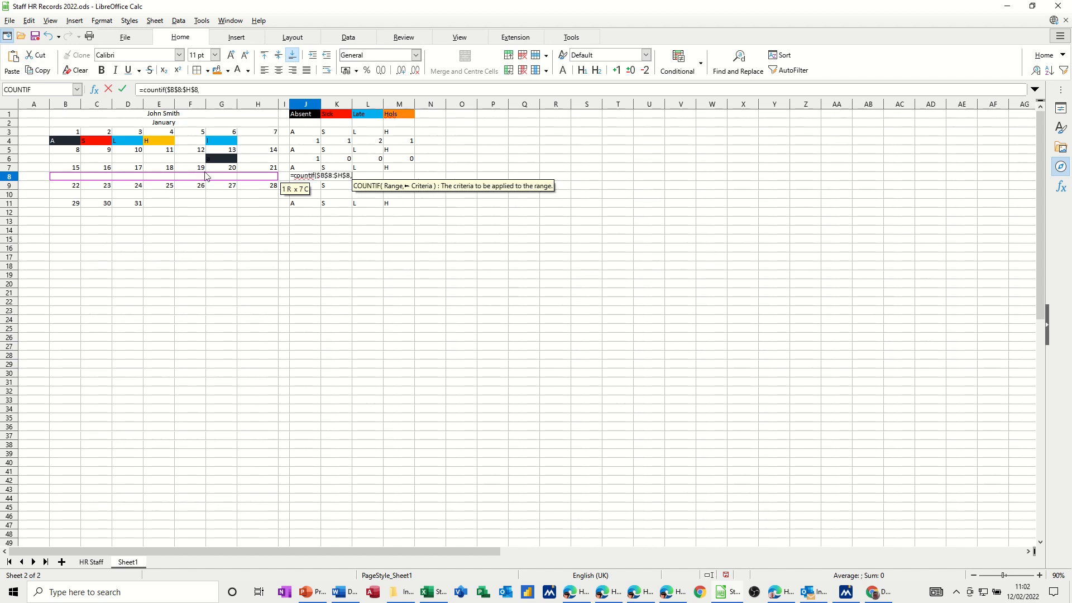
{"action": "left_click", "coordinate": [305, 167]}
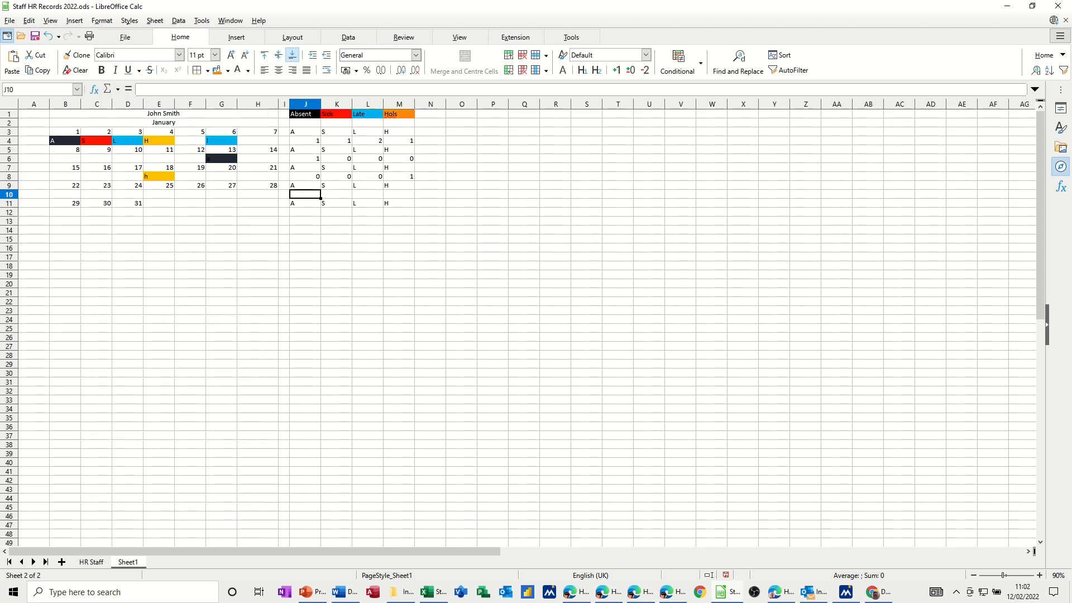
Step: Enter COUNTIF over the fourth week's days in J10 and fill it to column M
{"action": "type", "text": "=c"}
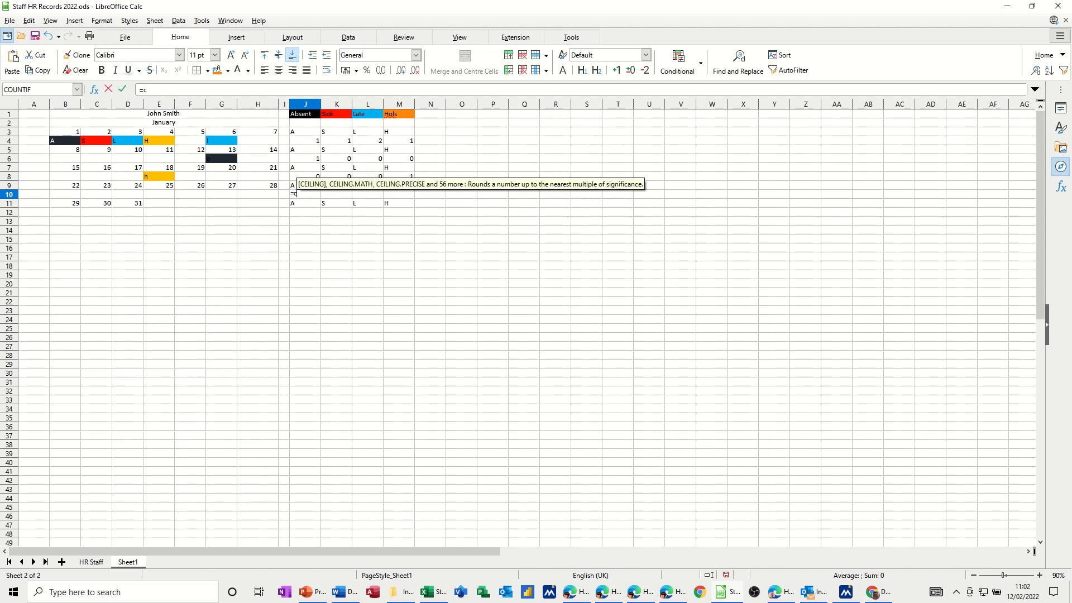
{"action": "type", "text": "ountif("}
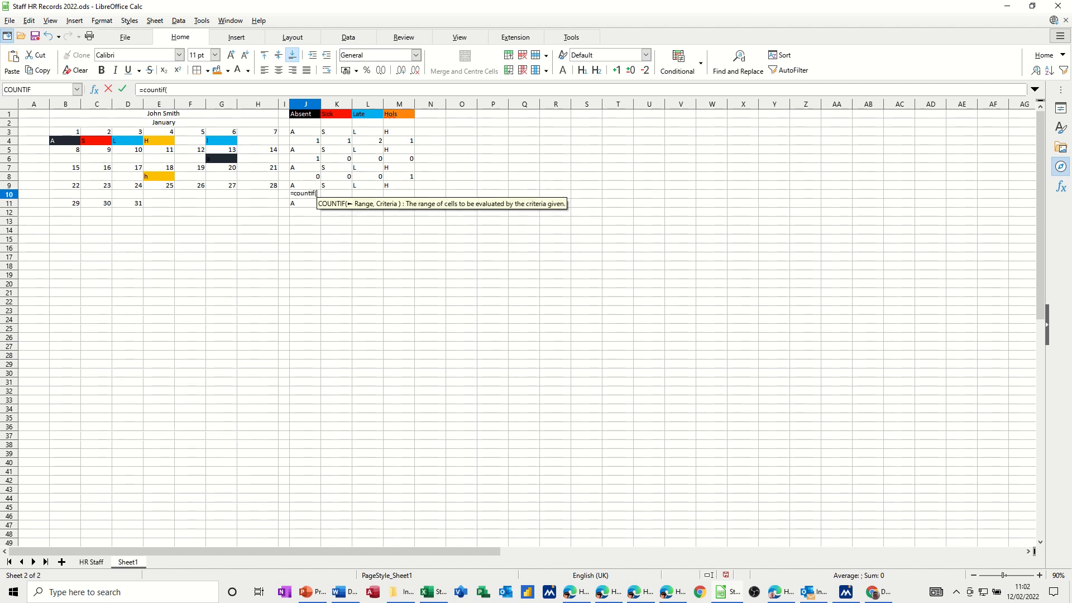
{"action": "mouse_move", "coordinate": [707, 242]}
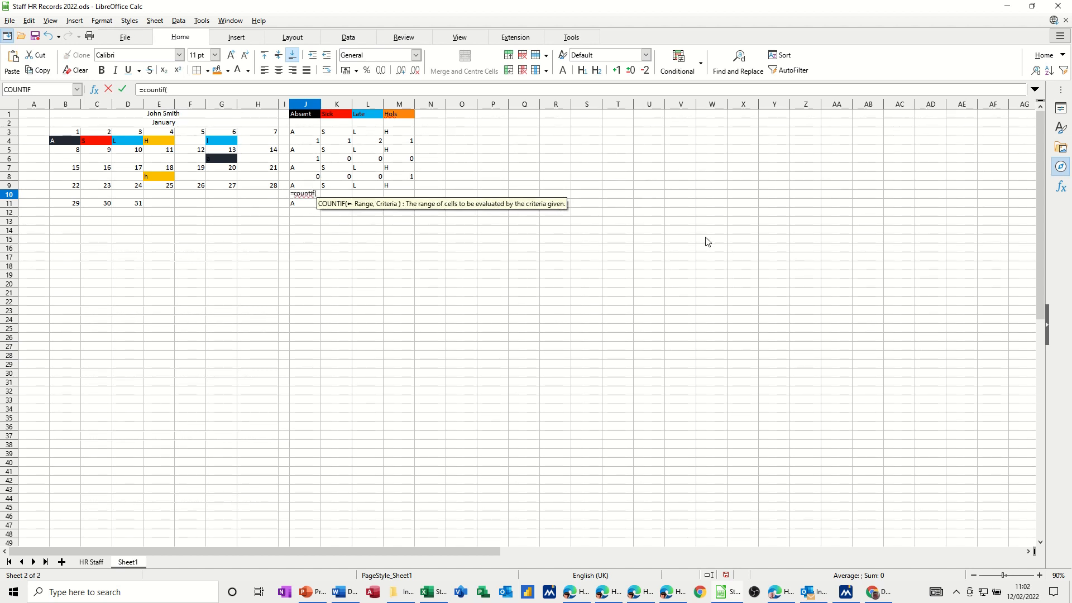
{"action": "left_click_drag", "start_coordinate": [66, 194], "coordinate": [190, 195]}
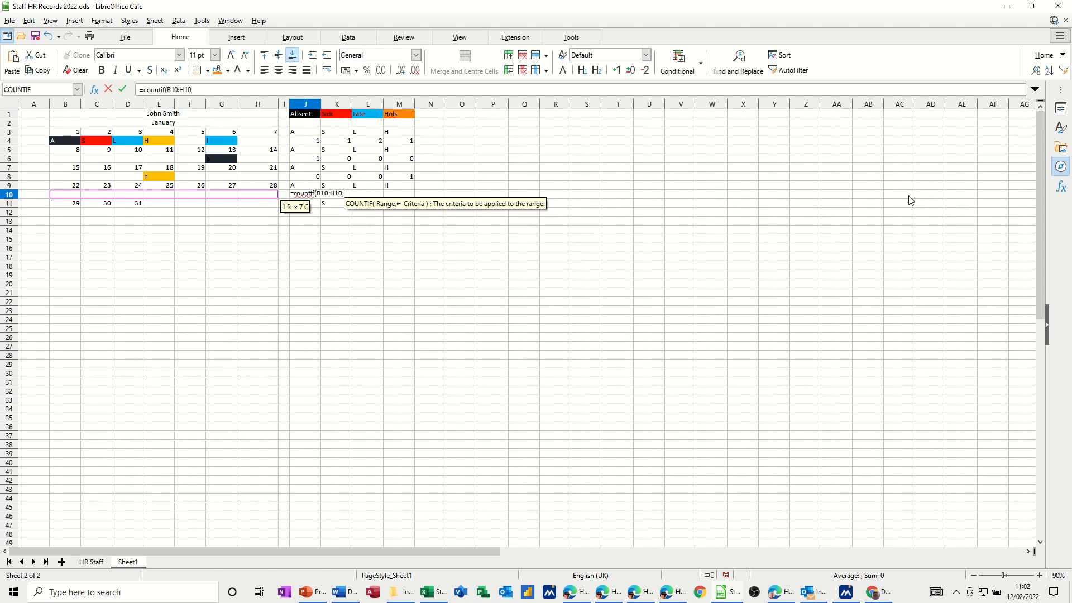
{"action": "left_click", "coordinate": [305, 185]}
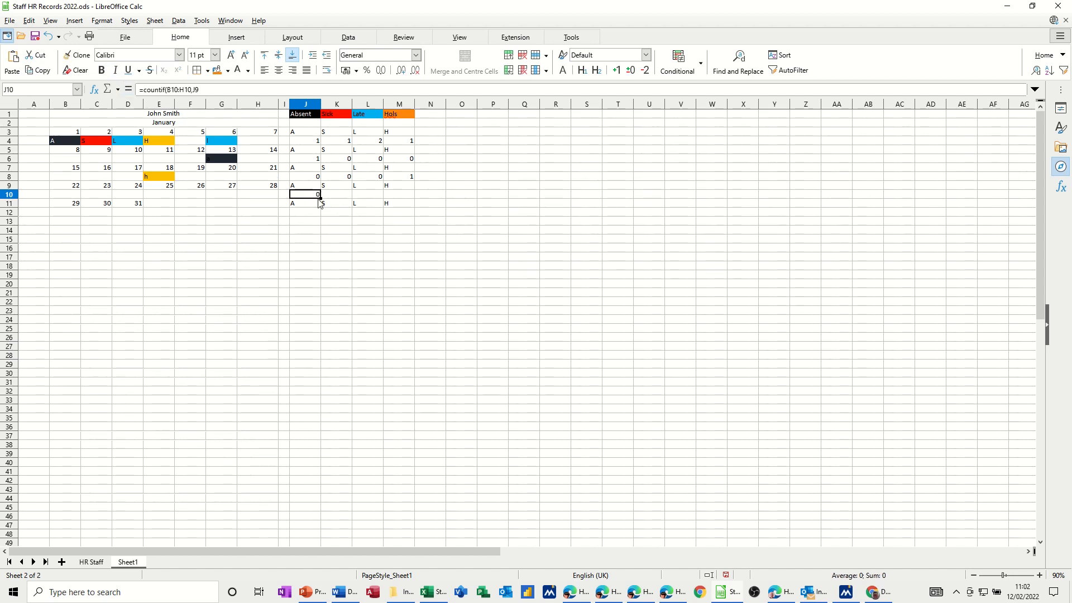
{"action": "left_click_drag", "start_coordinate": [305, 193], "coordinate": [399, 193]}
{"action": "type", "text": "="}
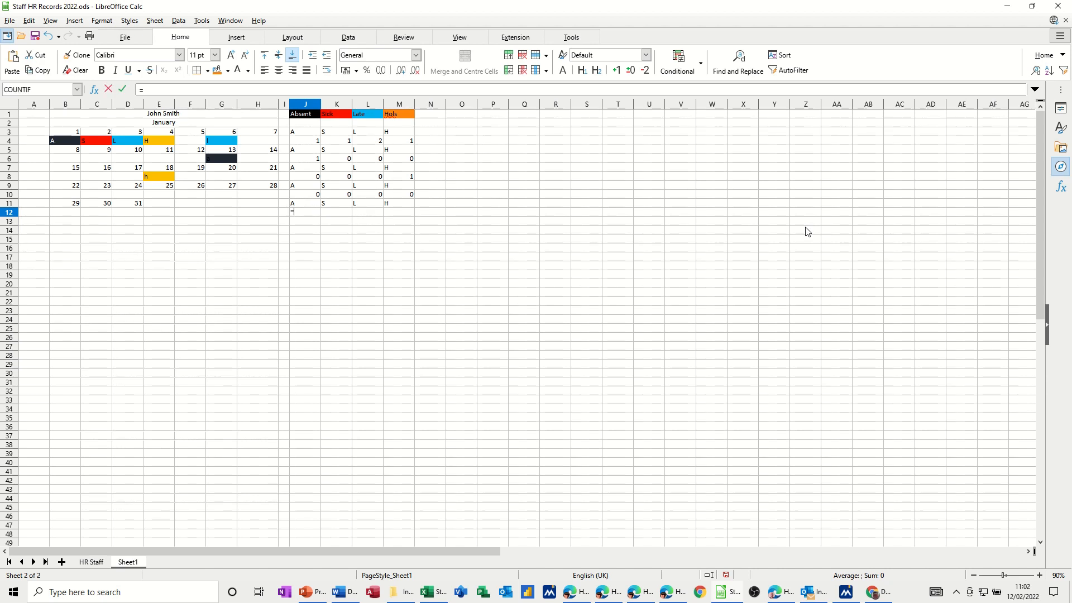
Step: Enter =COUNTIF($B$12:$D$12,J11) in J12 and confirm it
{"action": "type", "text": "countif"}
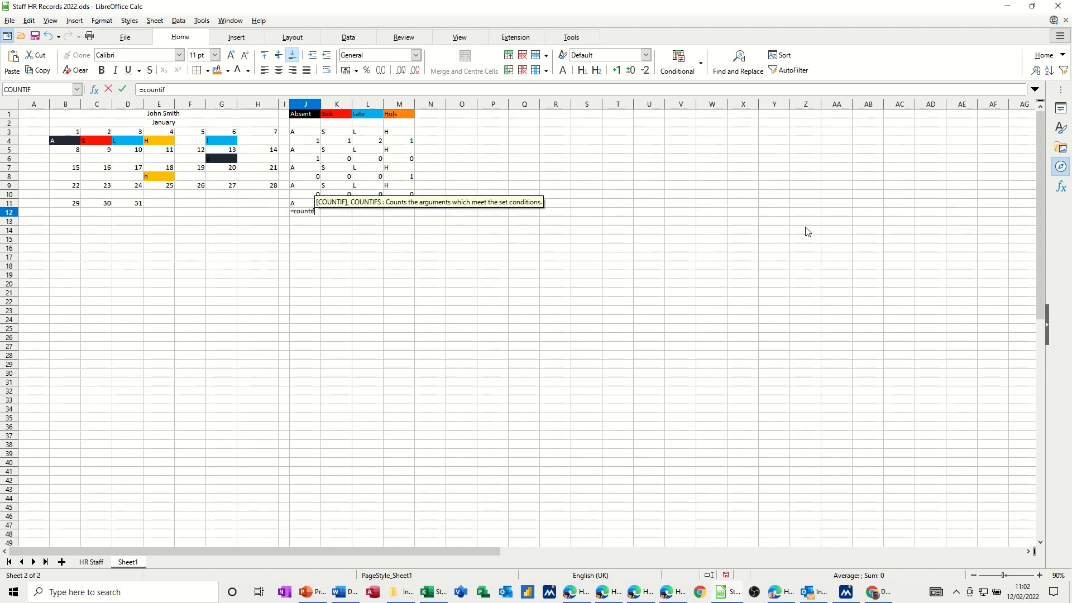
{"action": "type", "text": "("}
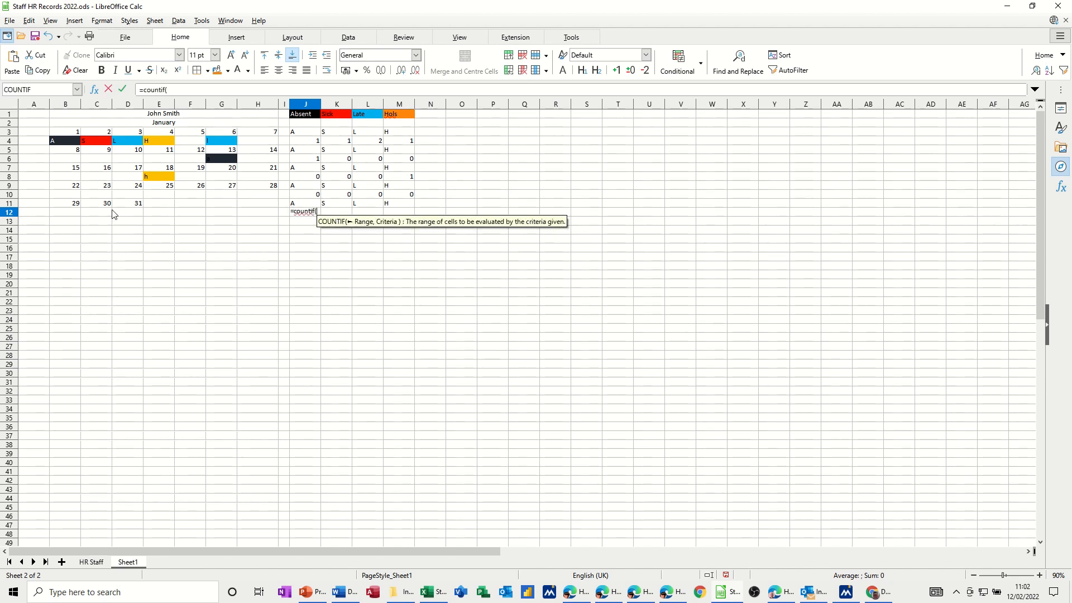
{"action": "left_click_drag", "start_coordinate": [65, 211], "coordinate": [127, 211]}
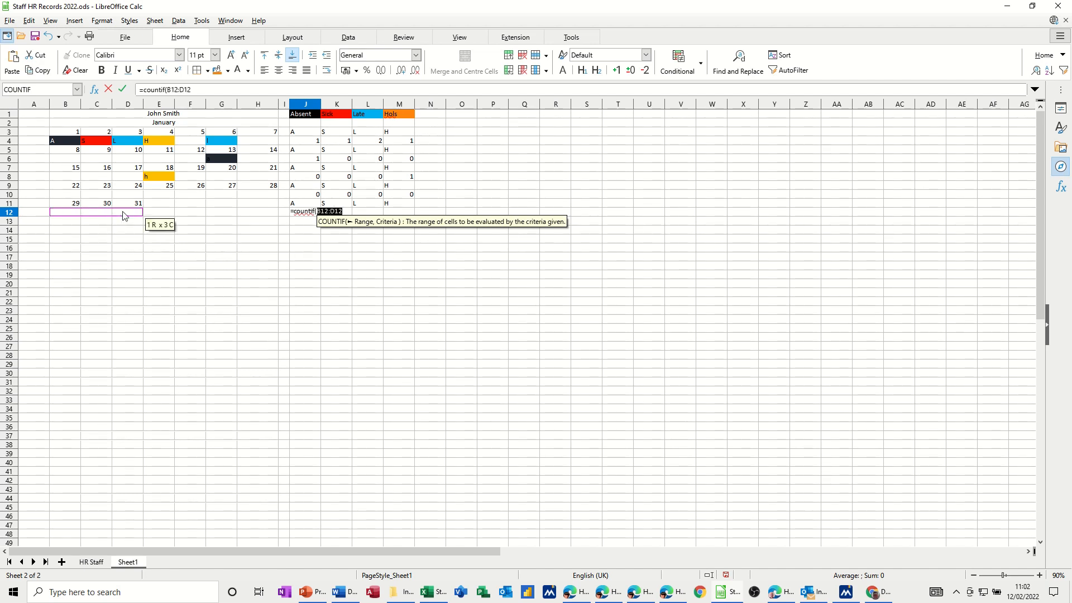
{"action": "mouse_move", "coordinate": [322, 226]}
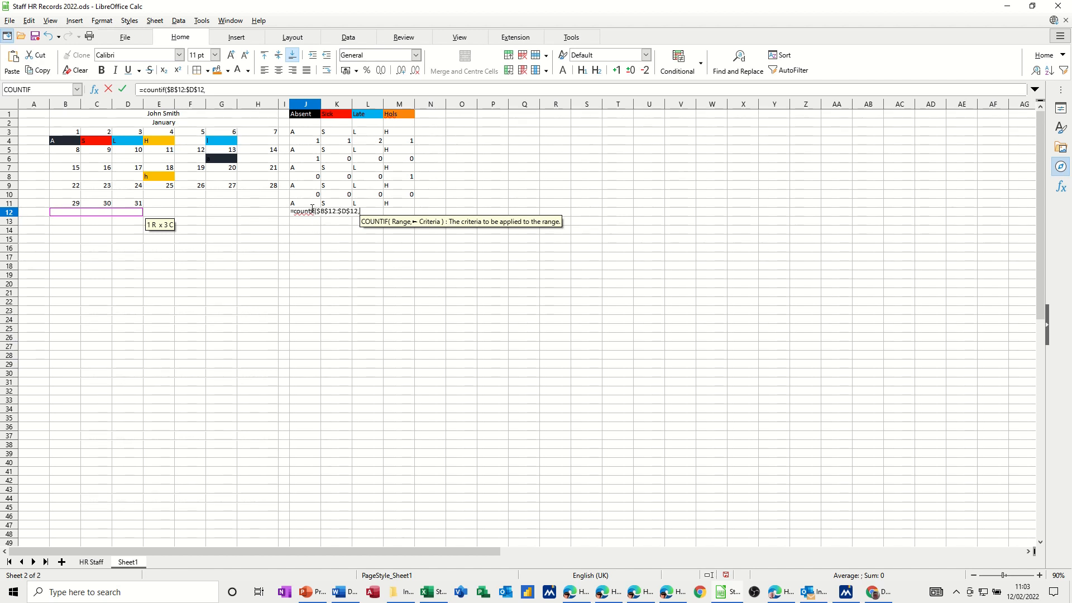
{"action": "left_click", "coordinate": [305, 202]}
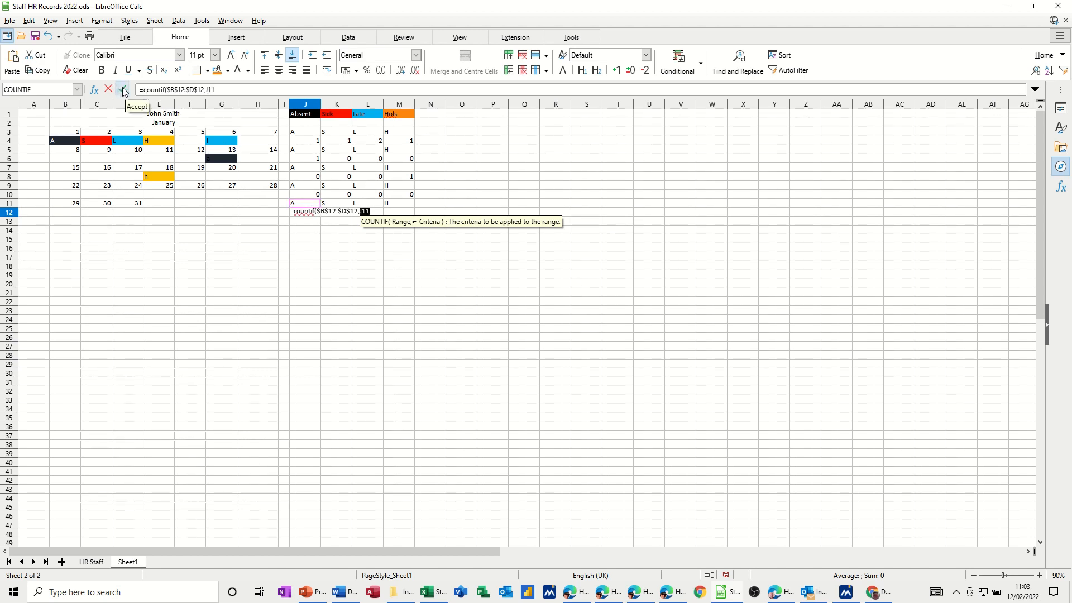
{"action": "left_click", "coordinate": [123, 89]}
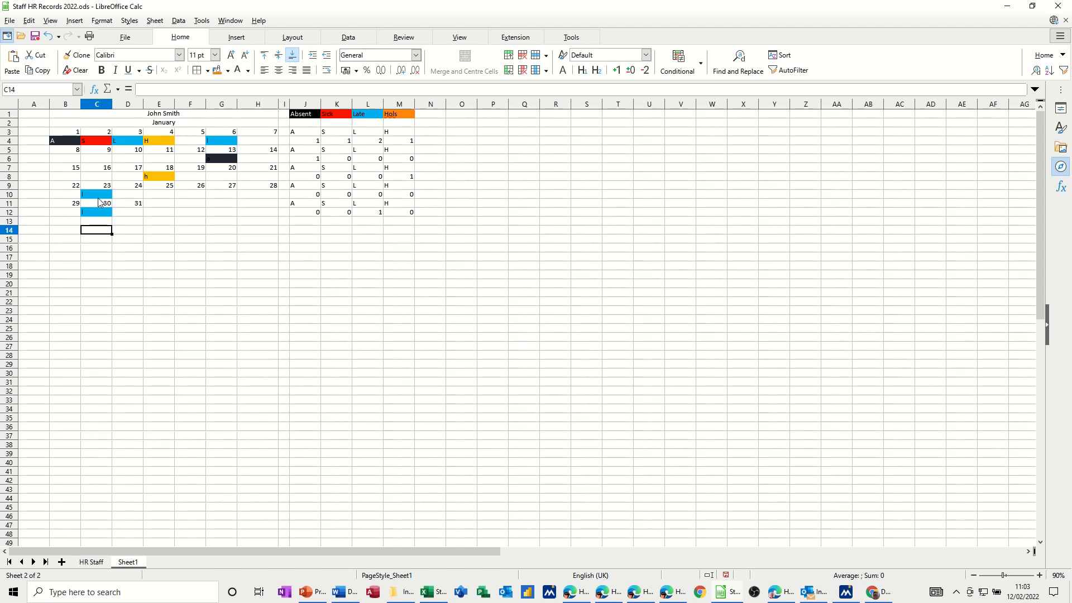
Step: Fix J10 to =COUNTIF($B$10:$H$10,J9) with absolute refs and fill it to M10
{"action": "left_click", "coordinate": [95, 194]}
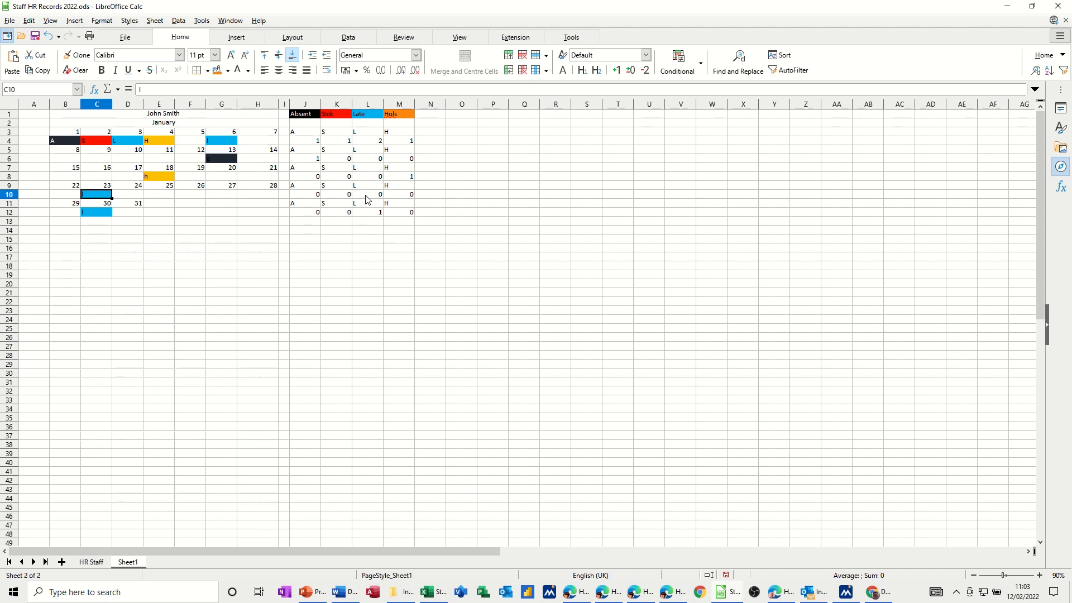
{"action": "left_click", "coordinate": [368, 194]}
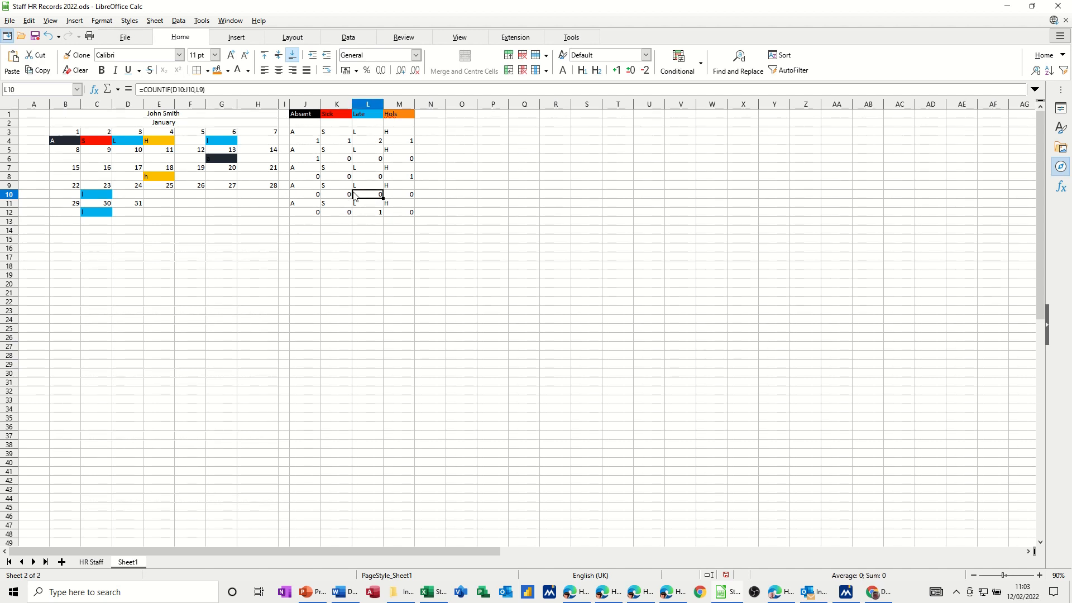
{"action": "mouse_move", "coordinate": [539, 189]}
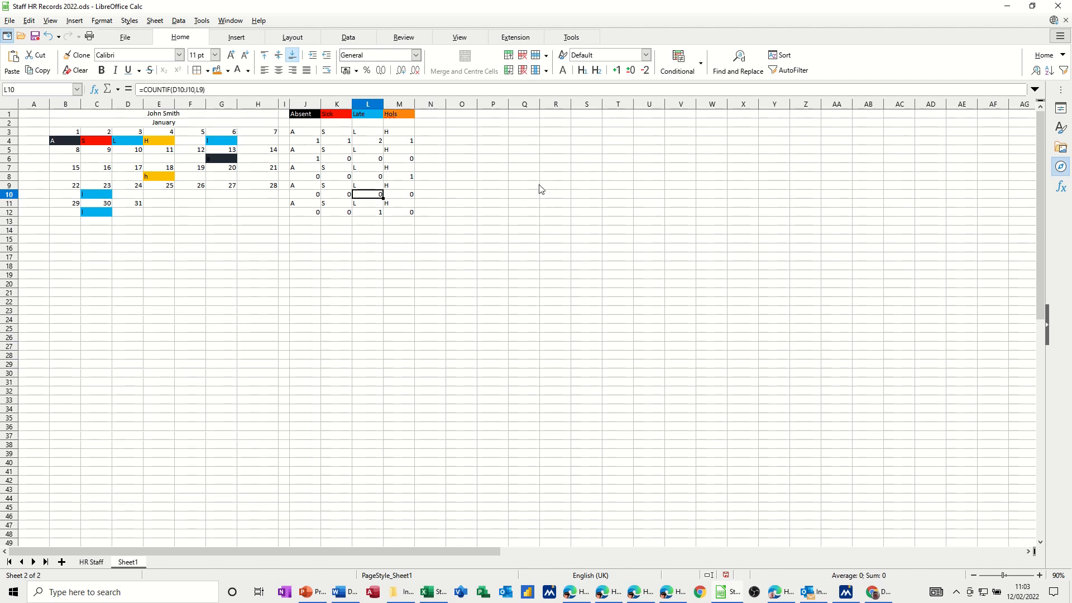
{"action": "left_click", "coordinate": [305, 193]}
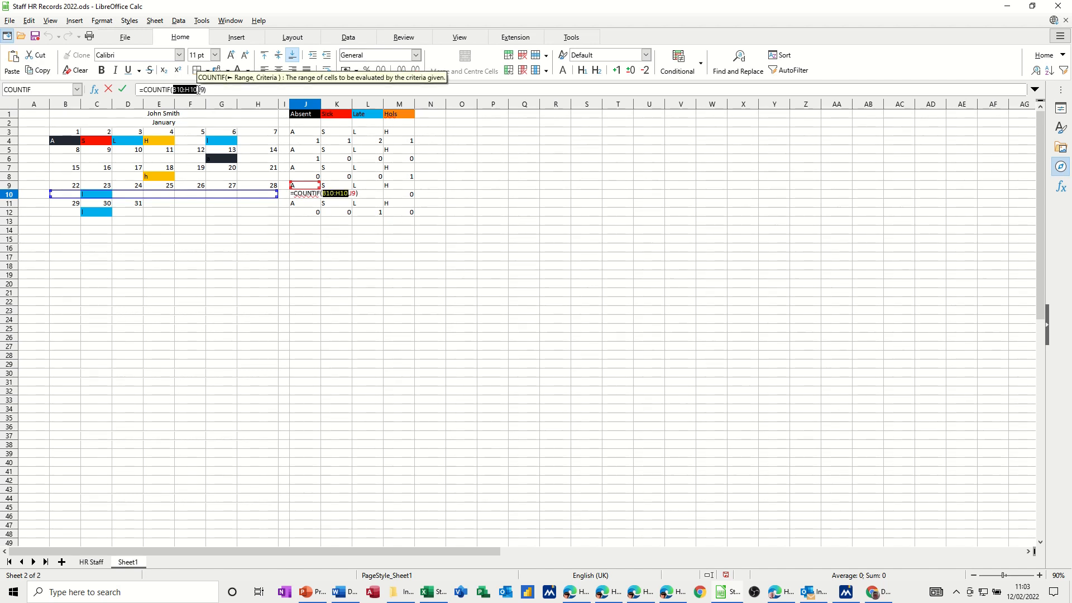
{"action": "key", "text": "F4"}
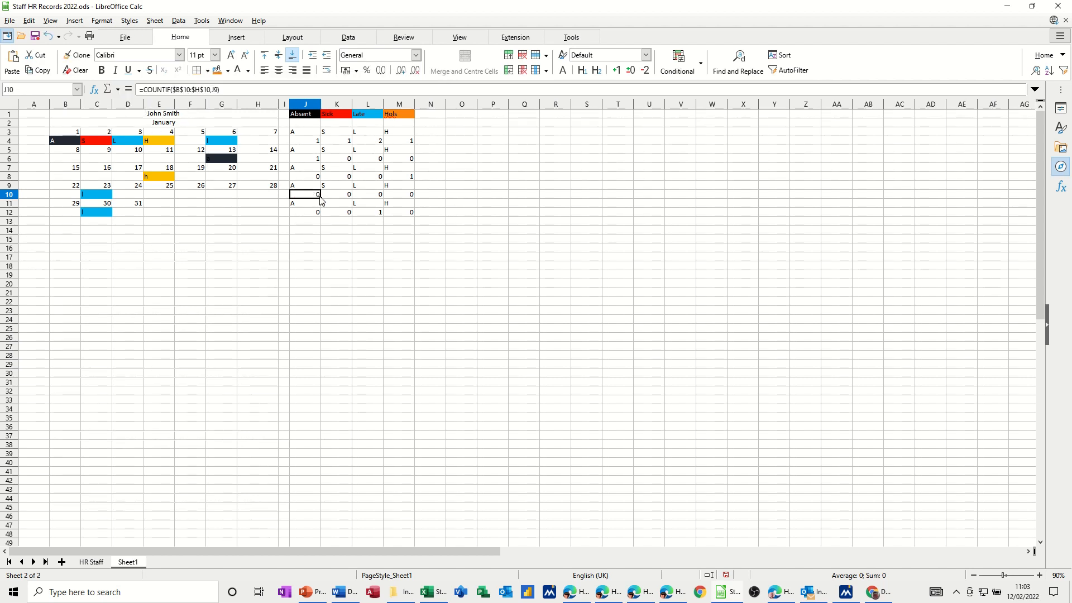
{"action": "left_click_drag", "start_coordinate": [305, 194], "coordinate": [411, 194]}
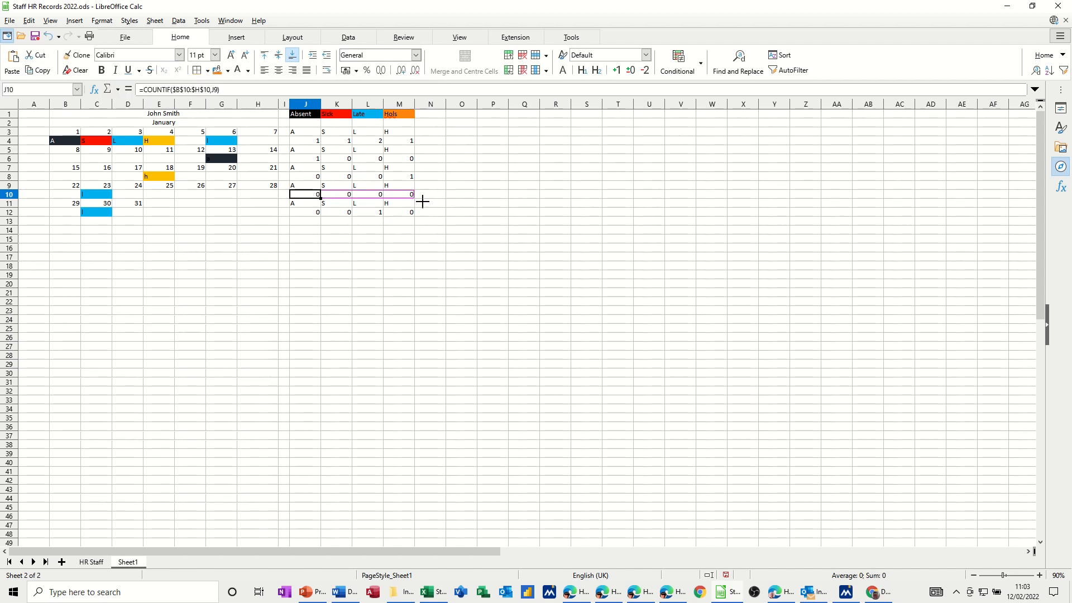
{"action": "left_click_drag", "start_coordinate": [305, 195], "coordinate": [399, 194]}
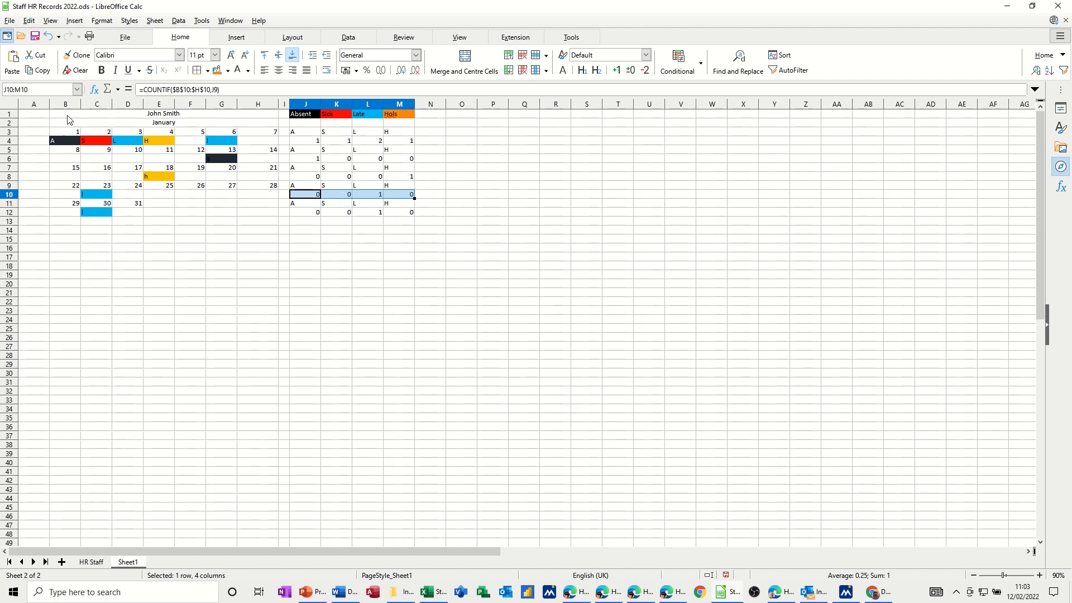
{"action": "mouse_move", "coordinate": [77, 134]}
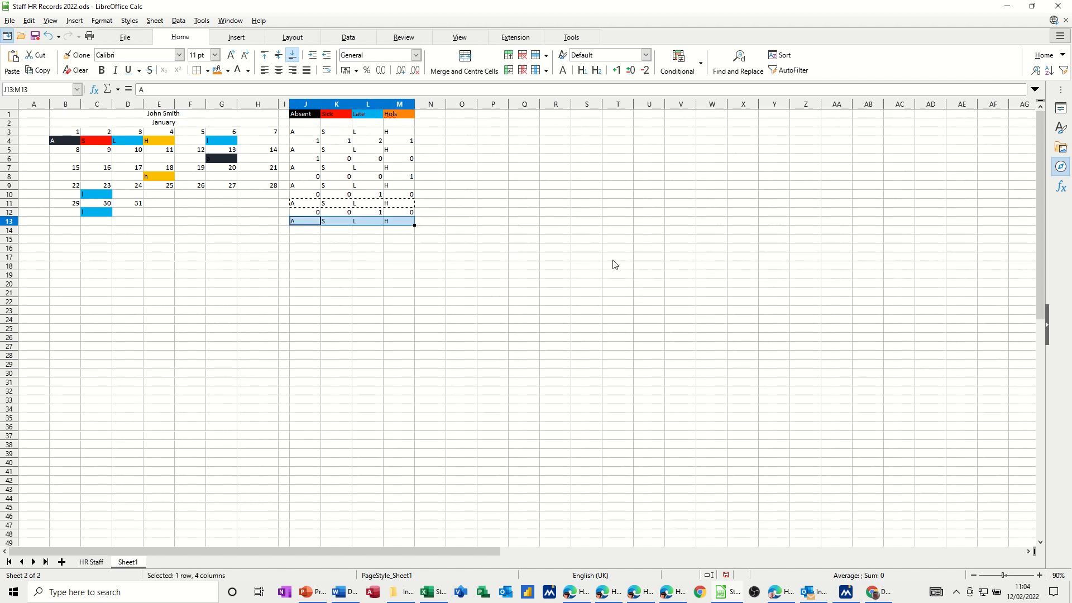
Step: Sum the weekly Absent counts into the Absent grand total cell J14
{"action": "left_click", "coordinate": [304, 229]}
{"action": "type", "text": "=SUM()"}
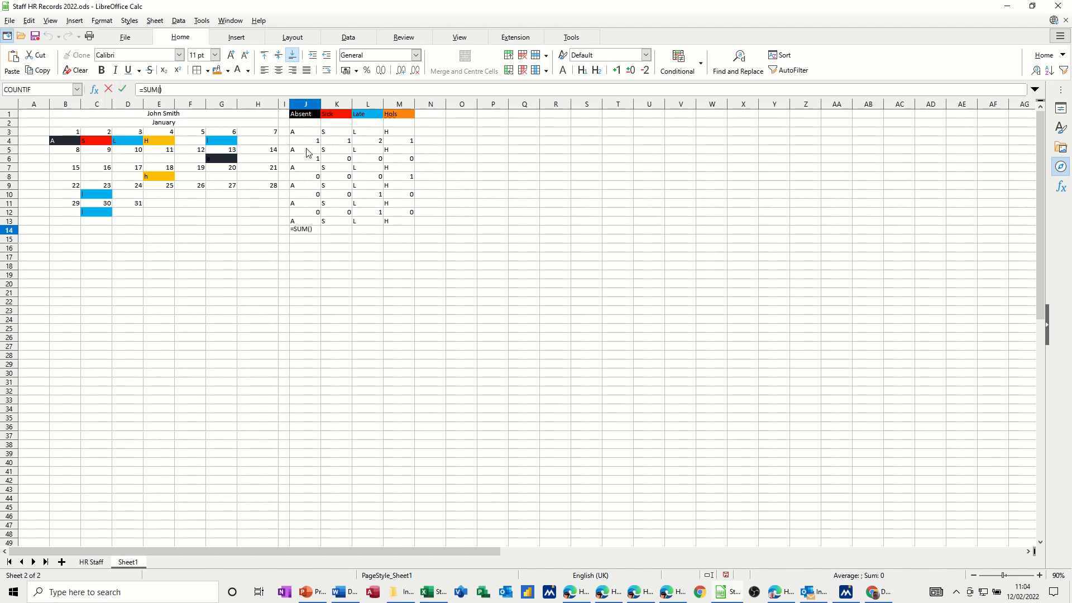
{"action": "left_click_drag", "start_coordinate": [305, 140], "coordinate": [305, 203]}
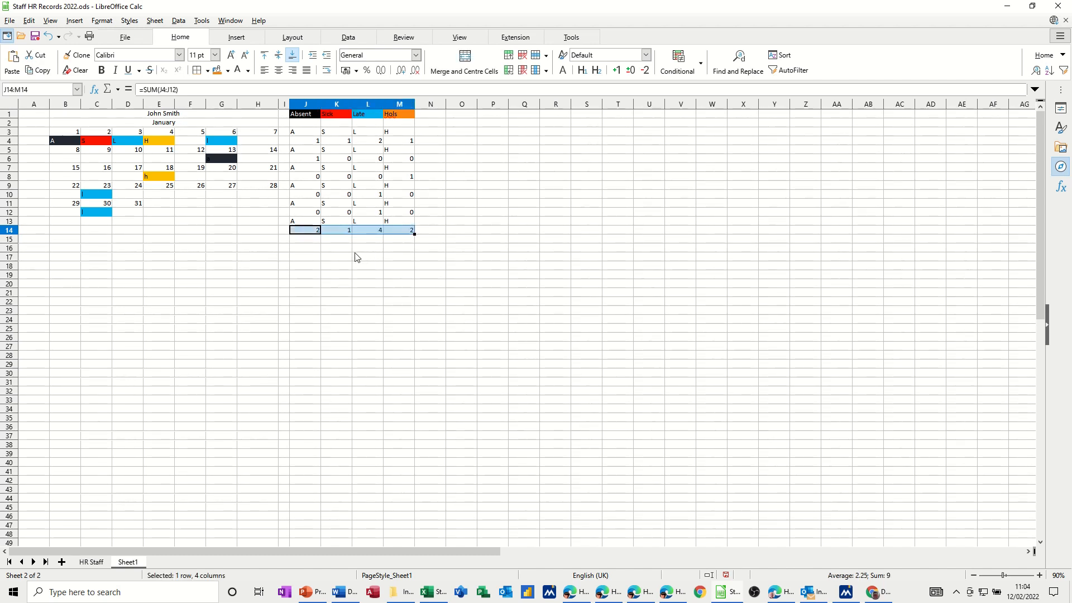
{"action": "mouse_move", "coordinate": [113, 131]}
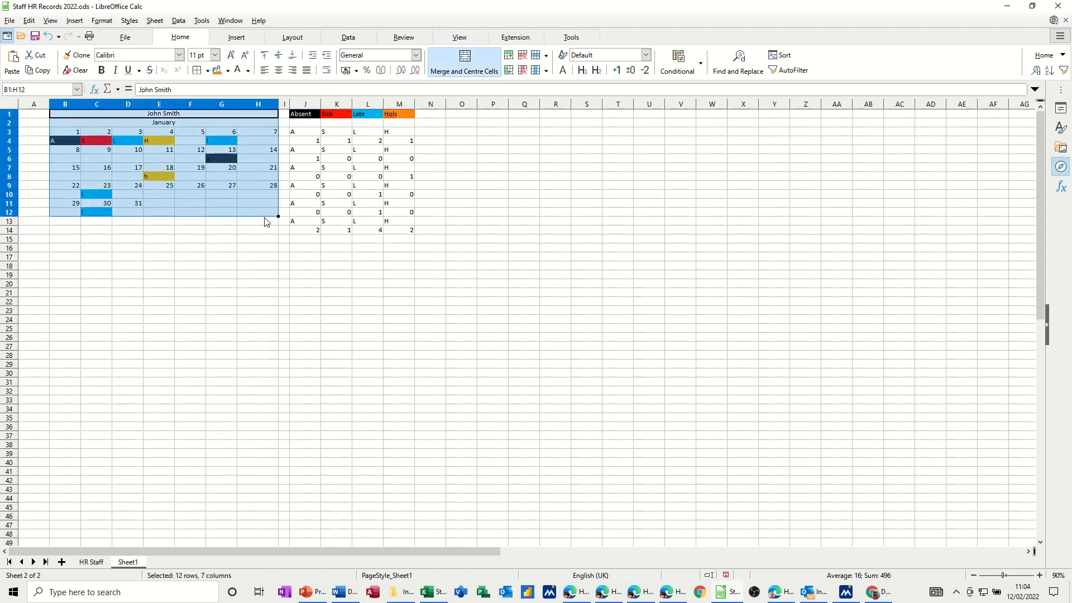
Step: Apply all borders to the tracker and fill the John Smith title lime green
{"action": "left_click_drag", "start_coordinate": [265, 222], "coordinate": [382, 231]}
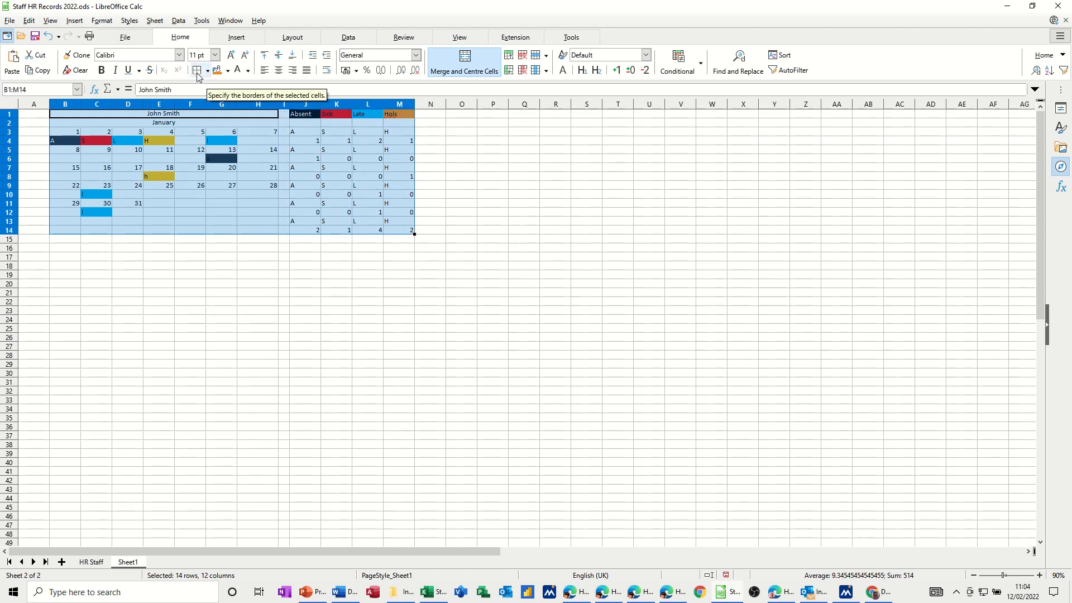
{"action": "left_click", "coordinate": [207, 71]}
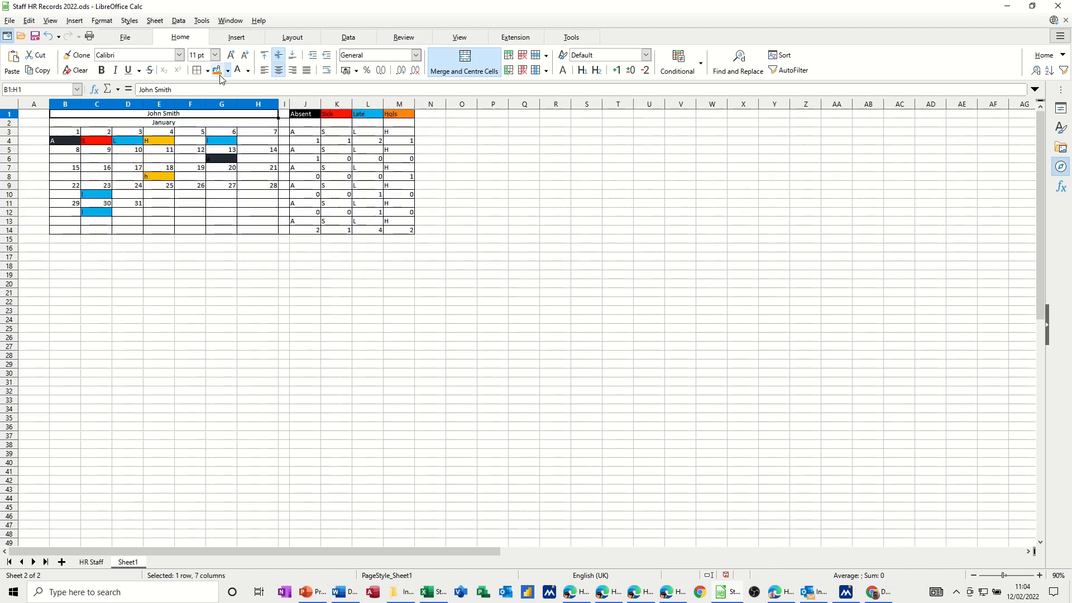
{"action": "left_click", "coordinate": [227, 70]}
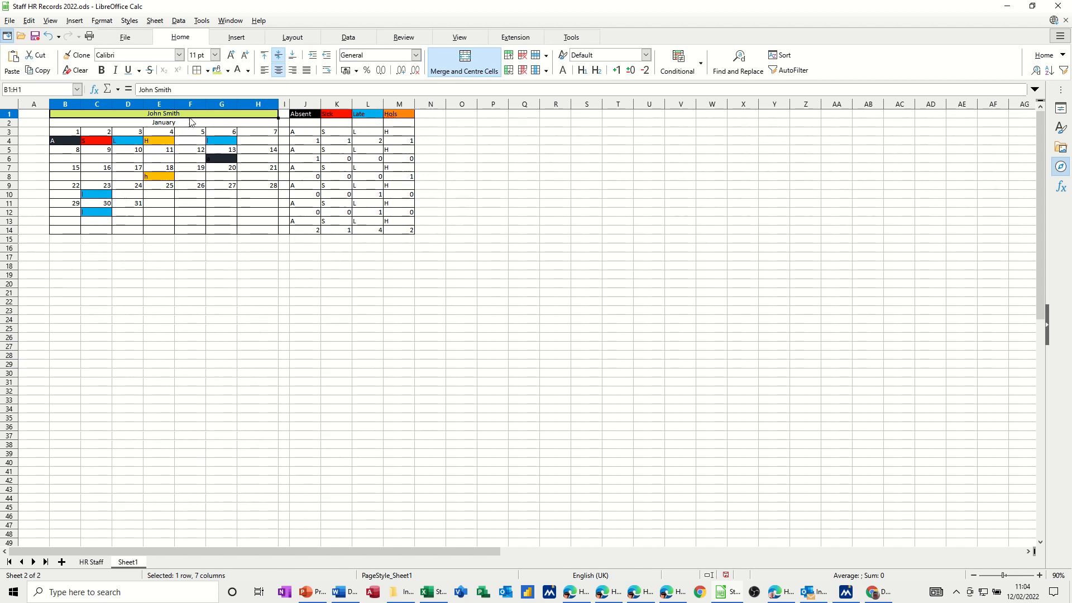
{"action": "mouse_move", "coordinate": [50, 138]}
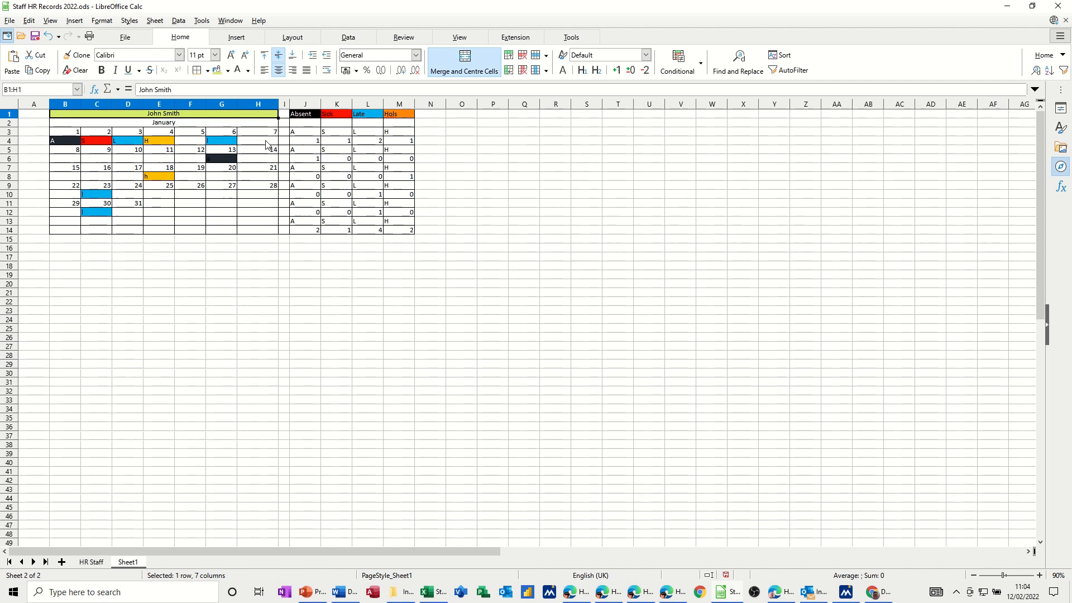
Step: Shade the alternating date rows grey
{"action": "left_click", "coordinate": [65, 131]}
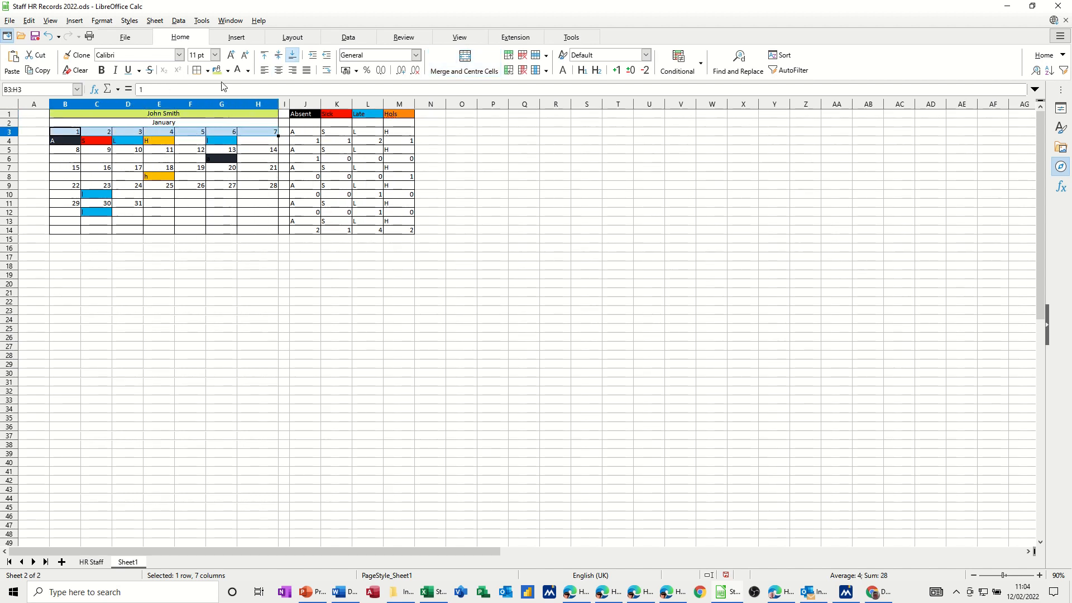
{"action": "left_click", "coordinate": [228, 71]}
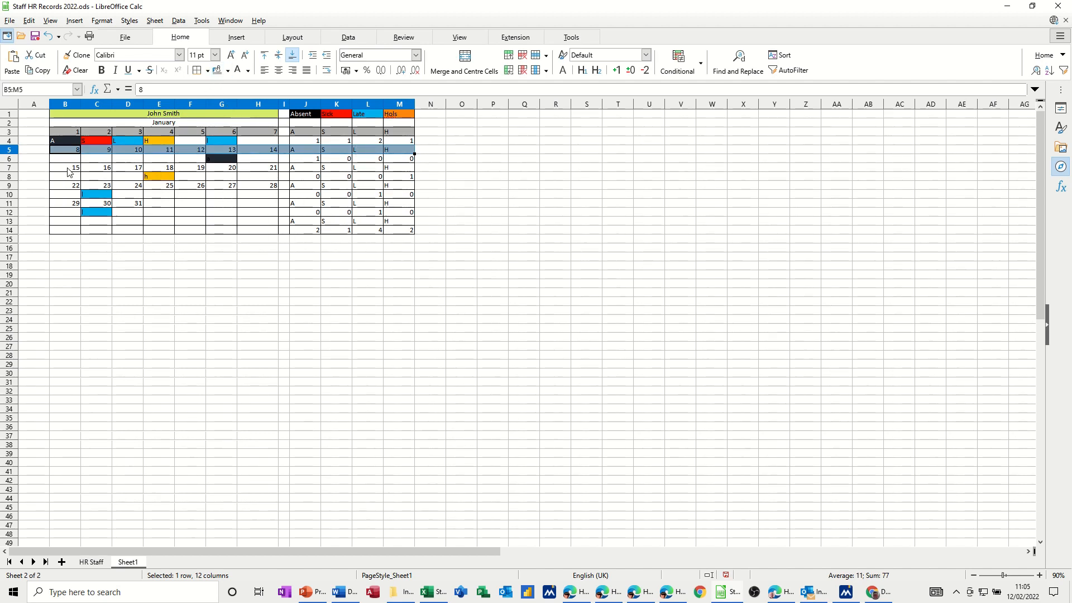
{"action": "left_click", "coordinate": [65, 168]}
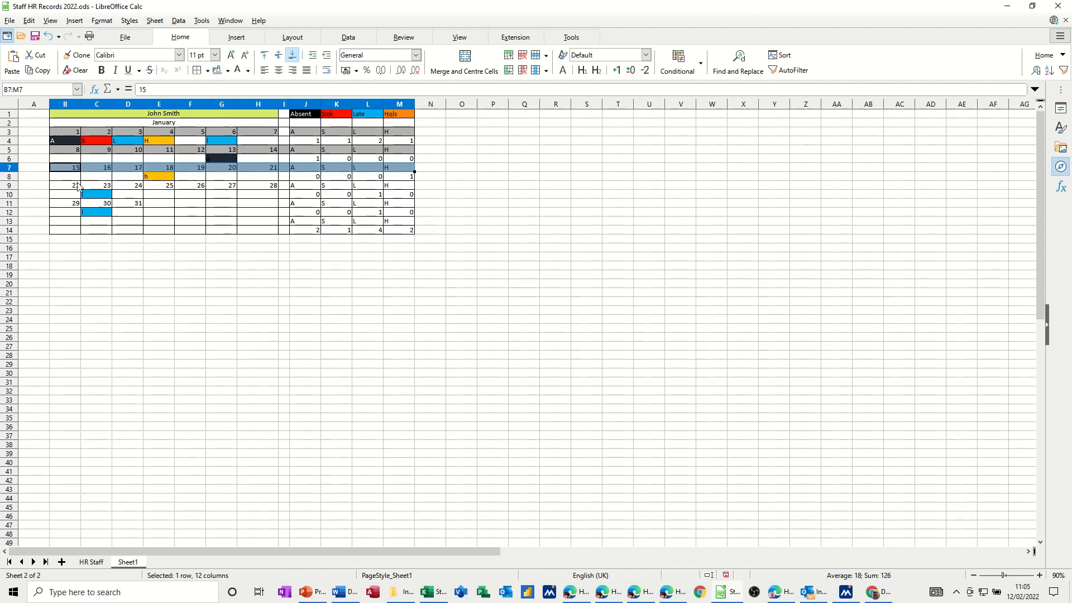
{"action": "left_click", "coordinate": [65, 185]}
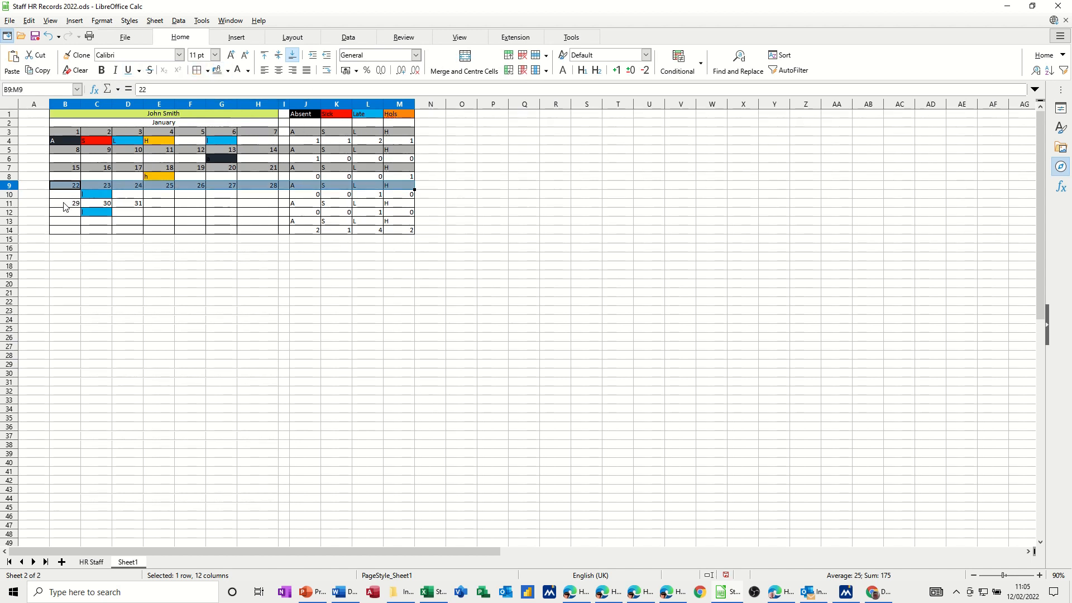
{"action": "left_click", "coordinate": [65, 203]}
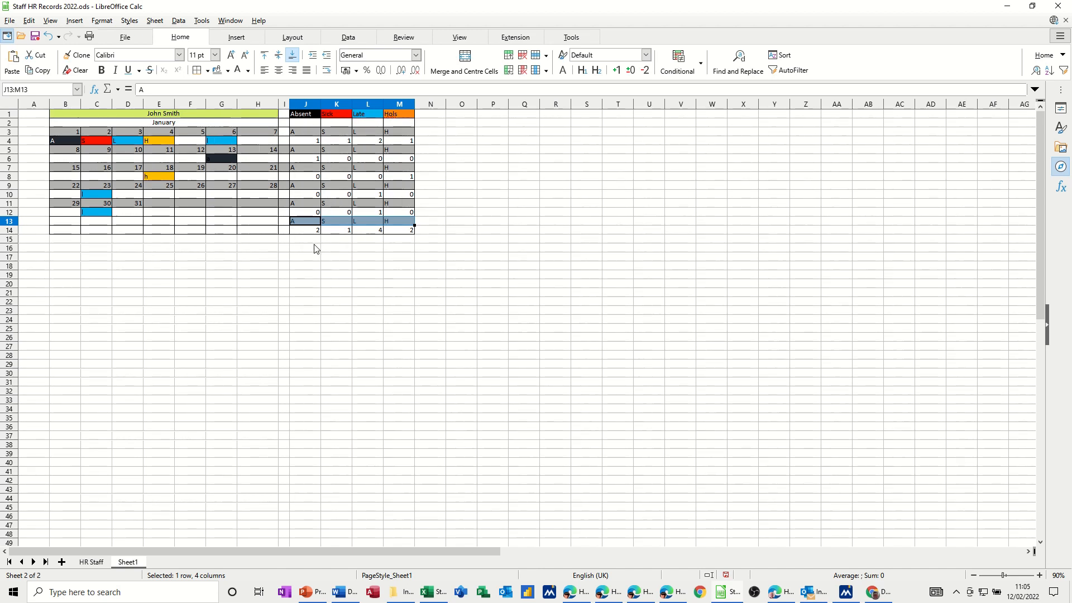
Step: Select the code letters and grand totals J13:M14 and insert a chart
{"action": "left_click", "coordinate": [305, 247]}
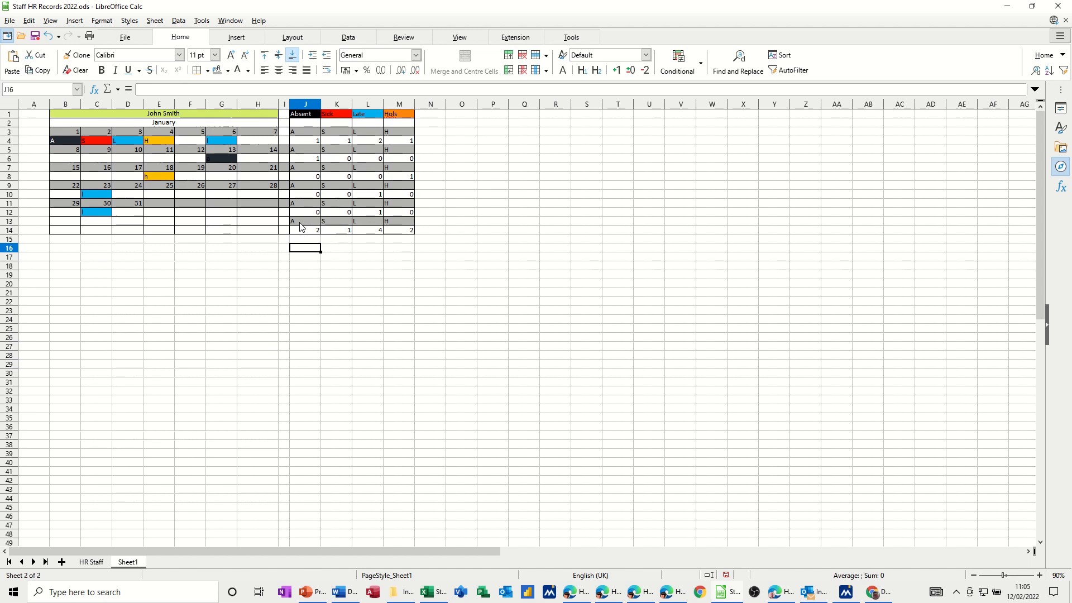
{"action": "left_click_drag", "start_coordinate": [305, 221], "coordinate": [399, 229]}
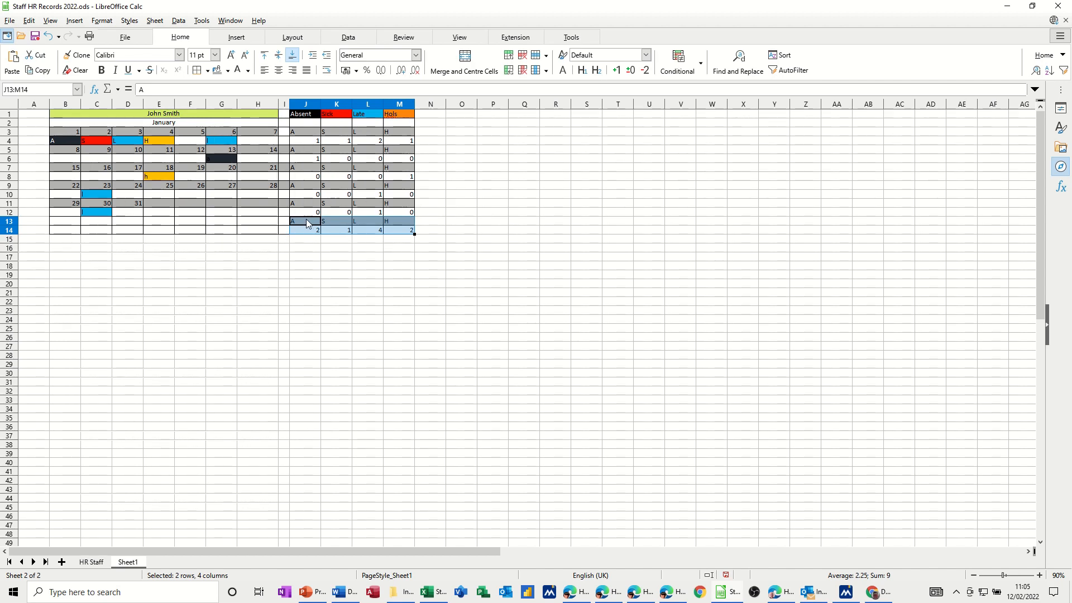
{"action": "mouse_move", "coordinate": [316, 258]}
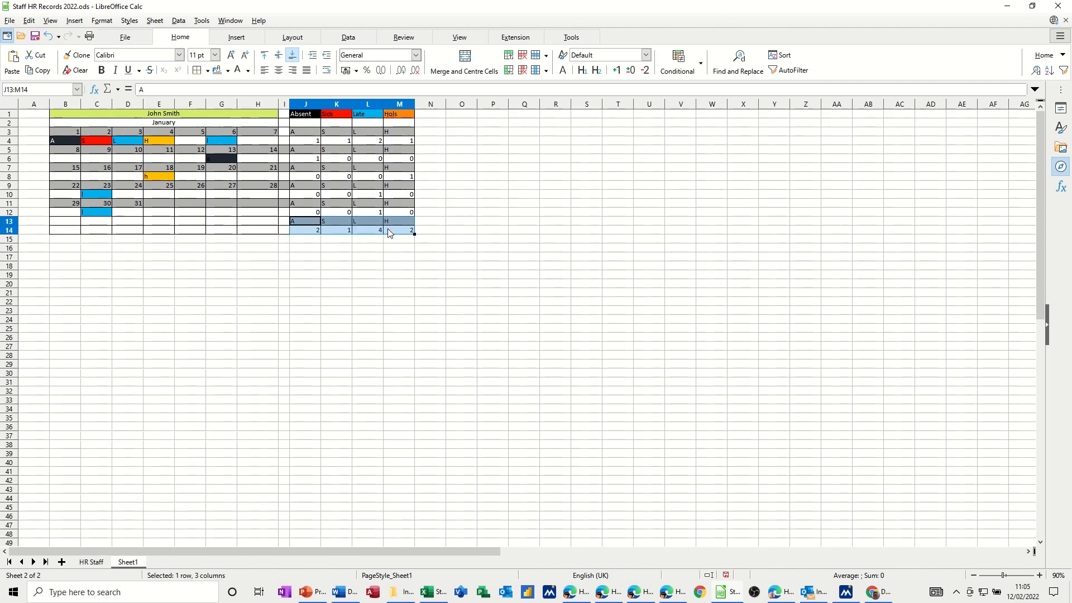
{"action": "left_click", "coordinate": [235, 36]}
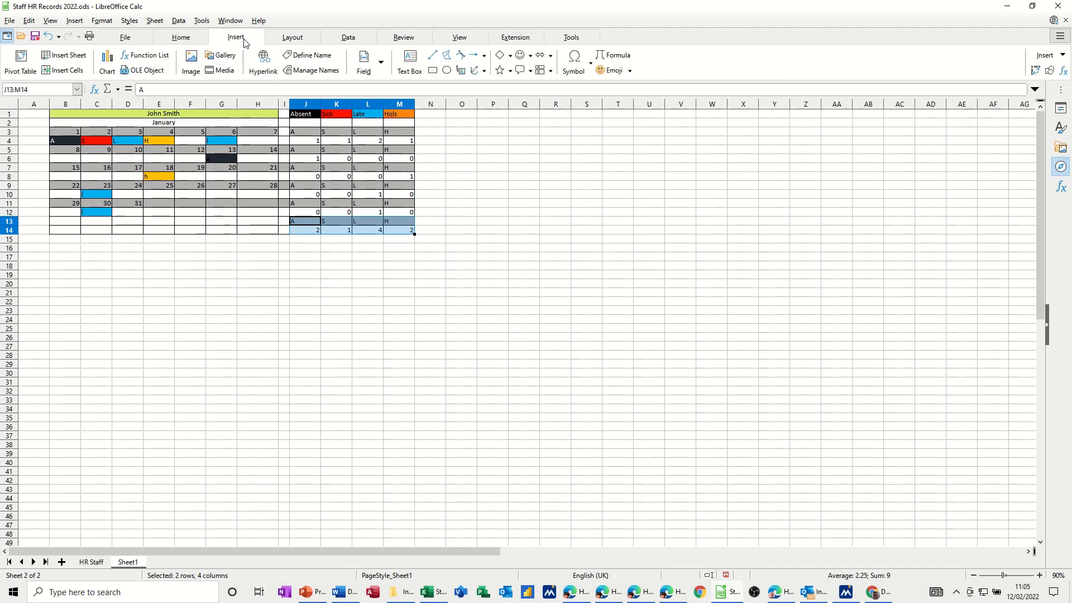
{"action": "mouse_move", "coordinate": [106, 60]}
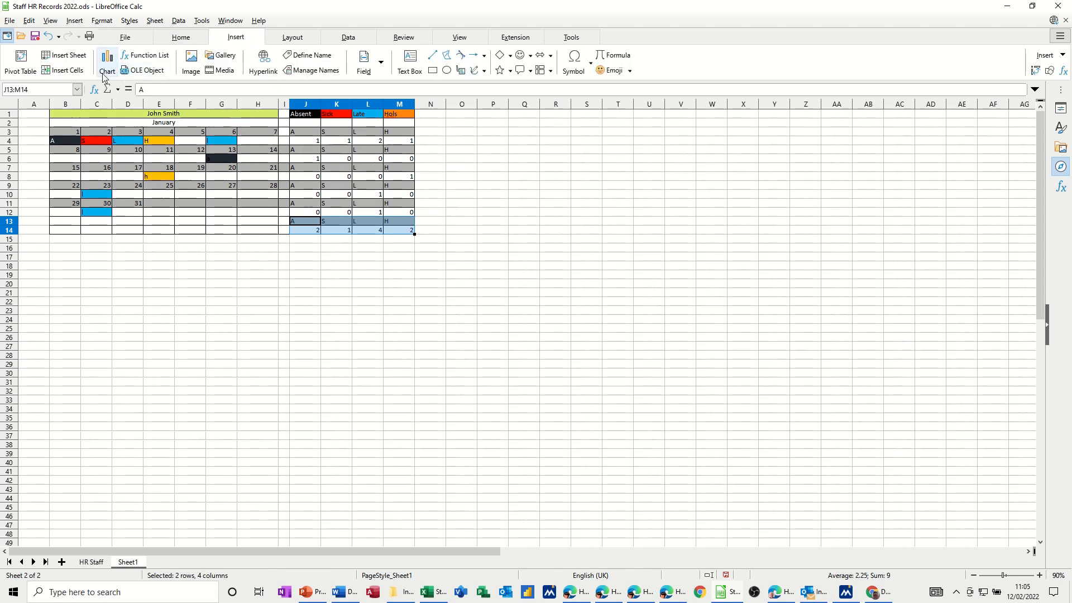
{"action": "left_click", "coordinate": [106, 60]}
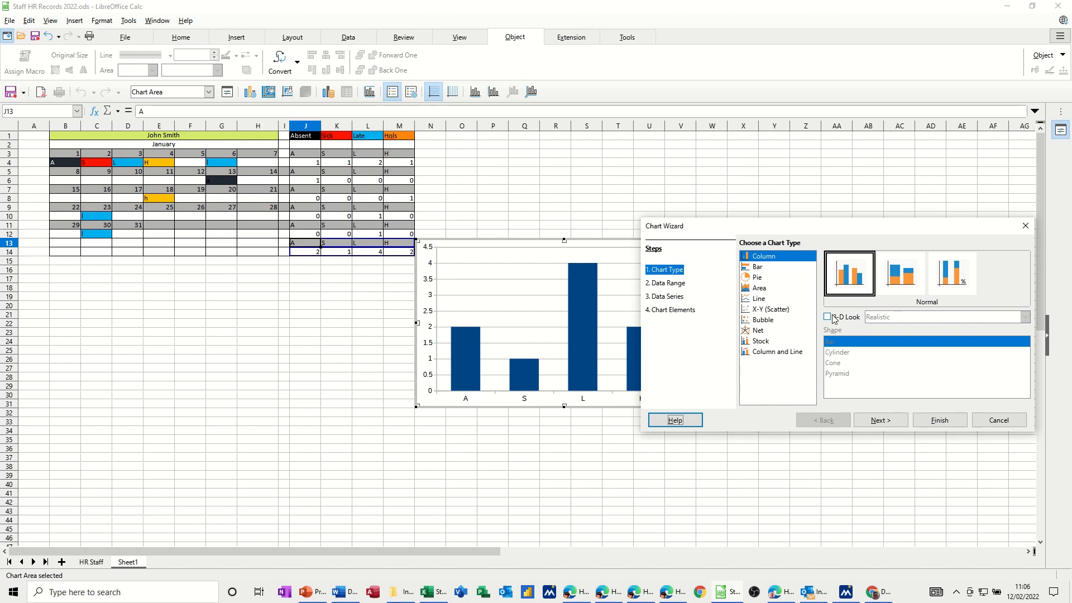
Step: Make the chart 3D with data series in rows
{"action": "left_click", "coordinate": [828, 317]}
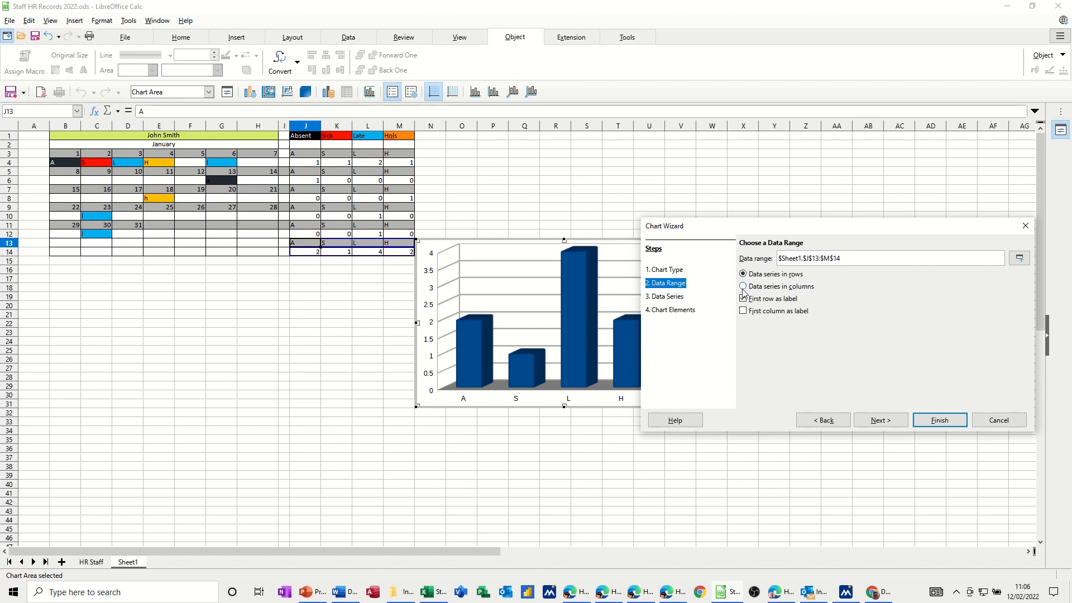
{"action": "left_click", "coordinate": [743, 286]}
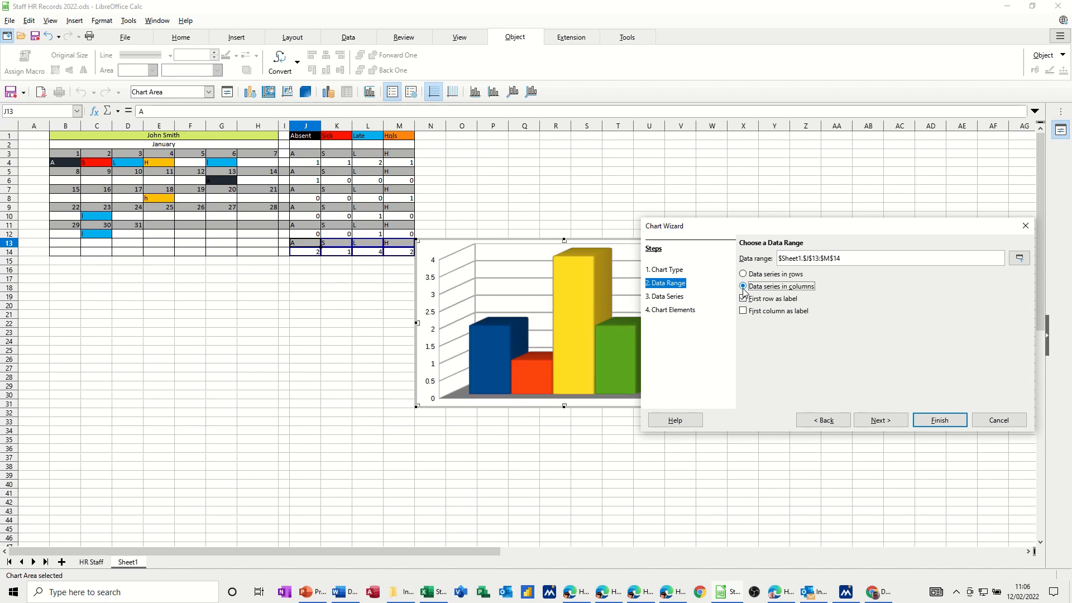
{"action": "left_click", "coordinate": [744, 298]}
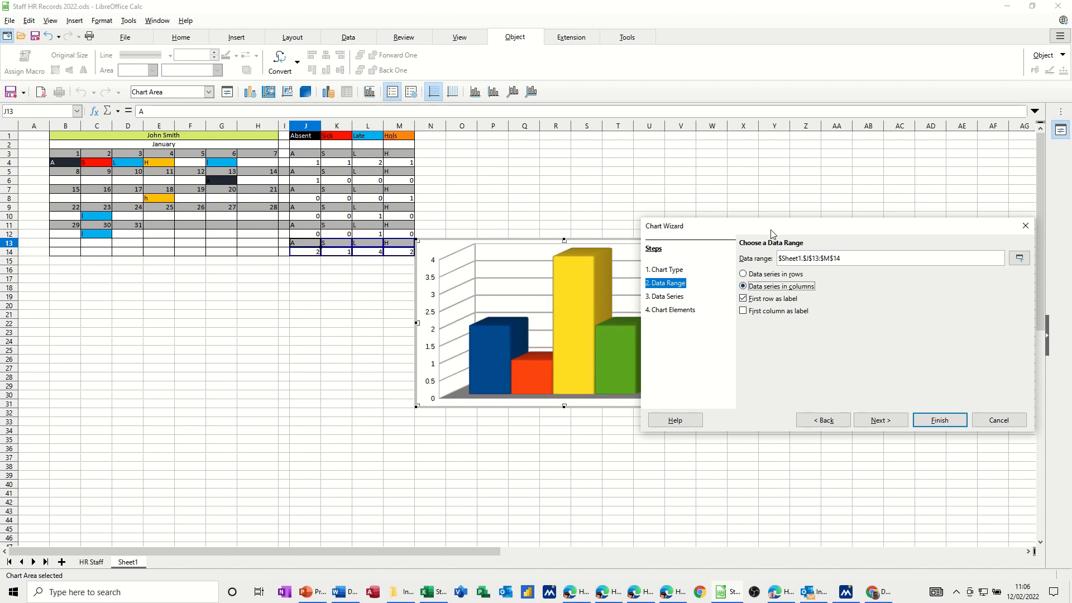
{"action": "left_click_drag", "start_coordinate": [771, 226], "coordinate": [836, 204]}
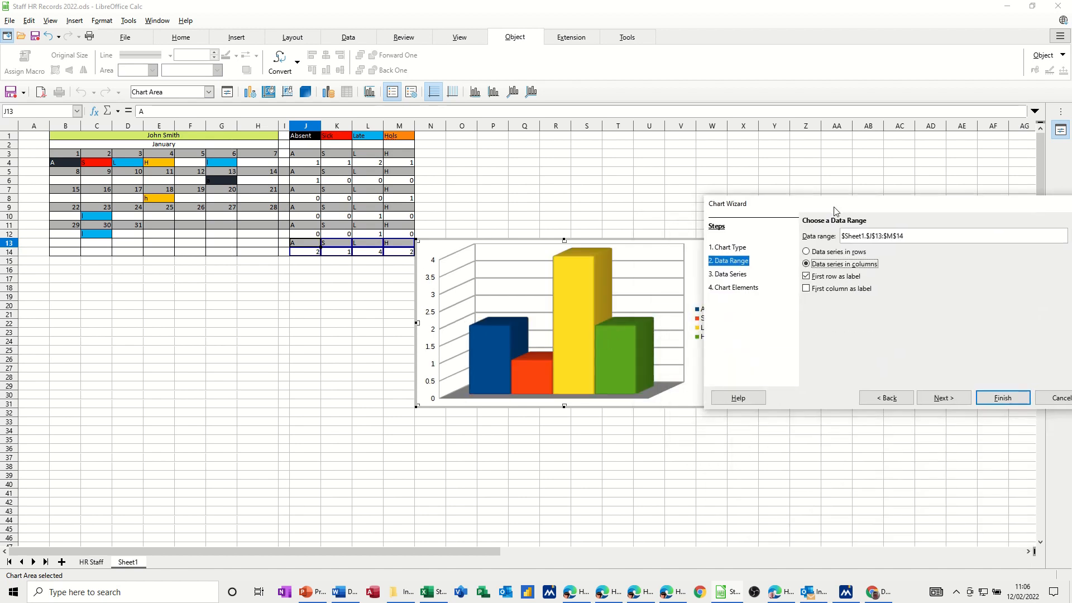
{"action": "left_click", "coordinate": [807, 249]}
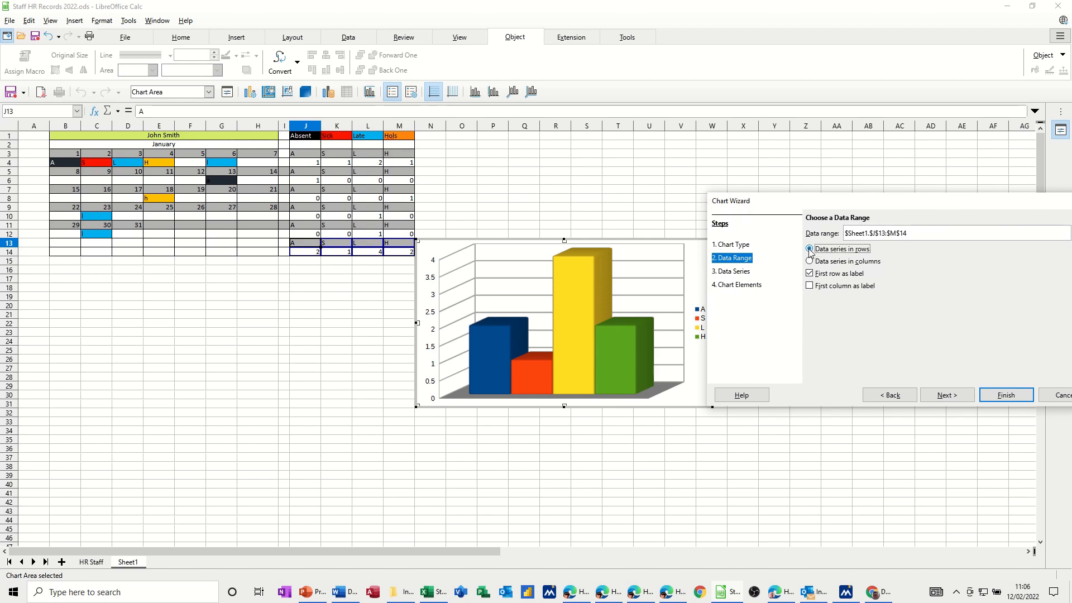
{"action": "left_click", "coordinate": [810, 248]}
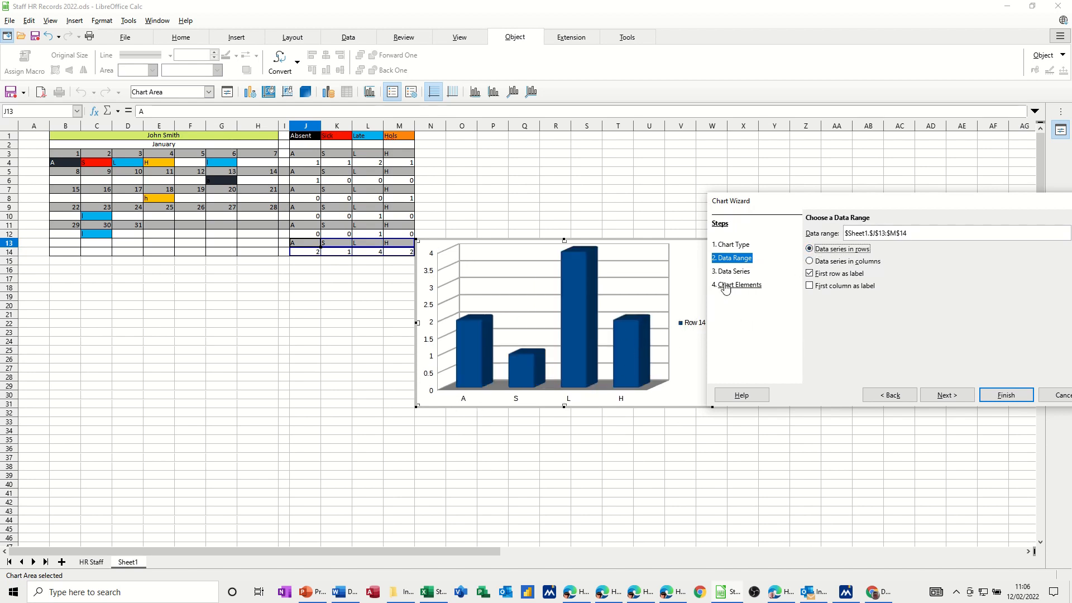
Step: Title the chart 'John Smith' and finish the wizard
{"action": "left_click", "coordinate": [732, 272]}
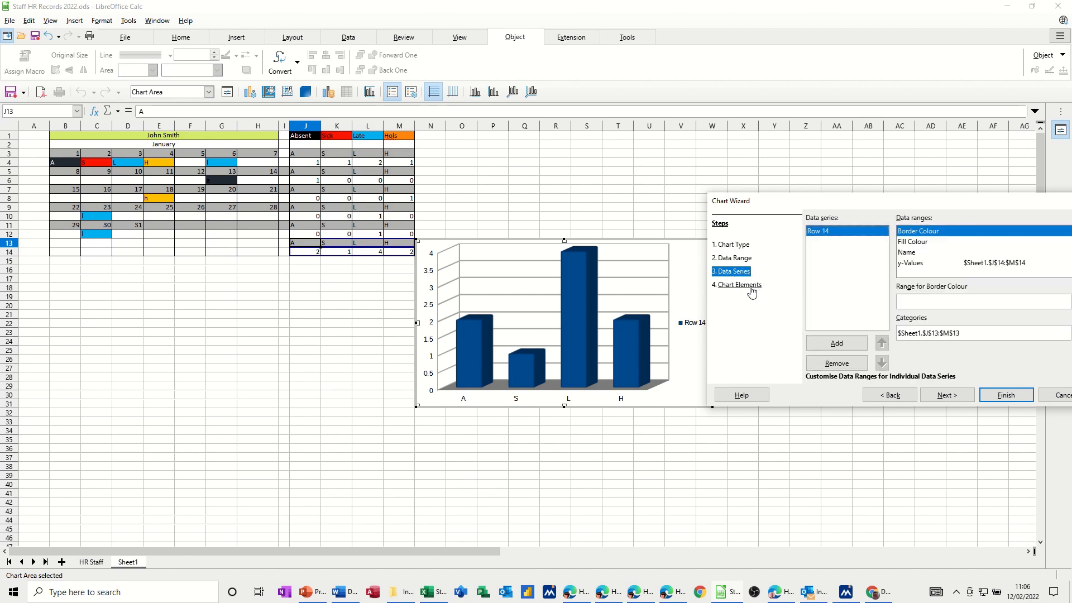
{"action": "left_click", "coordinate": [738, 284]}
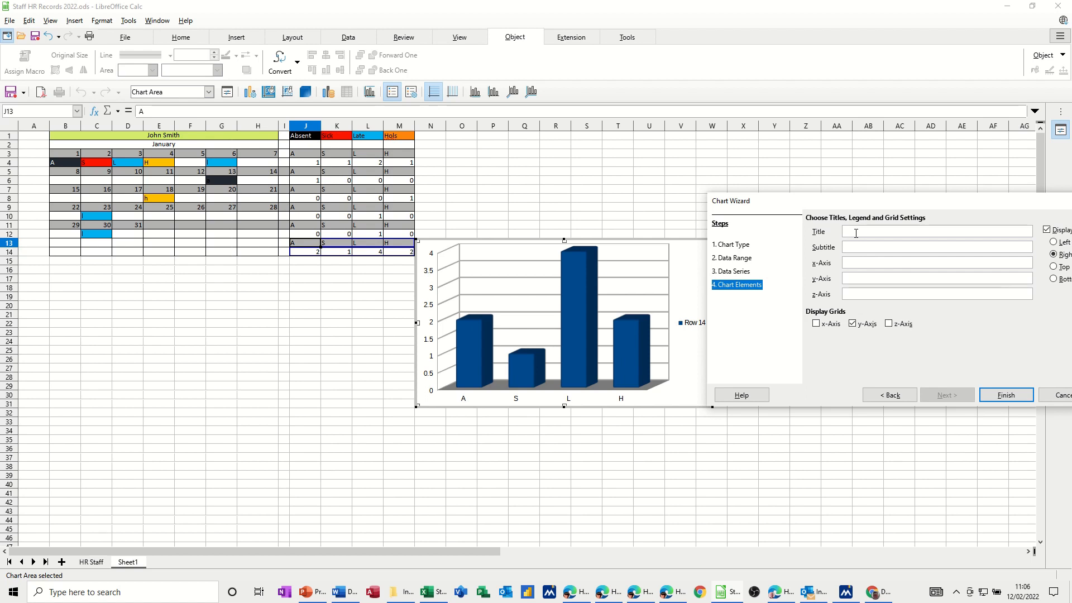
{"action": "type", "text": "John S"}
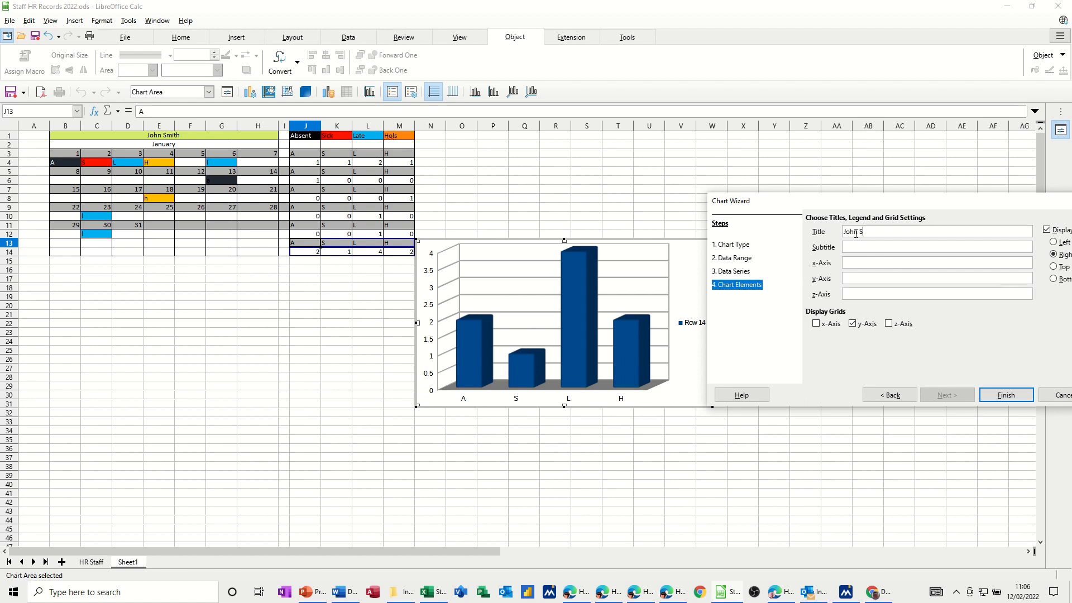
{"action": "type", "text": "mith"}
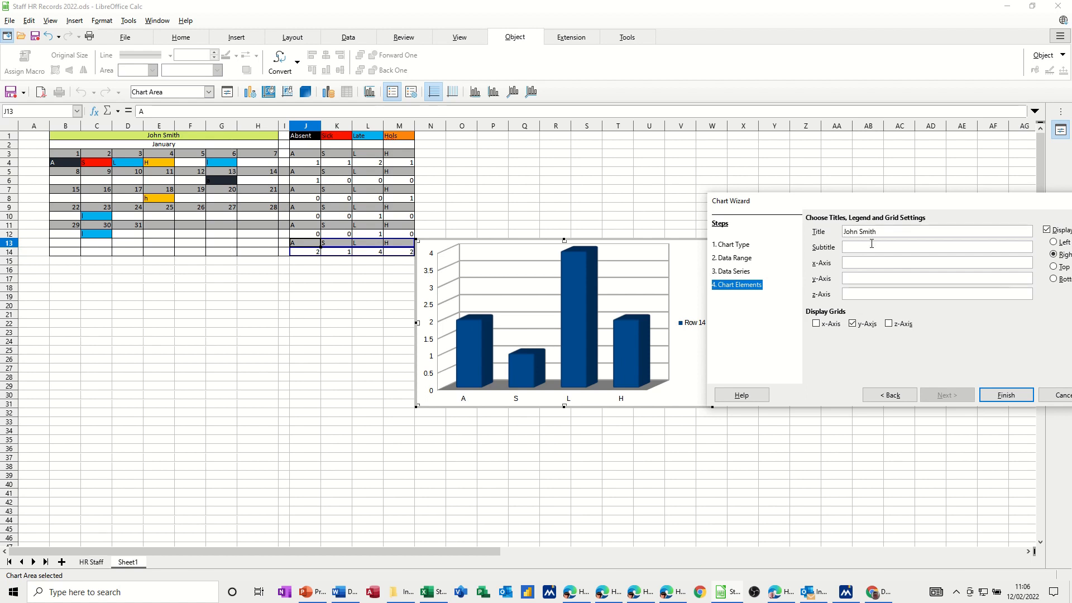
{"action": "left_click", "coordinate": [1005, 395]}
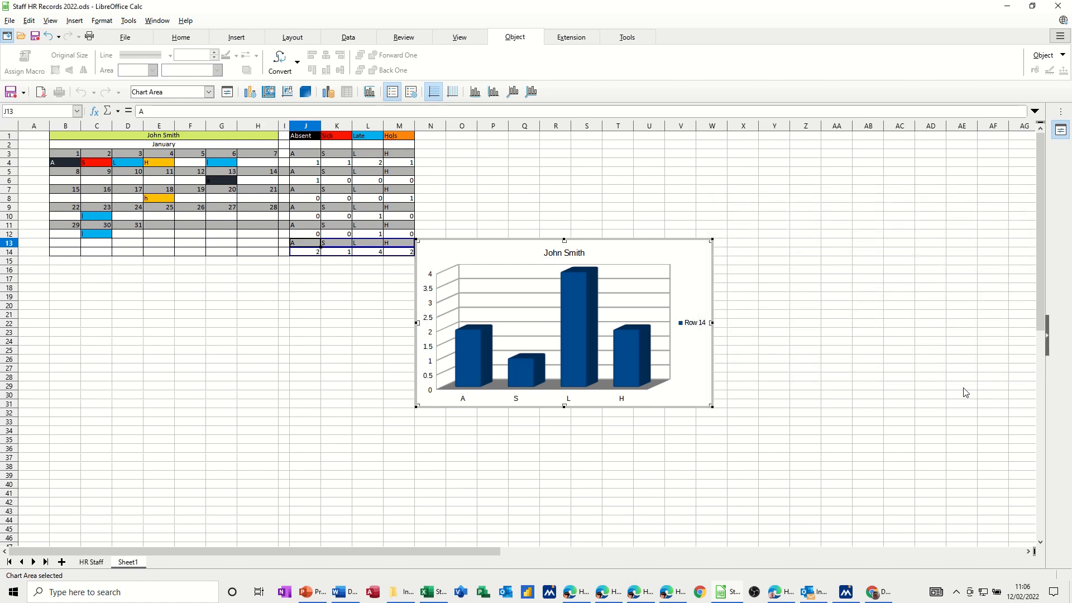
{"action": "mouse_move", "coordinate": [689, 323]}
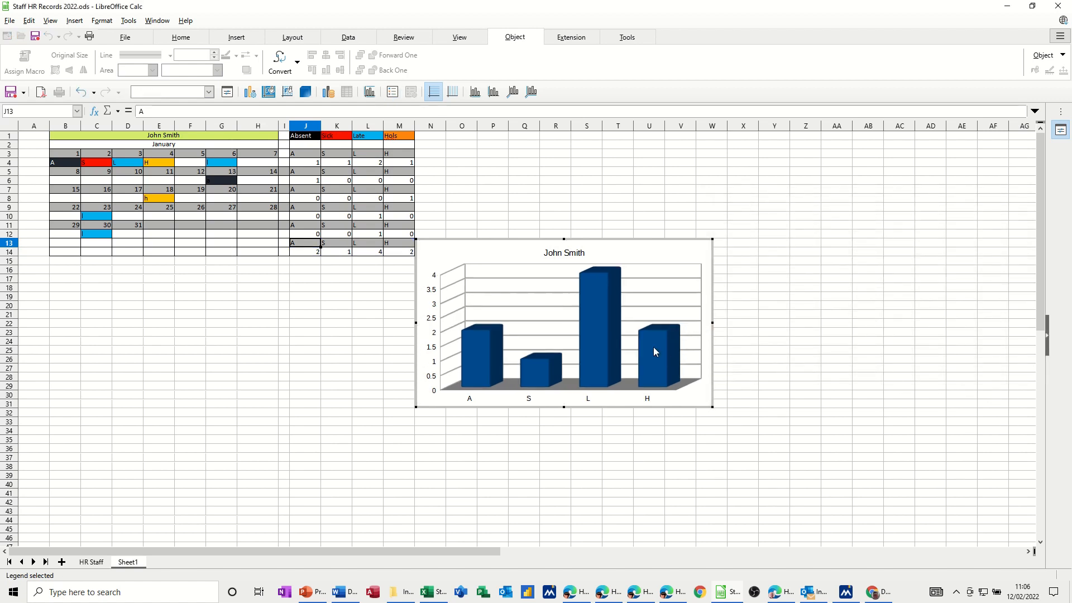
Step: Colour the A bar black
{"action": "left_click", "coordinate": [481, 353]}
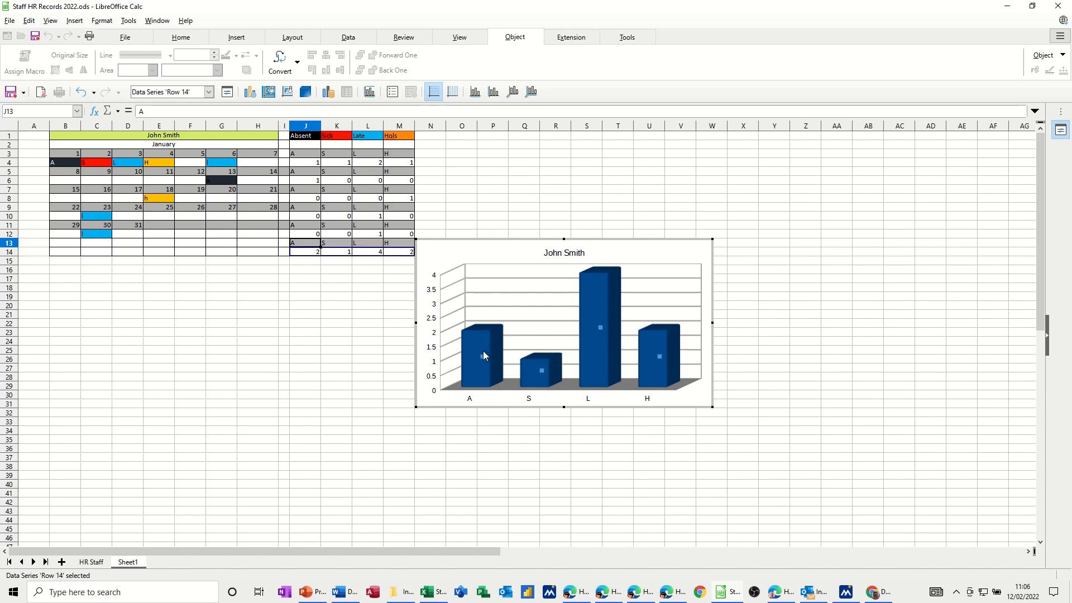
{"action": "left_click", "coordinate": [480, 348]}
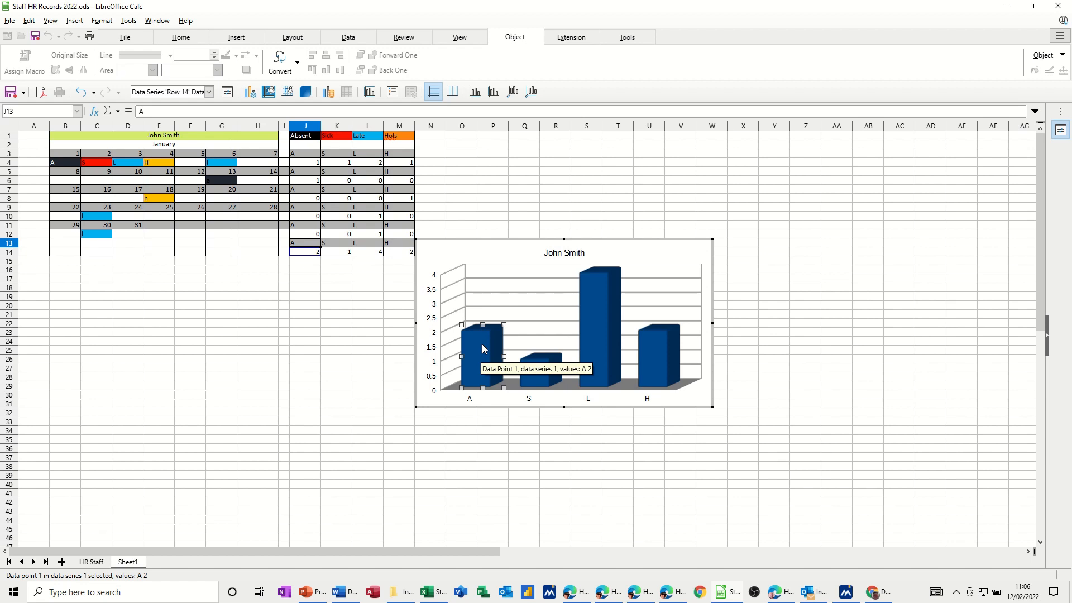
{"action": "double_click", "coordinate": [482, 333]}
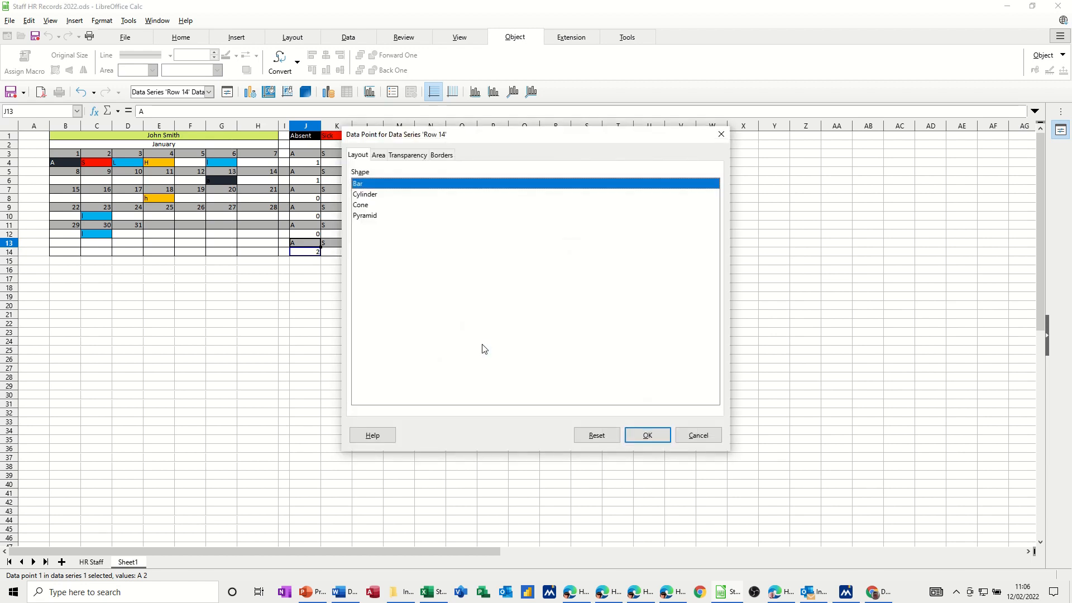
{"action": "left_click", "coordinate": [377, 155]}
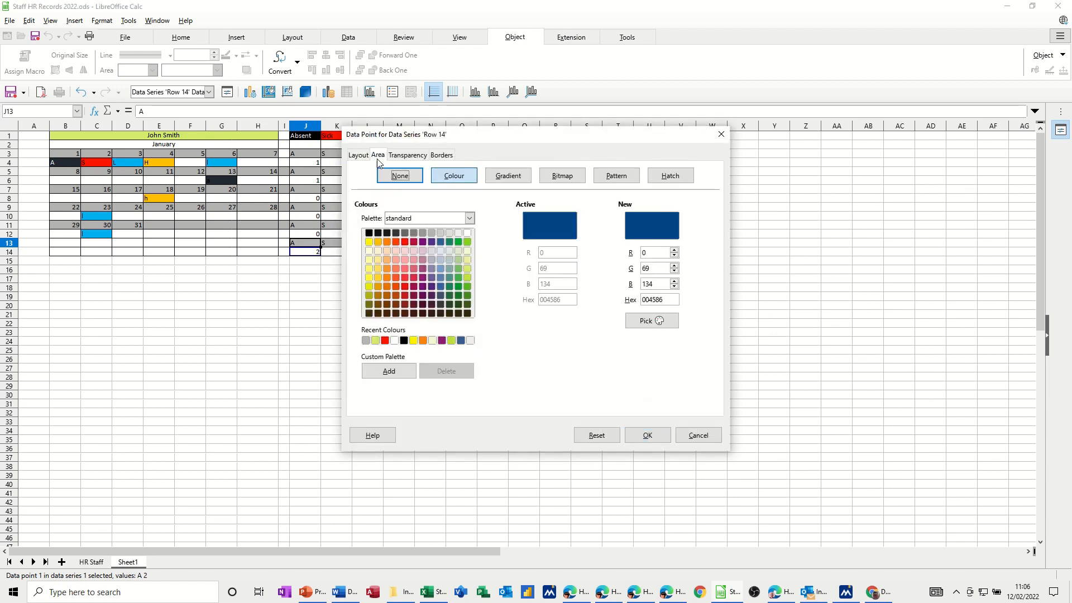
{"action": "mouse_move", "coordinate": [487, 143]}
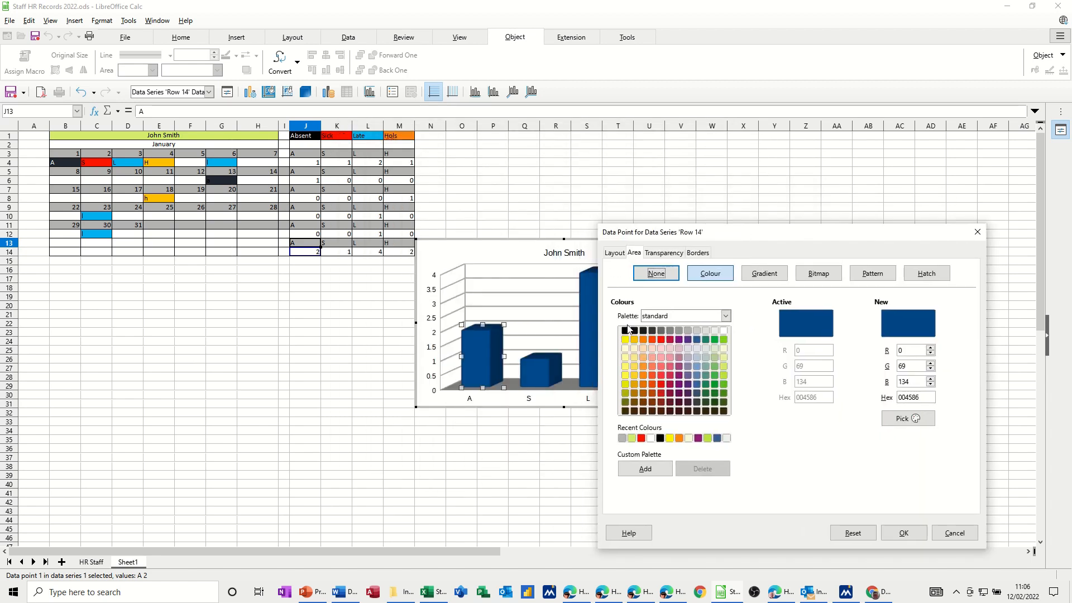
{"action": "left_click", "coordinate": [623, 330]}
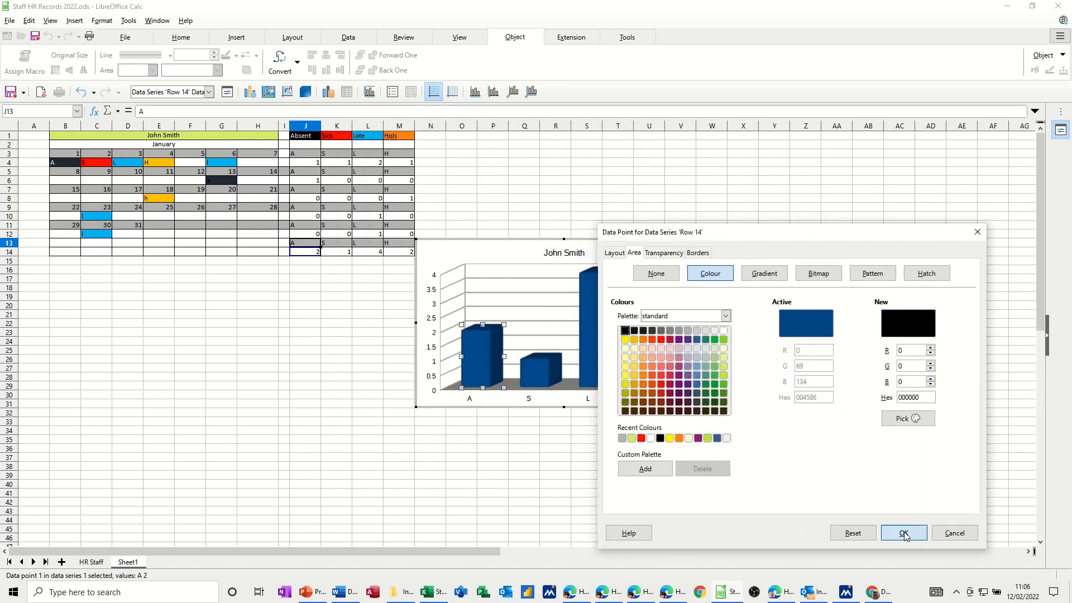
{"action": "left_click", "coordinate": [902, 533]}
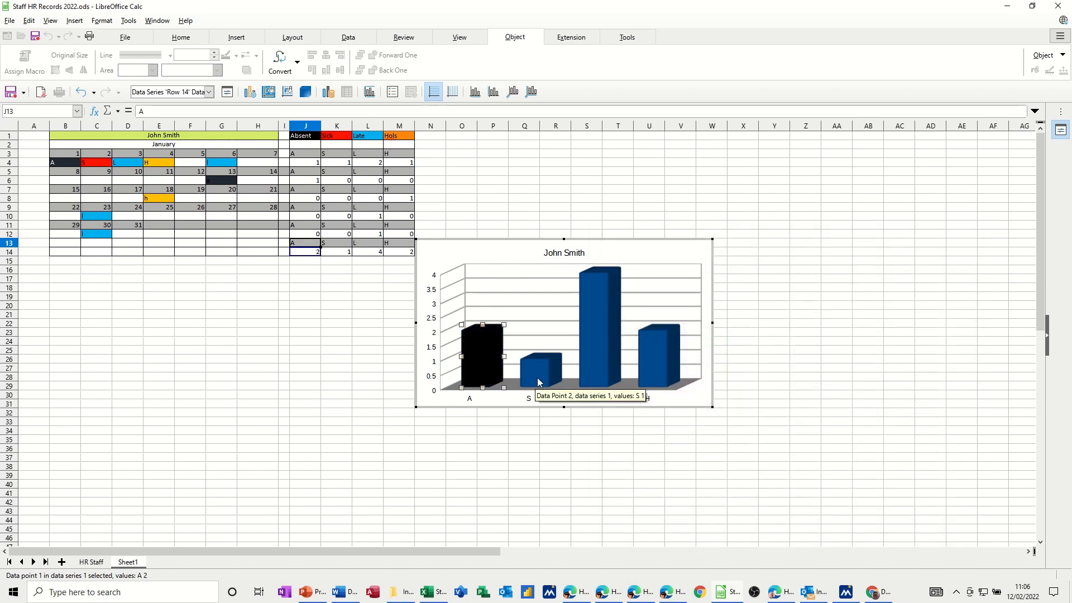
Step: Colour the S bar red and the L bar light blue, then leave chart editing
{"action": "left_click", "coordinate": [541, 366]}
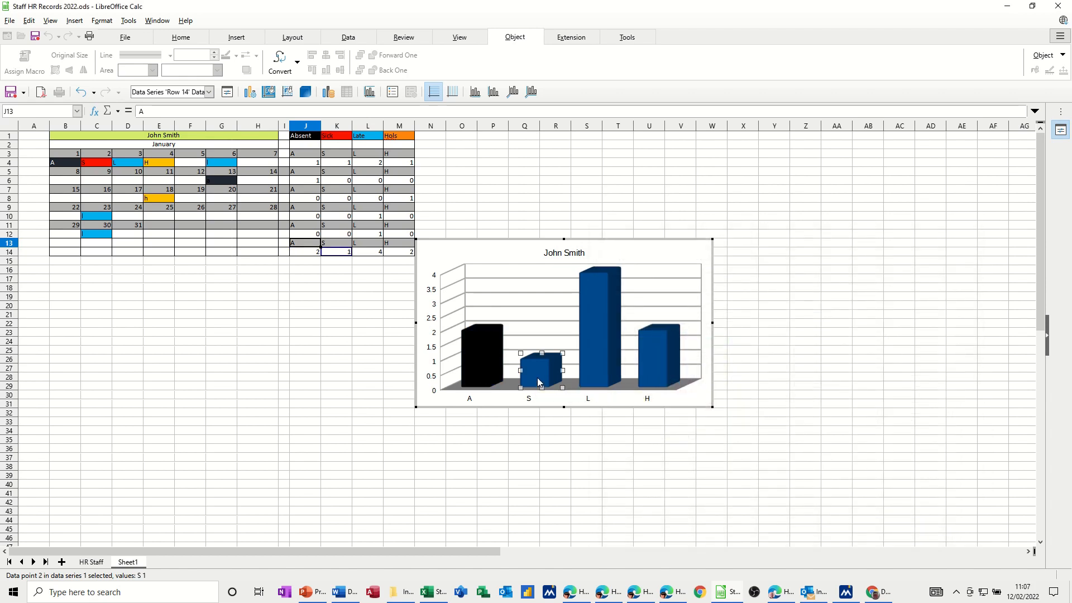
{"action": "double_click", "coordinate": [540, 359]}
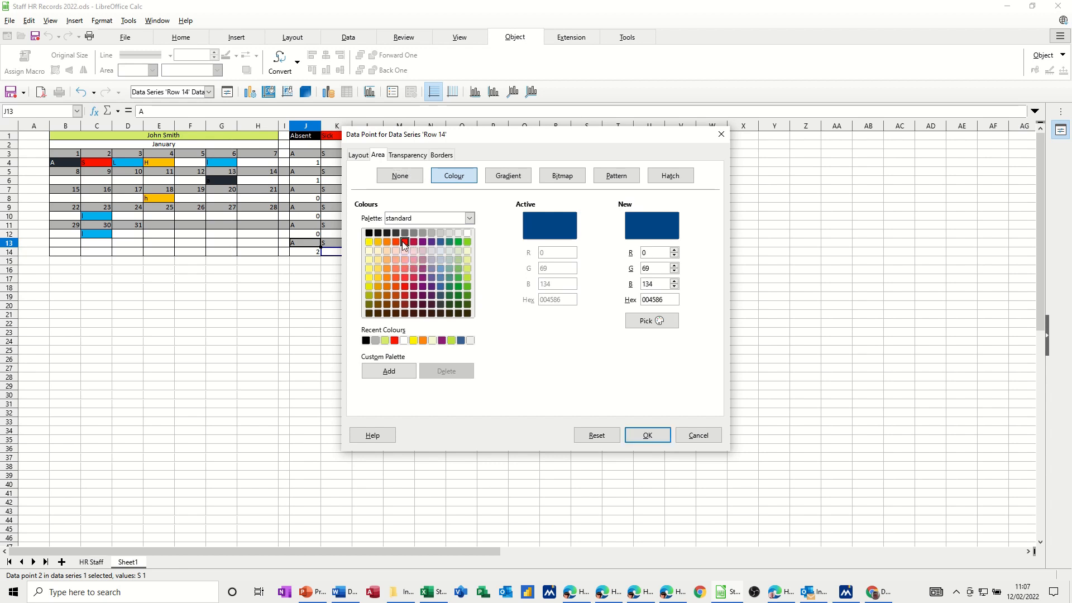
{"action": "left_click", "coordinate": [645, 434]}
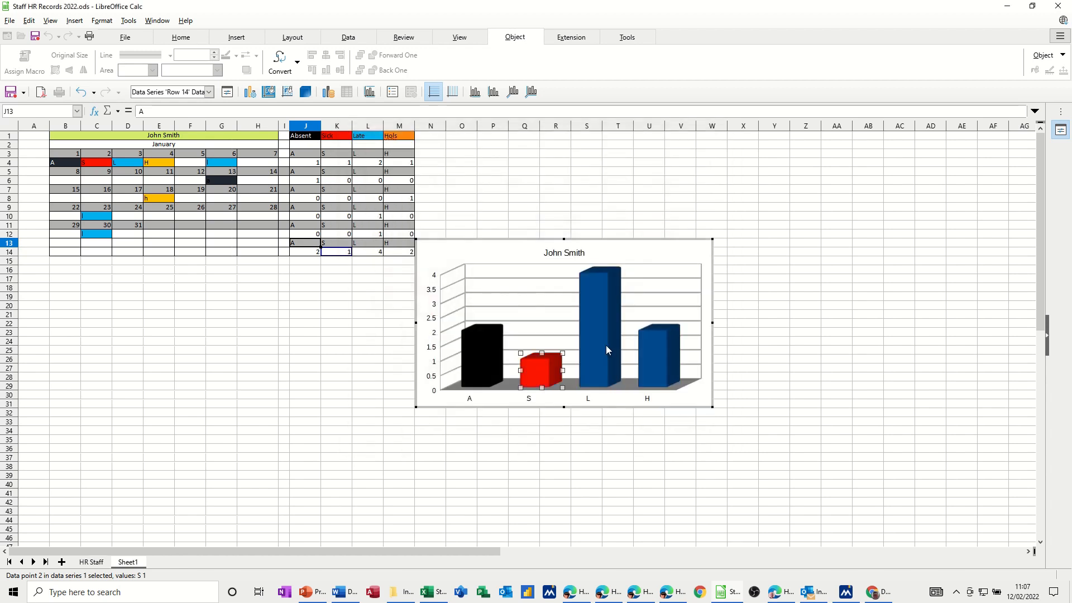
{"action": "left_click", "coordinate": [588, 325]}
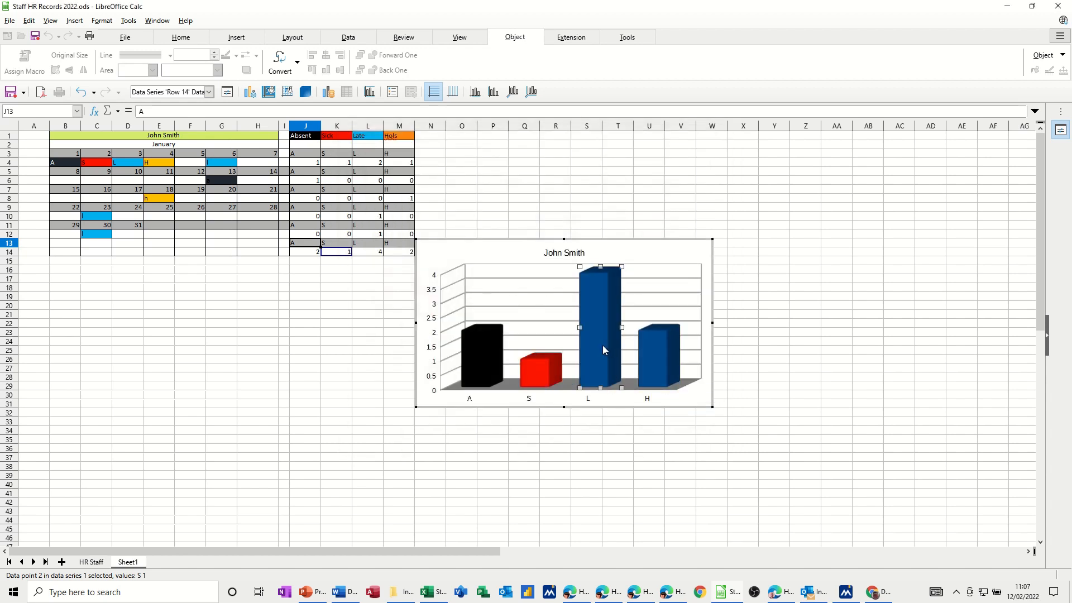
{"action": "double_click", "coordinate": [600, 328]}
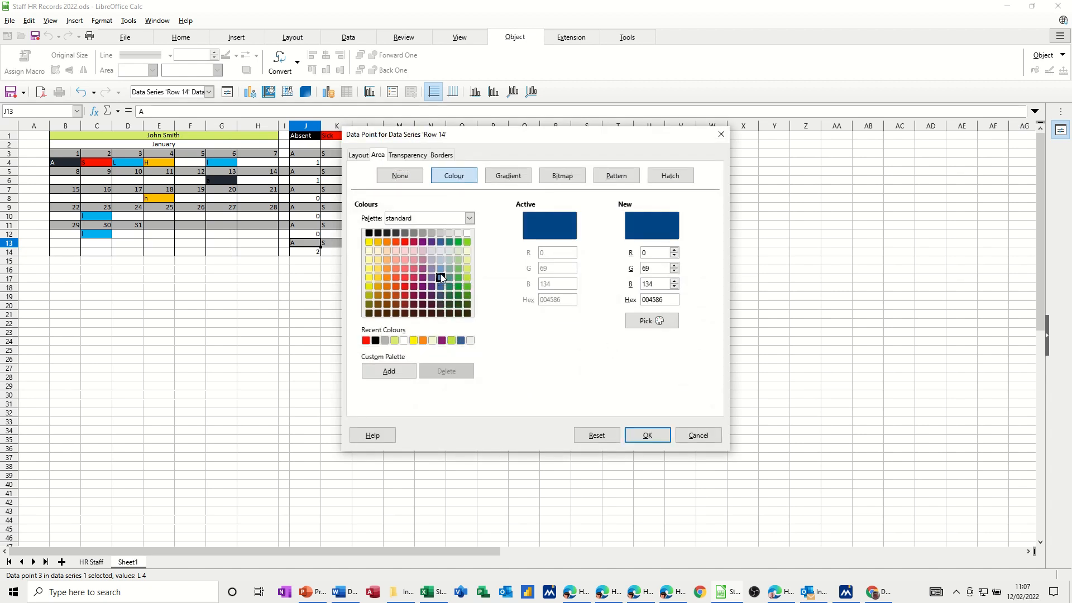
{"action": "left_click", "coordinate": [441, 277]}
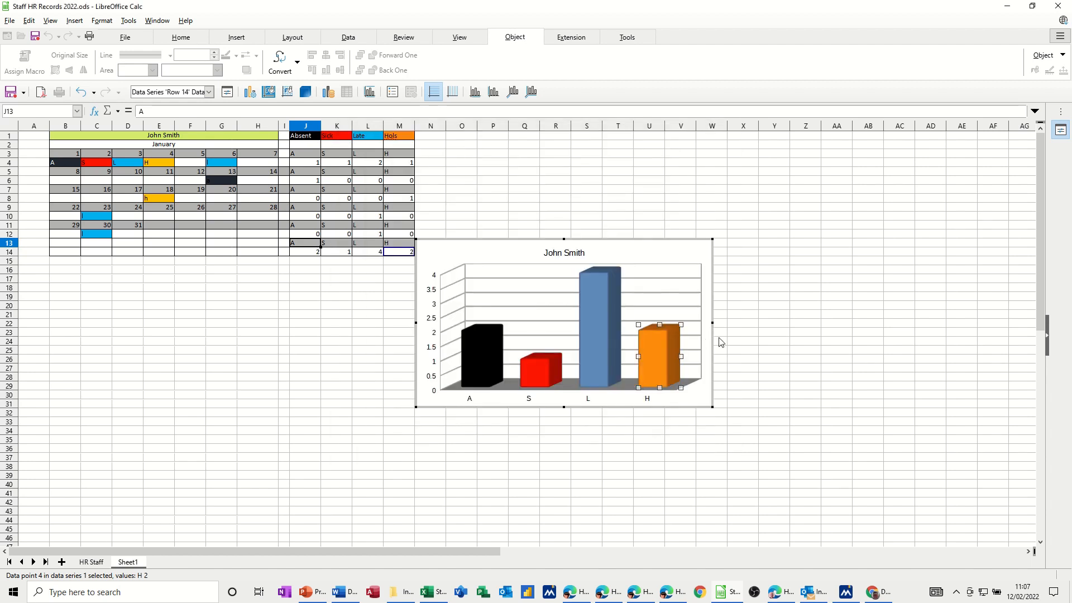
{"action": "left_click", "coordinate": [742, 319]}
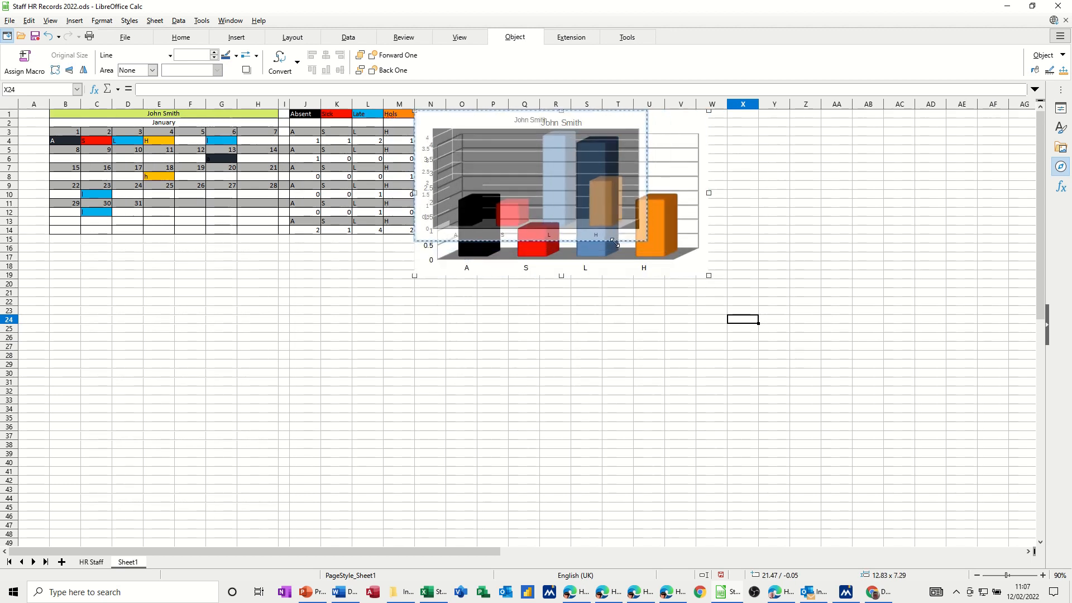
Step: Move the chart up beside the totals table and shade column I grey
{"action": "left_click", "coordinate": [710, 195]}
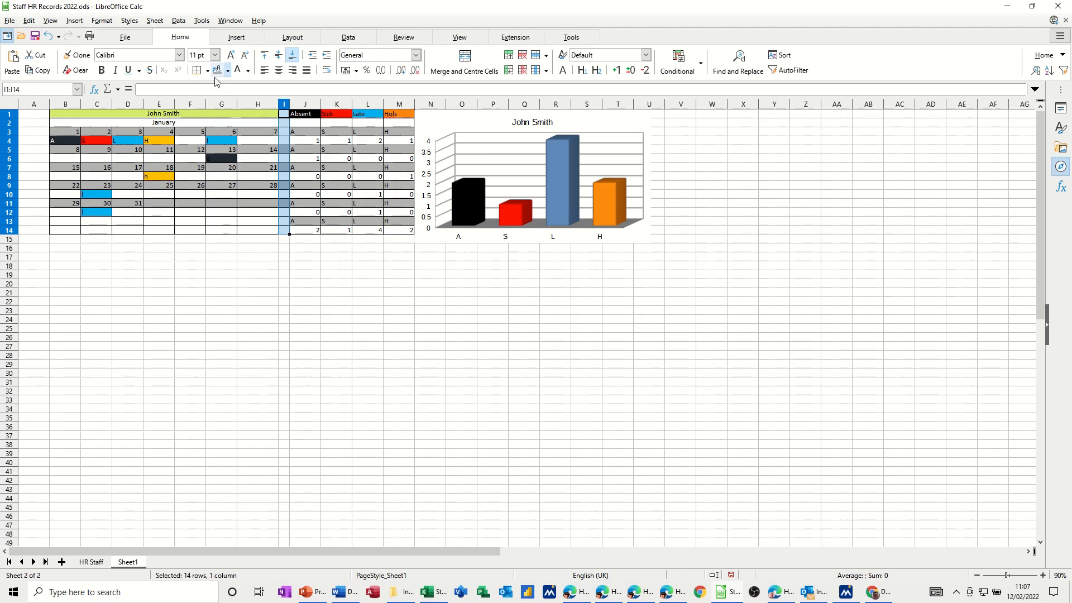
{"action": "left_click", "coordinate": [305, 266]}
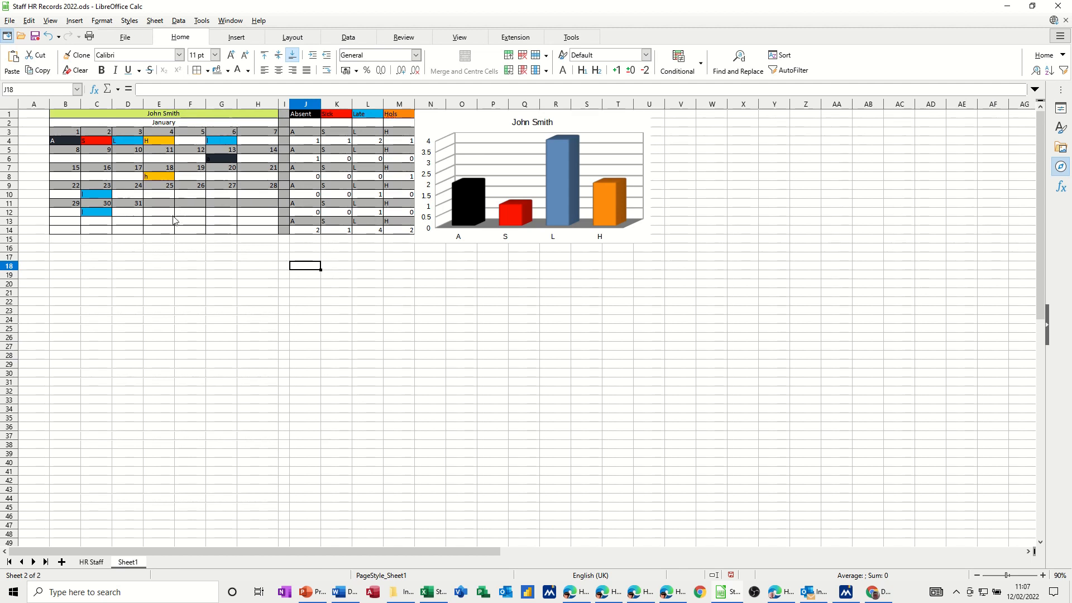
{"action": "mouse_move", "coordinate": [356, 308]}
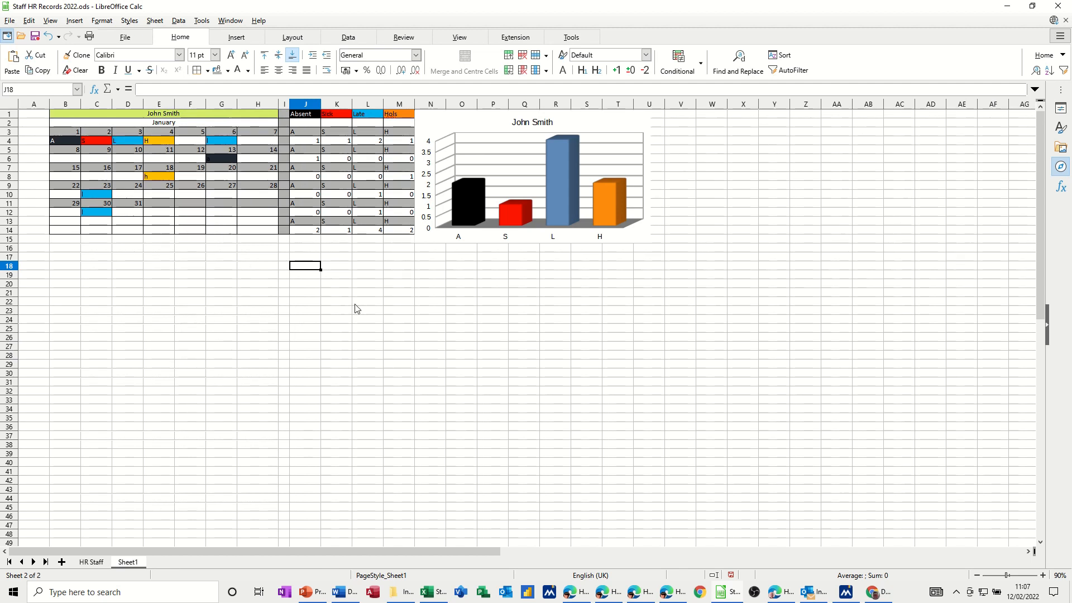
{"action": "mouse_move", "coordinate": [384, 314]}
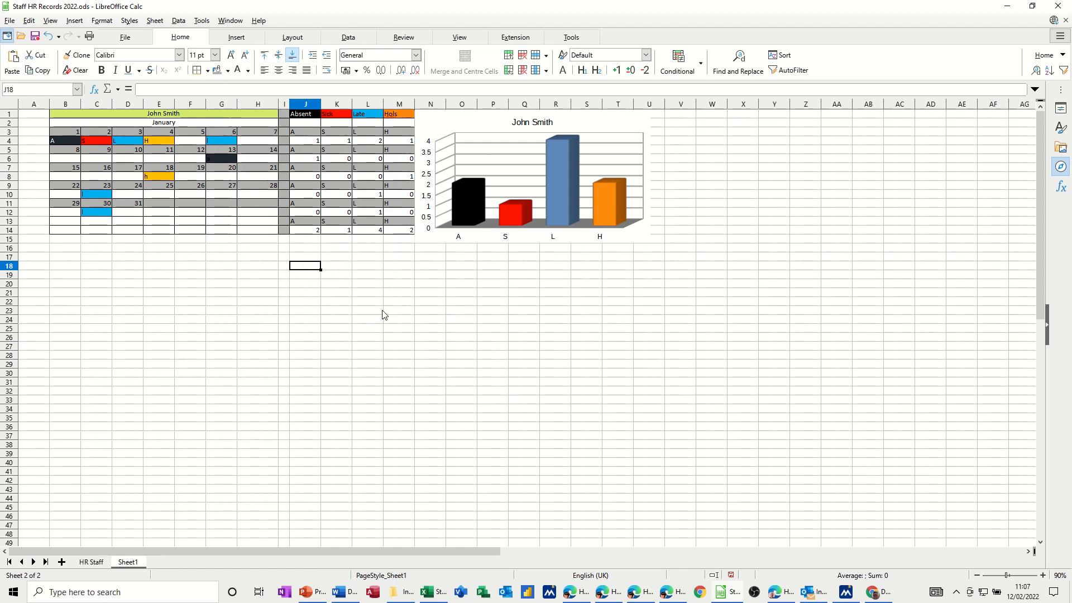
{"action": "mouse_move", "coordinate": [265, 286]}
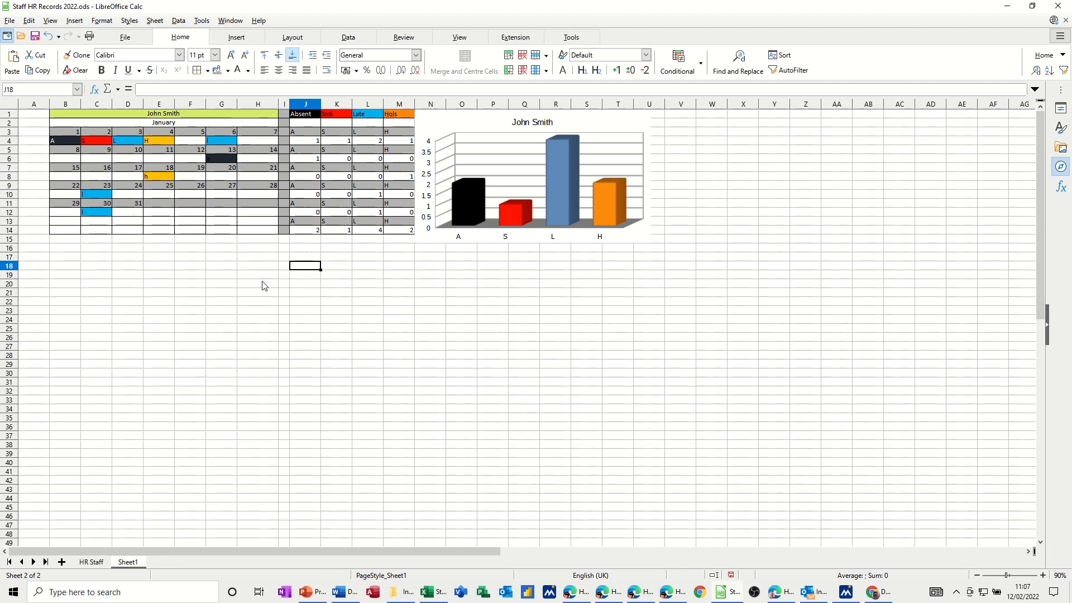
{"action": "mouse_move", "coordinate": [164, 326]}
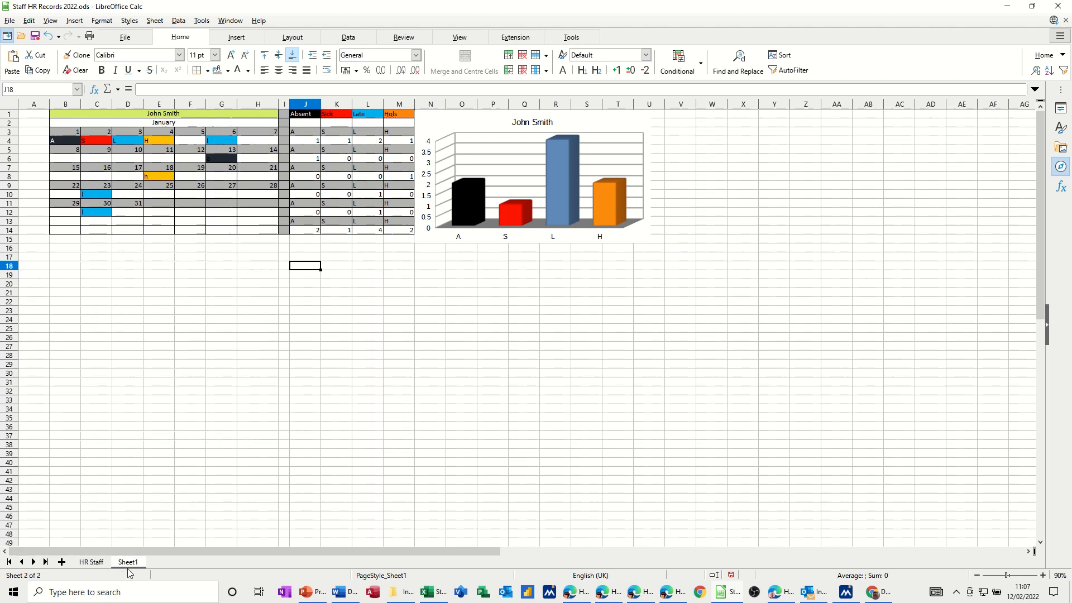
{"action": "mouse_move", "coordinate": [180, 576]}
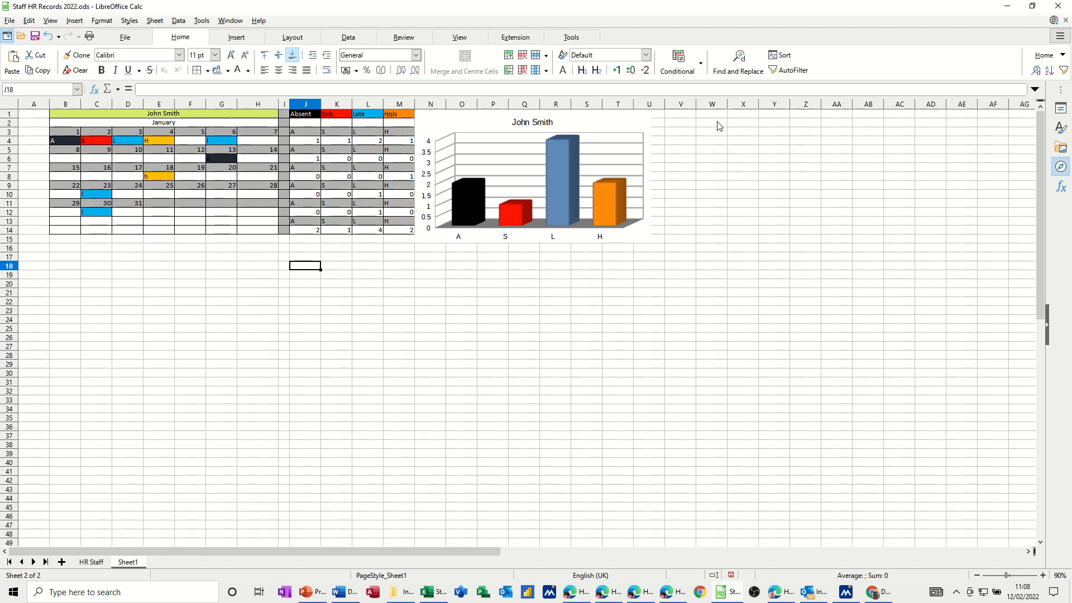
{"action": "mouse_move", "coordinate": [765, 191]}
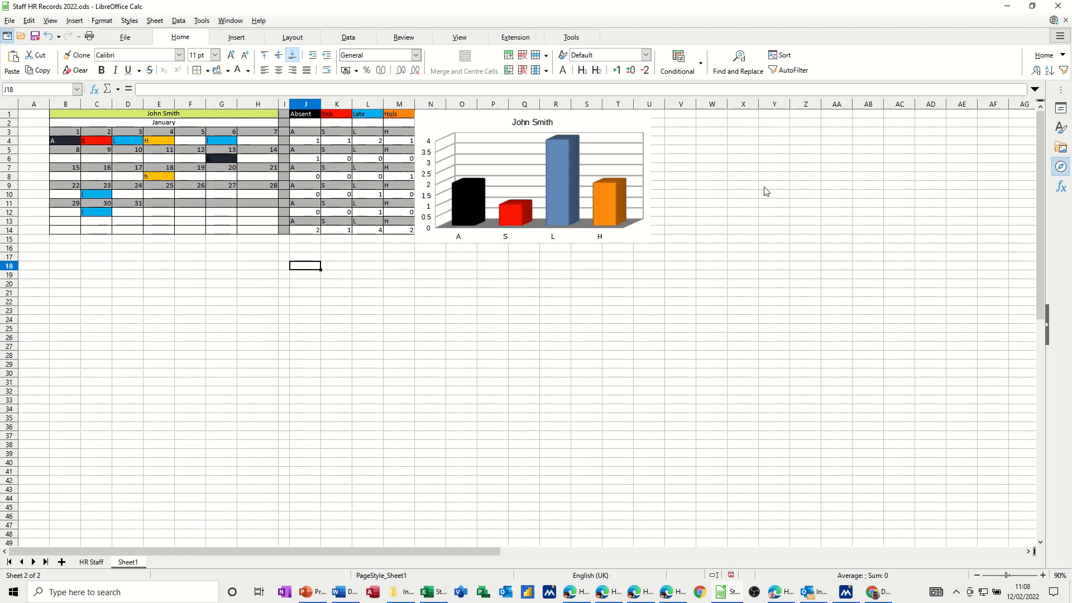
{"action": "mouse_move", "coordinate": [251, 154]}
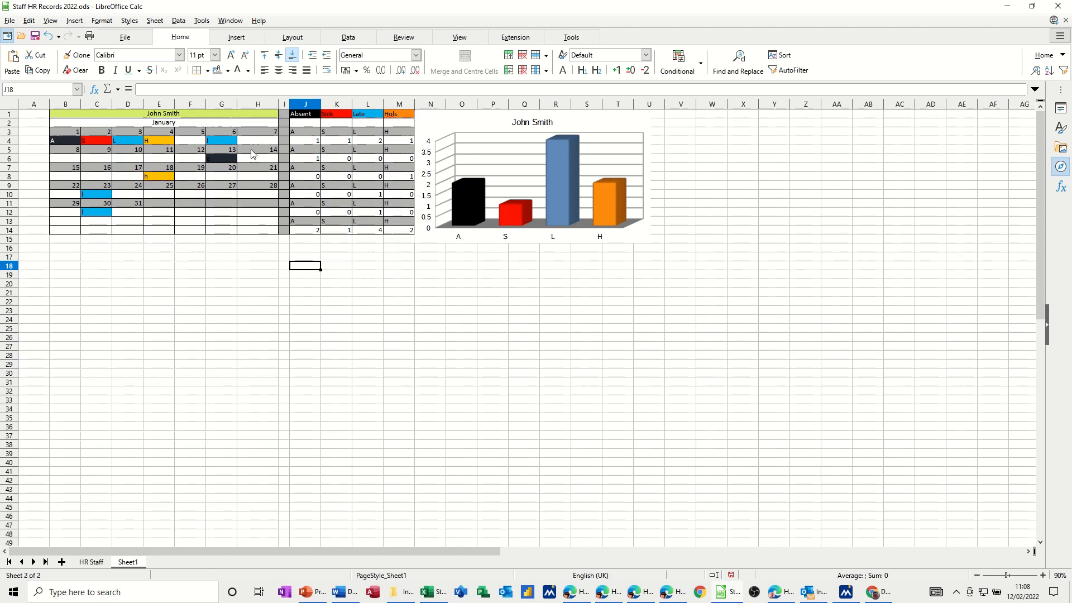
{"action": "mouse_move", "coordinate": [720, 303]}
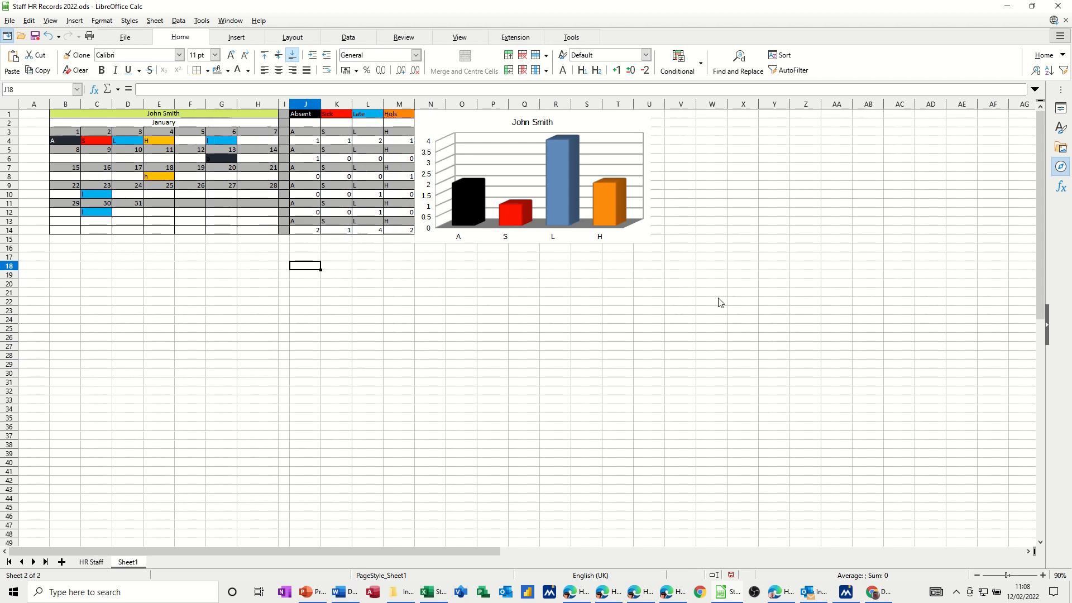